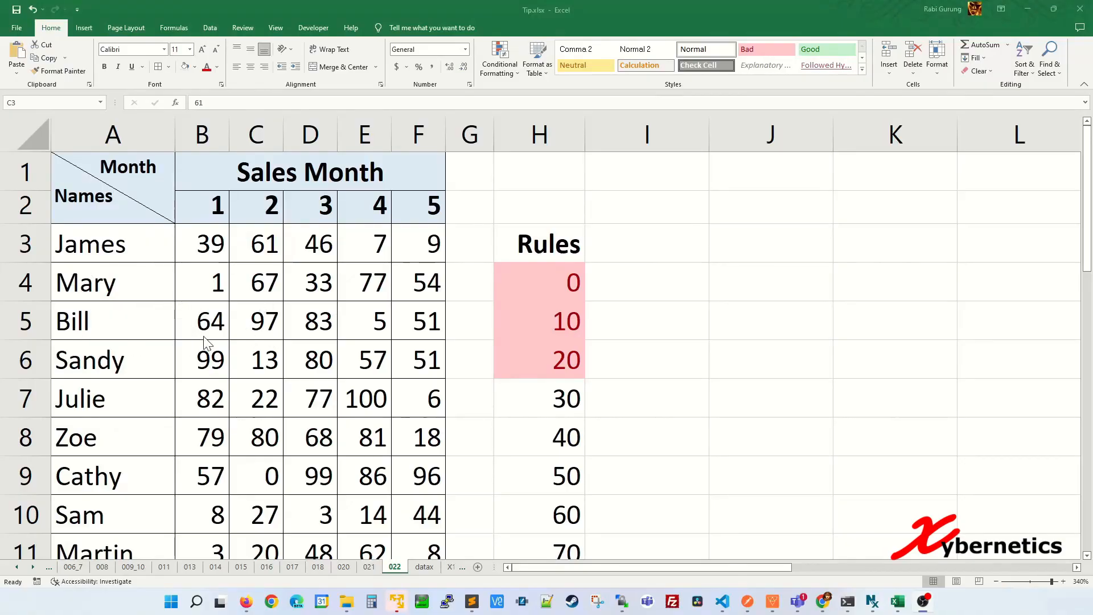
mouse_move(530, 406)
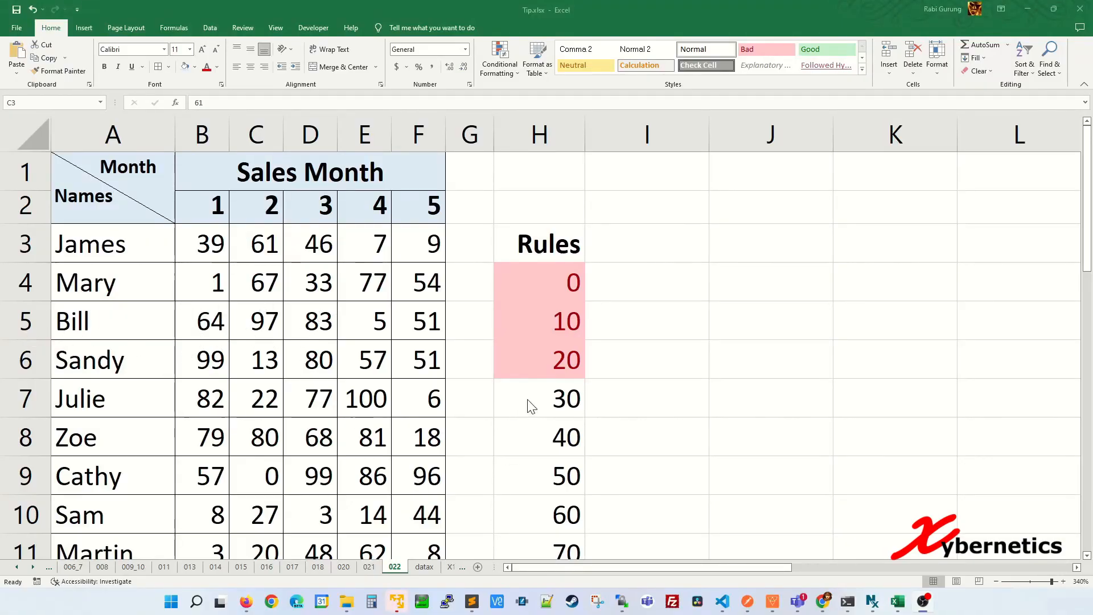
Copy cell H5's pink formatting and select all the monthly sales figures
left_click(363, 398)
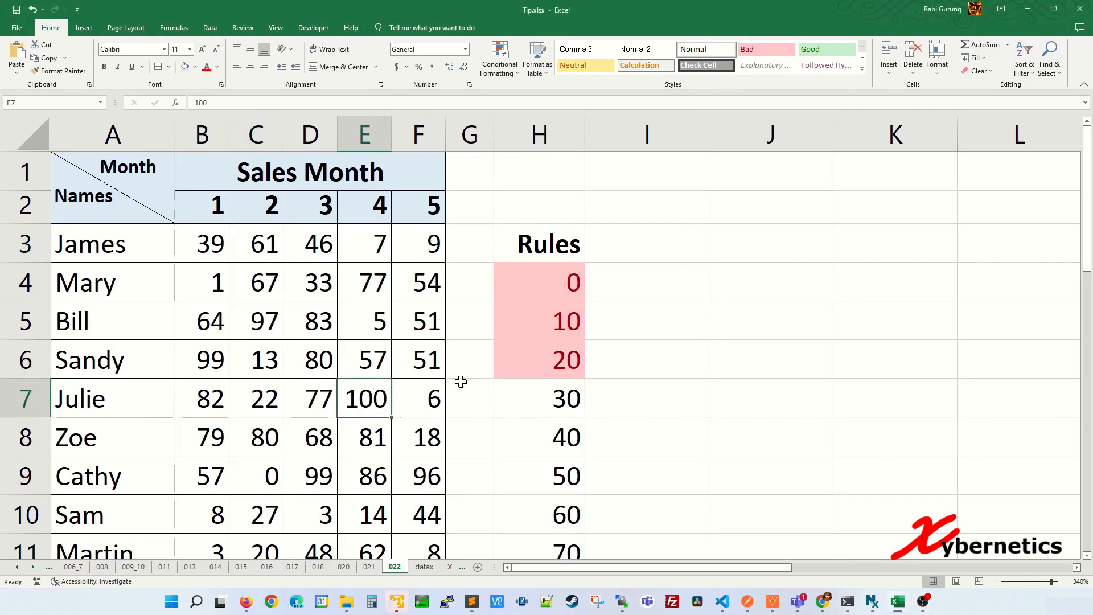
left_click(538, 321)
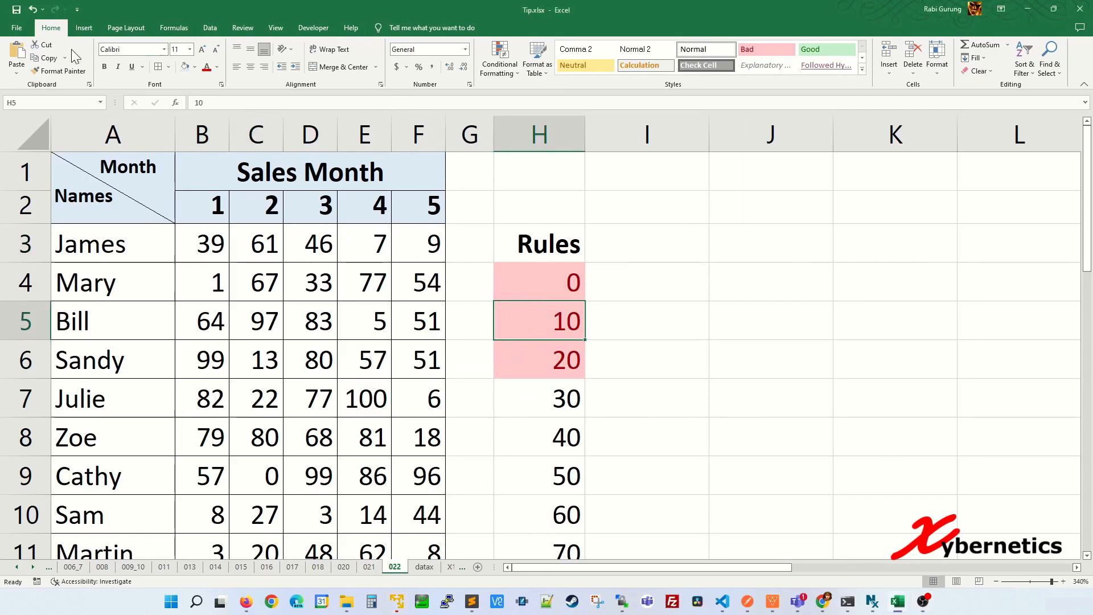
left_click(41, 71)
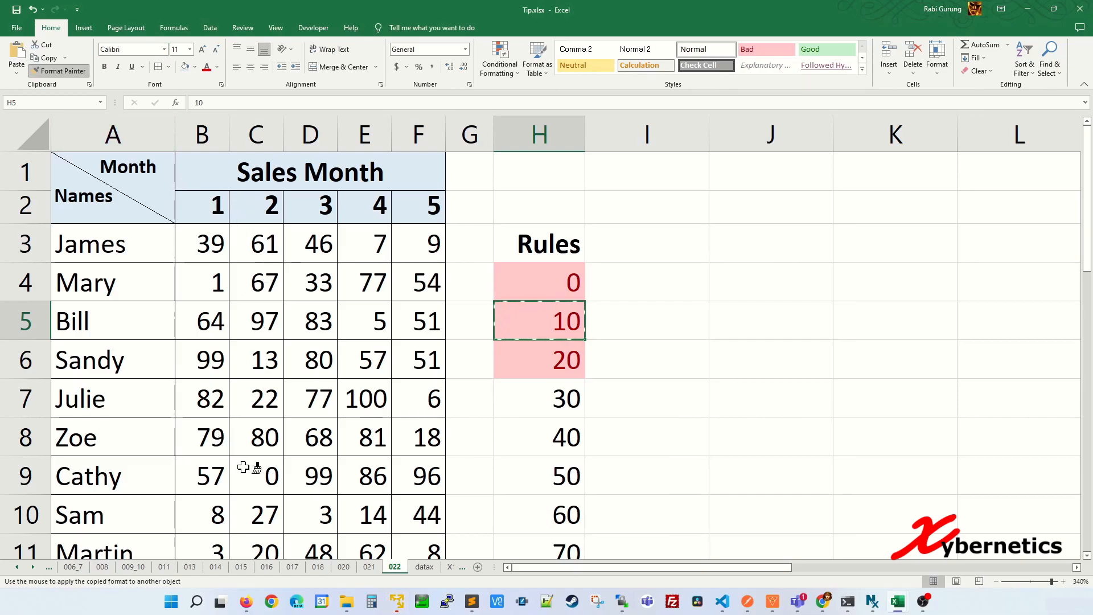
left_click(256, 476)
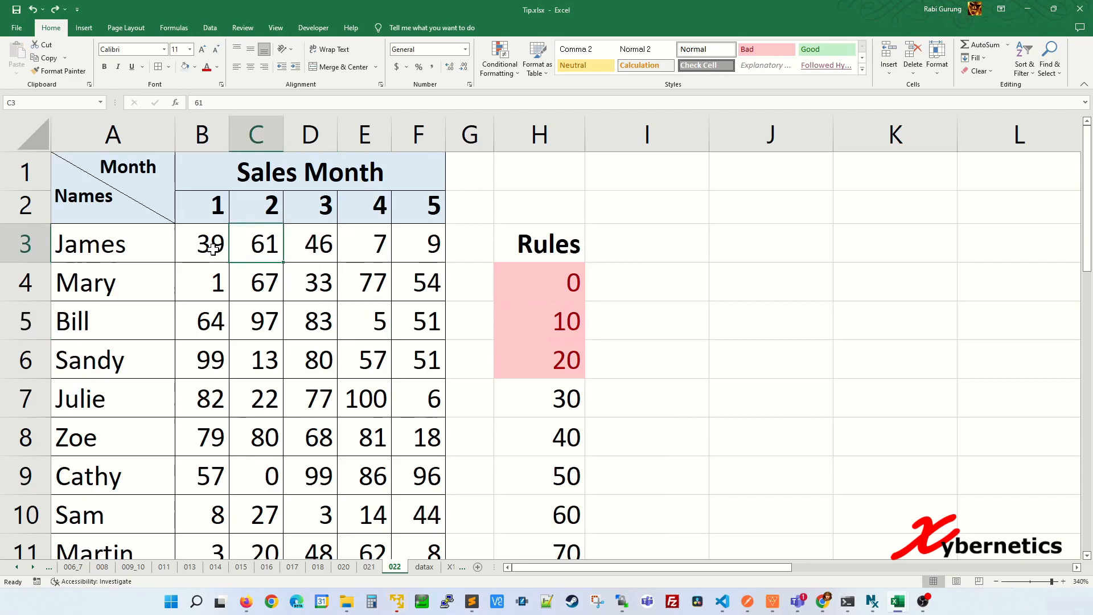
left_click_drag(201, 243, 418, 243)
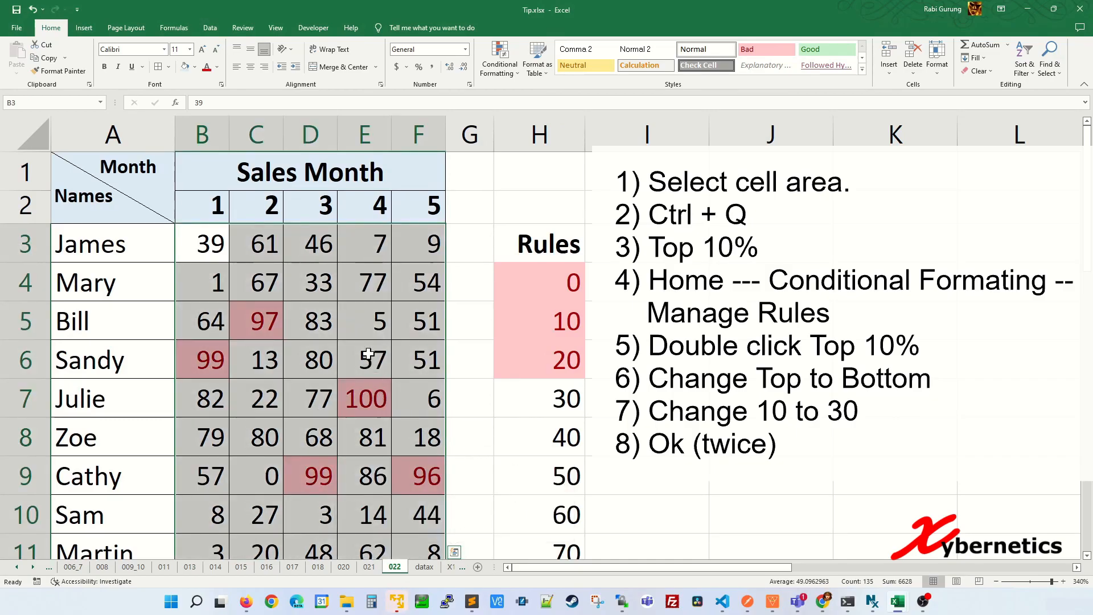
mouse_move(376, 341)
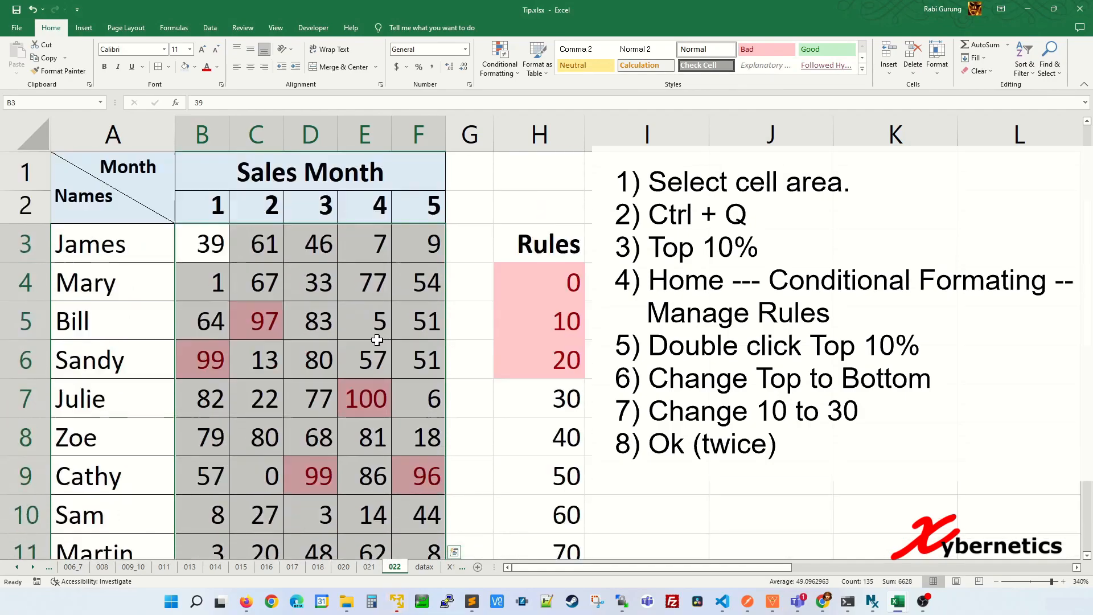
mouse_move(295, 351)
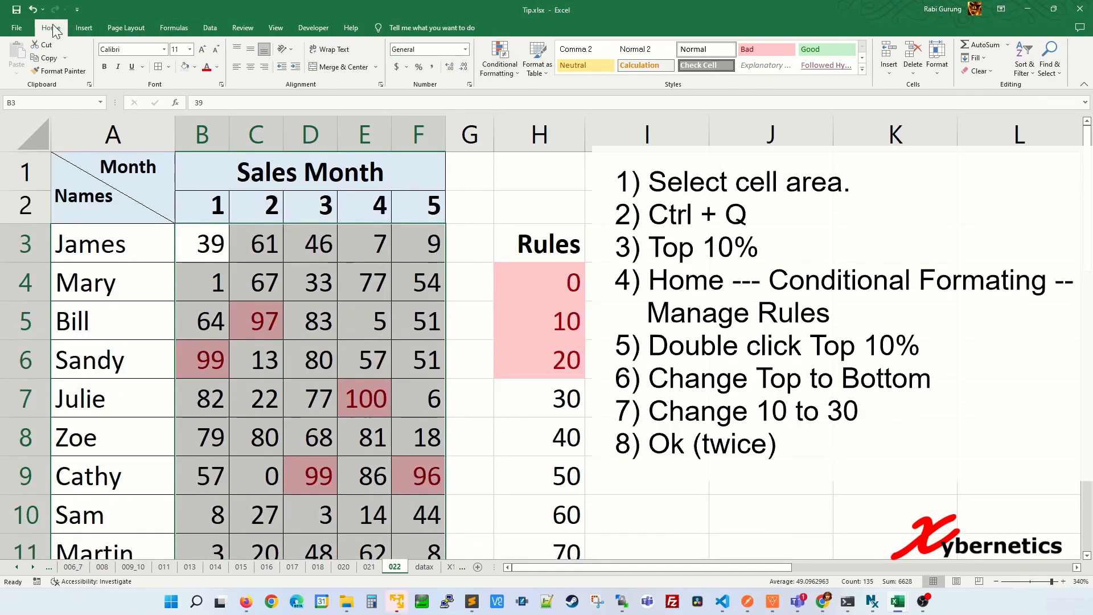
Edit the Top 10% conditional formatting rule into a Bottom 30% rule
left_click(498, 58)
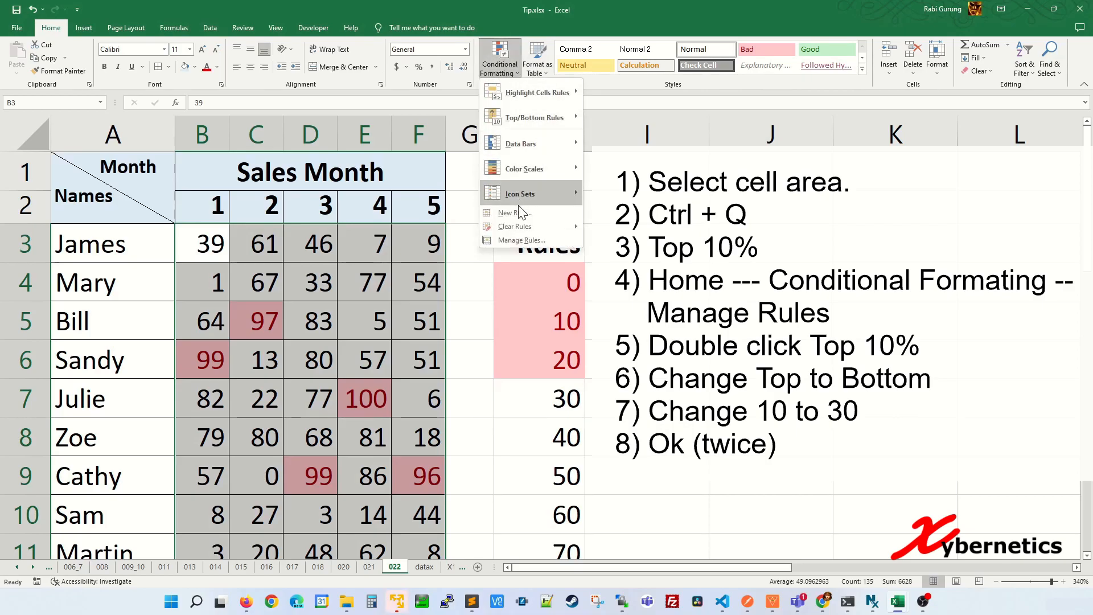
left_click(525, 240)
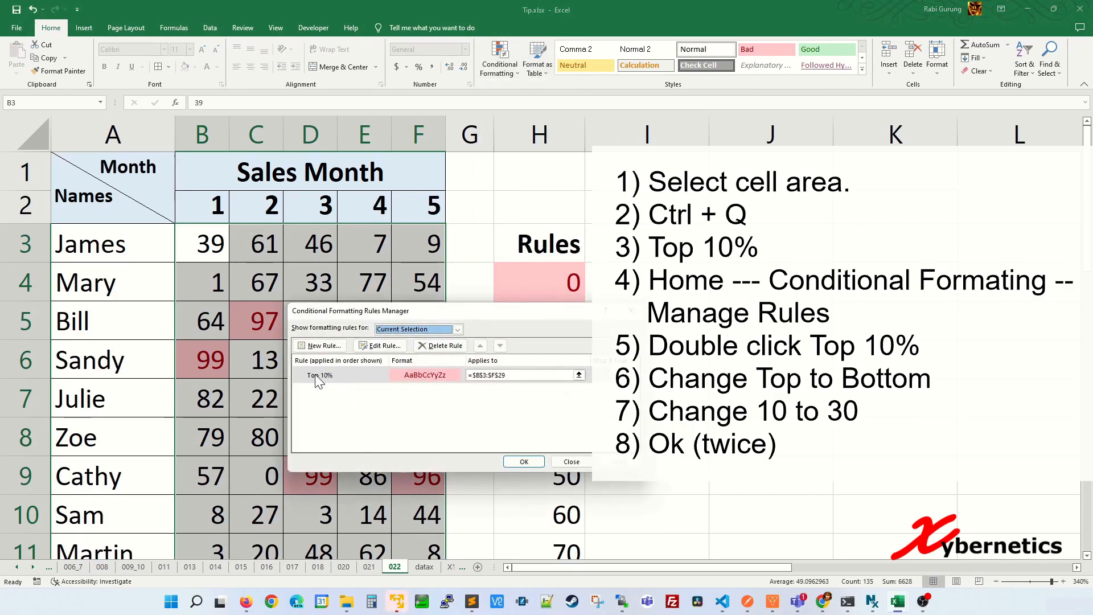
double_click(320, 375)
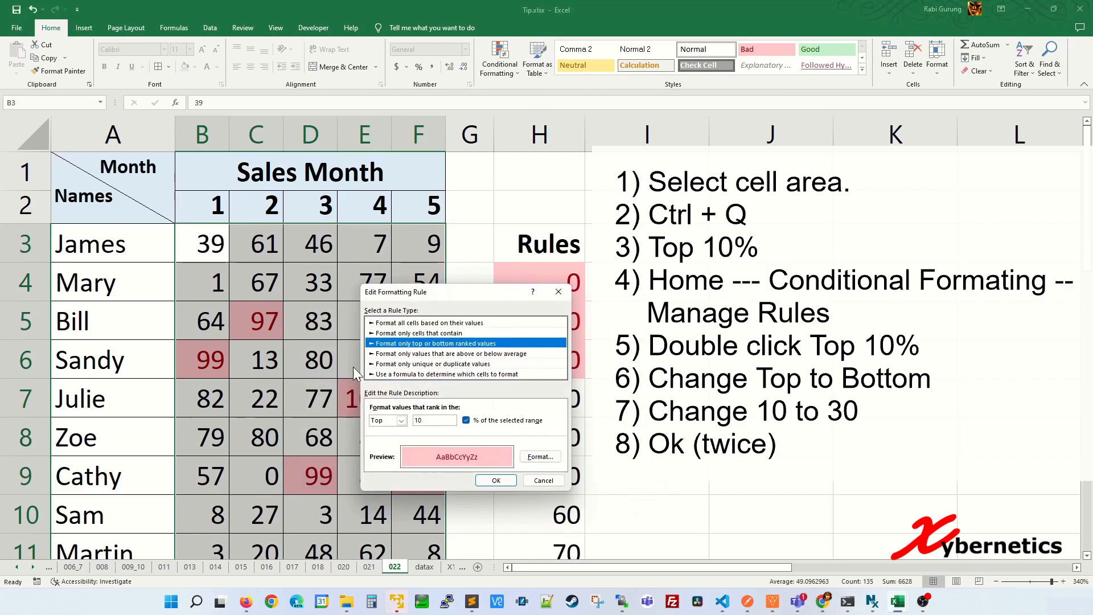
left_click(404, 419)
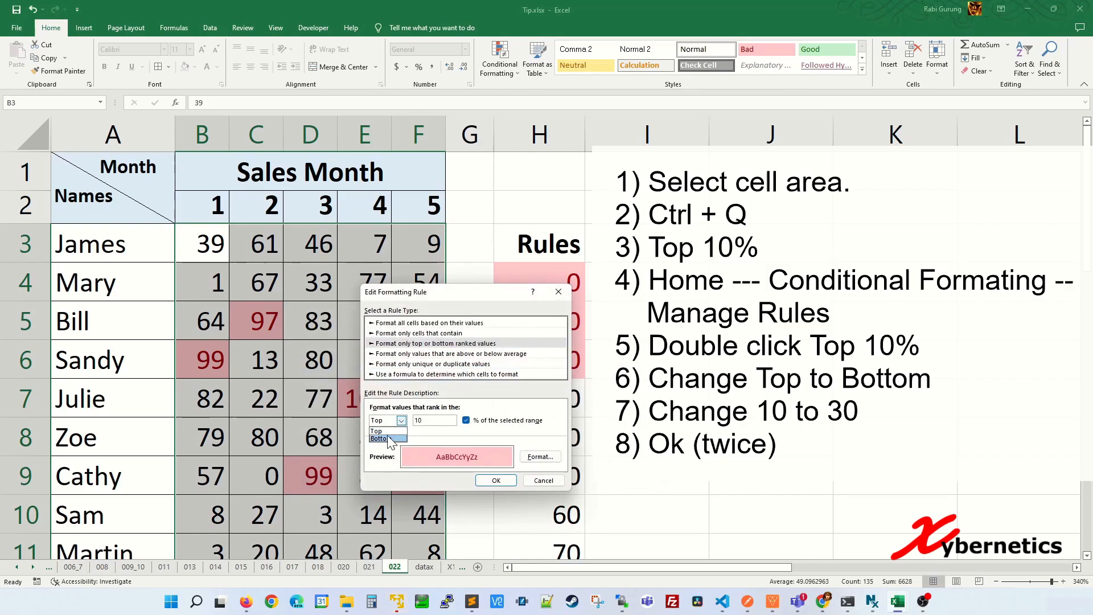
left_click(382, 438)
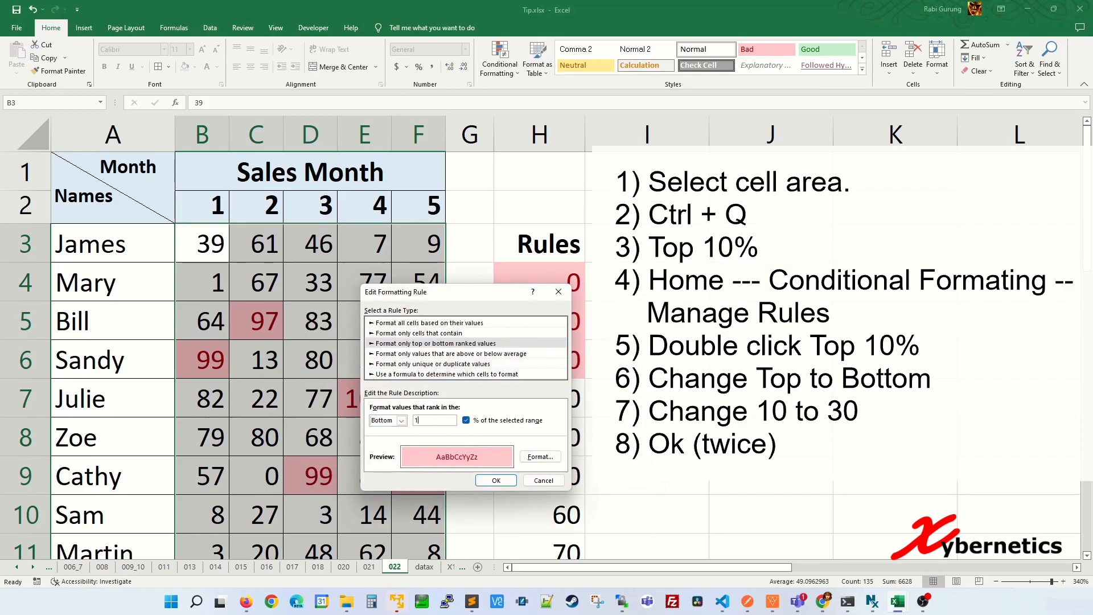
type("30")
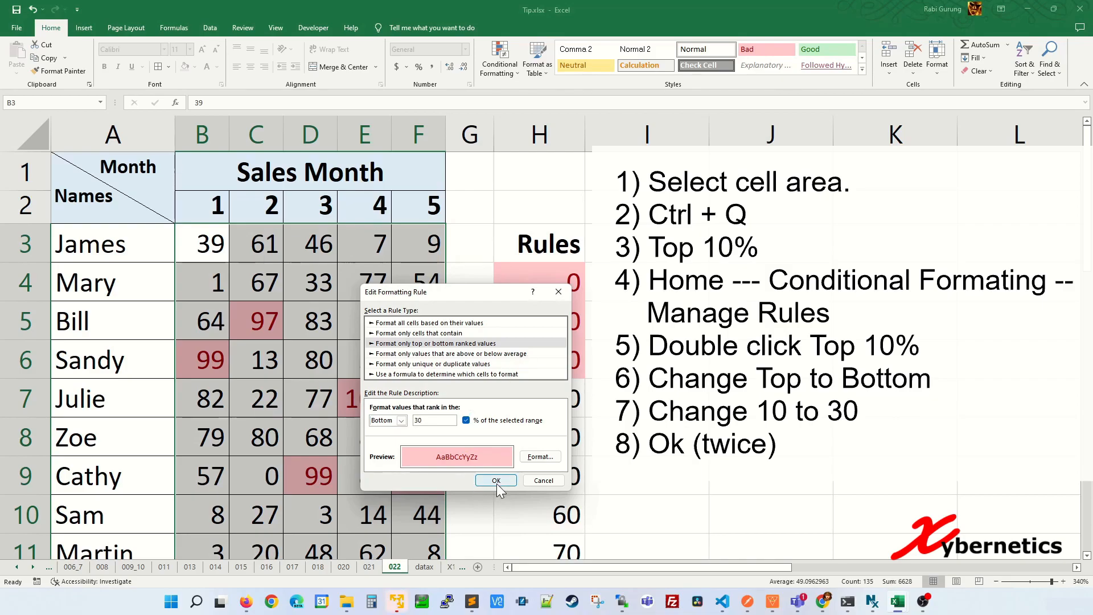
left_click(495, 480)
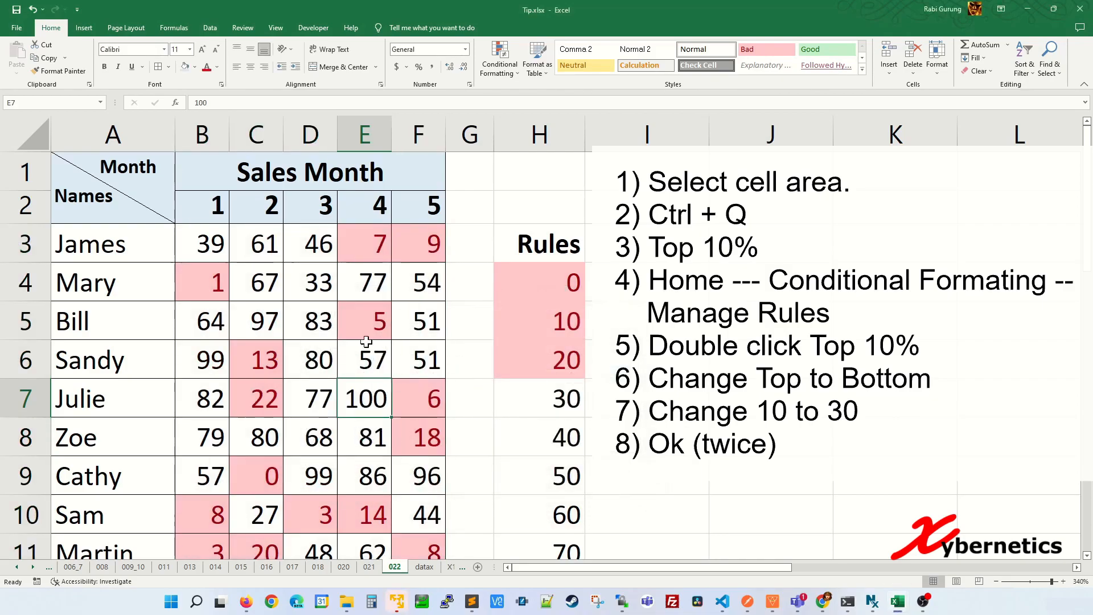
scroll("down", 3)
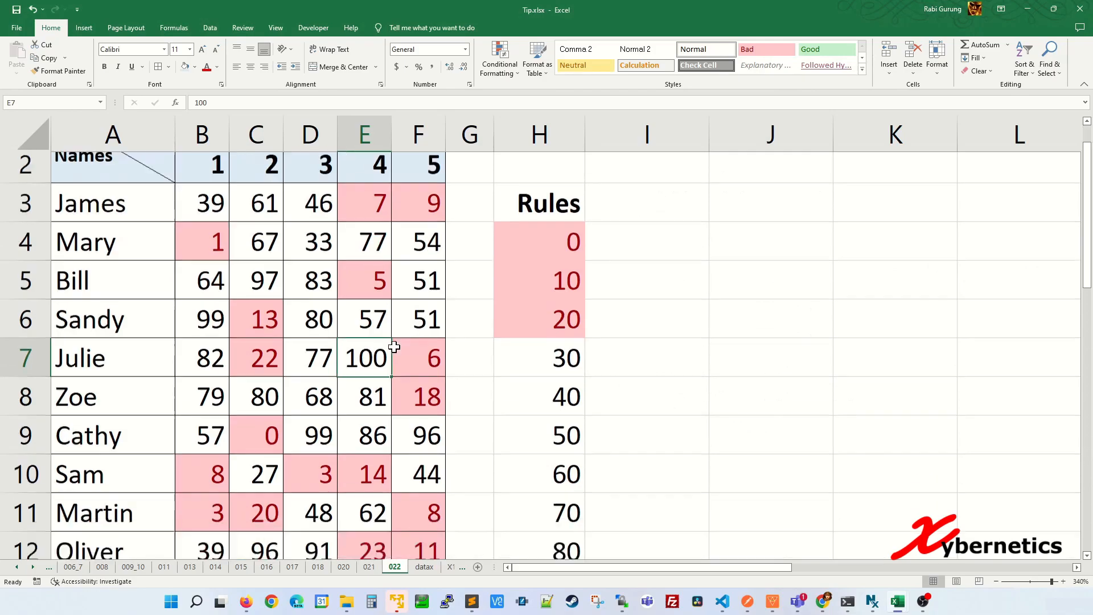
scroll("up", 3)
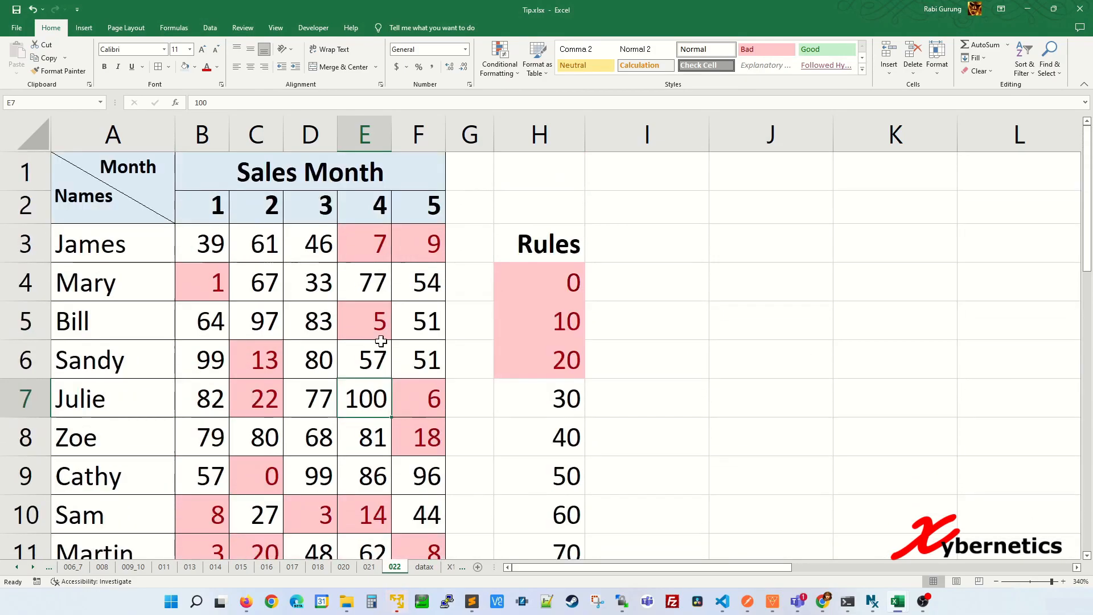
On sheet 023, merge and center the title across cells A1:D1
left_click(419, 566)
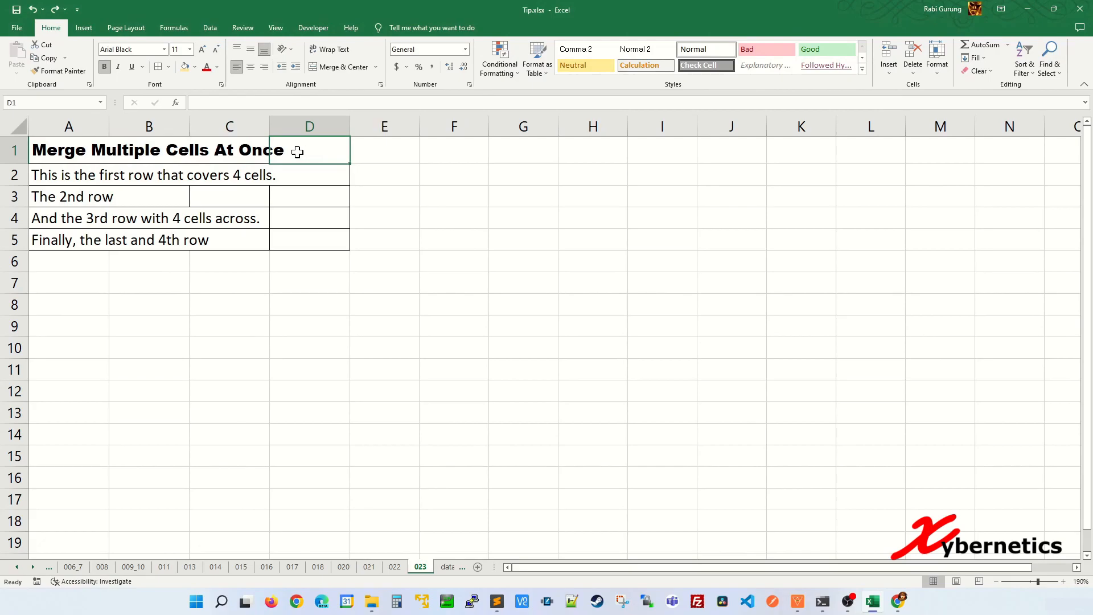
left_click(68, 150)
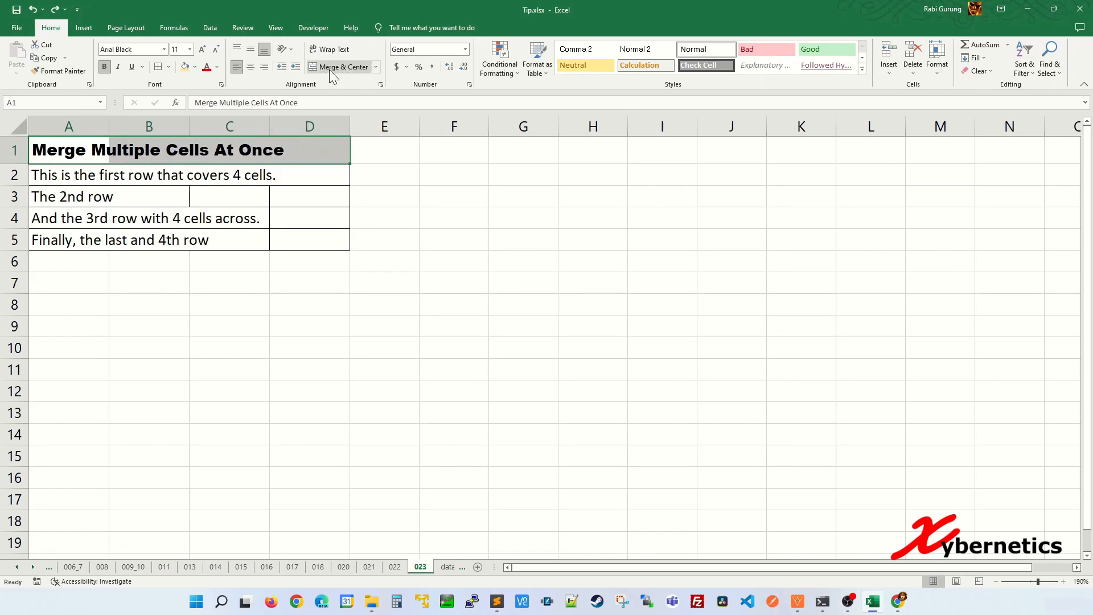
left_click(340, 67)
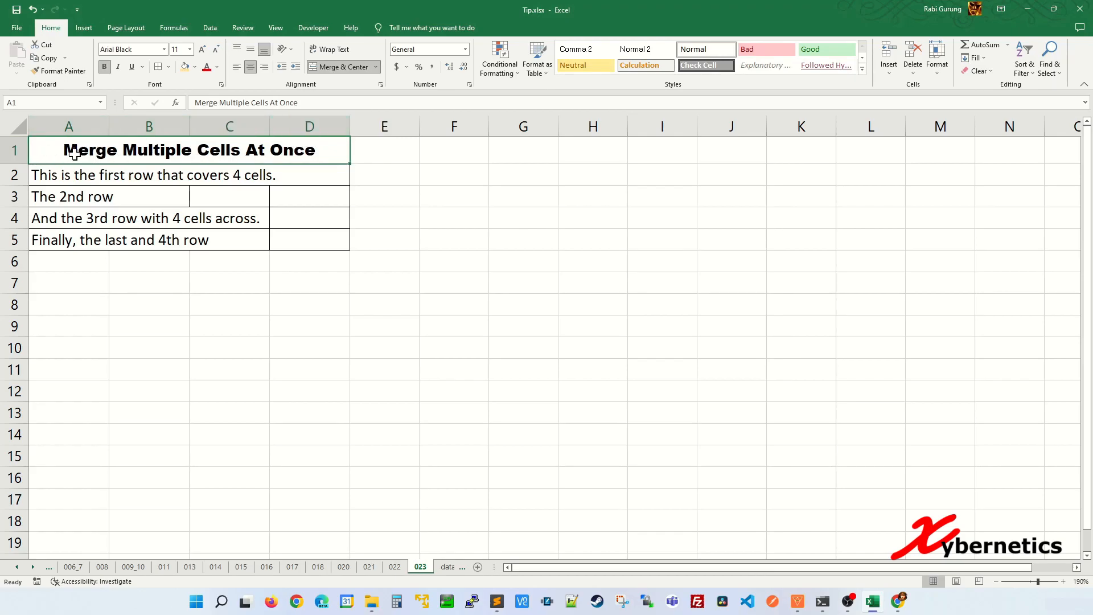
left_click(69, 175)
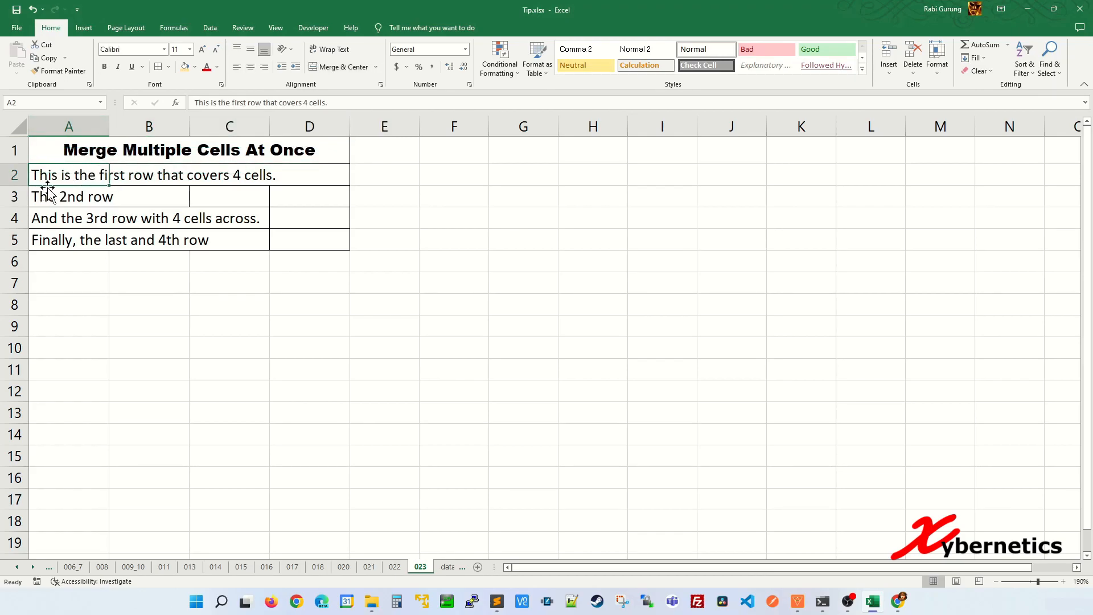
left_click(229, 175)
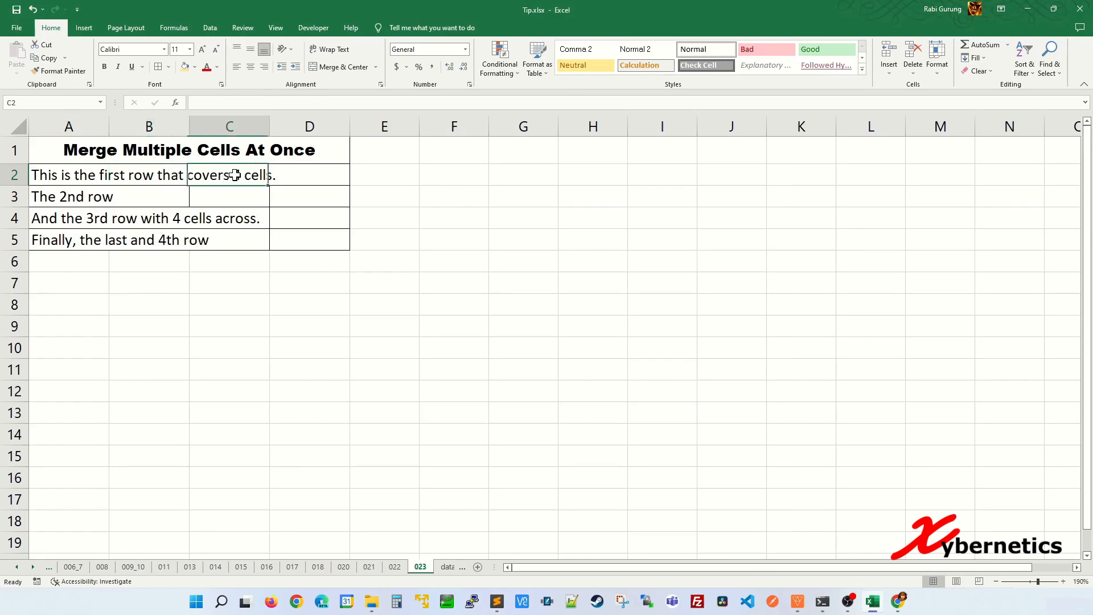
left_click(229, 196)
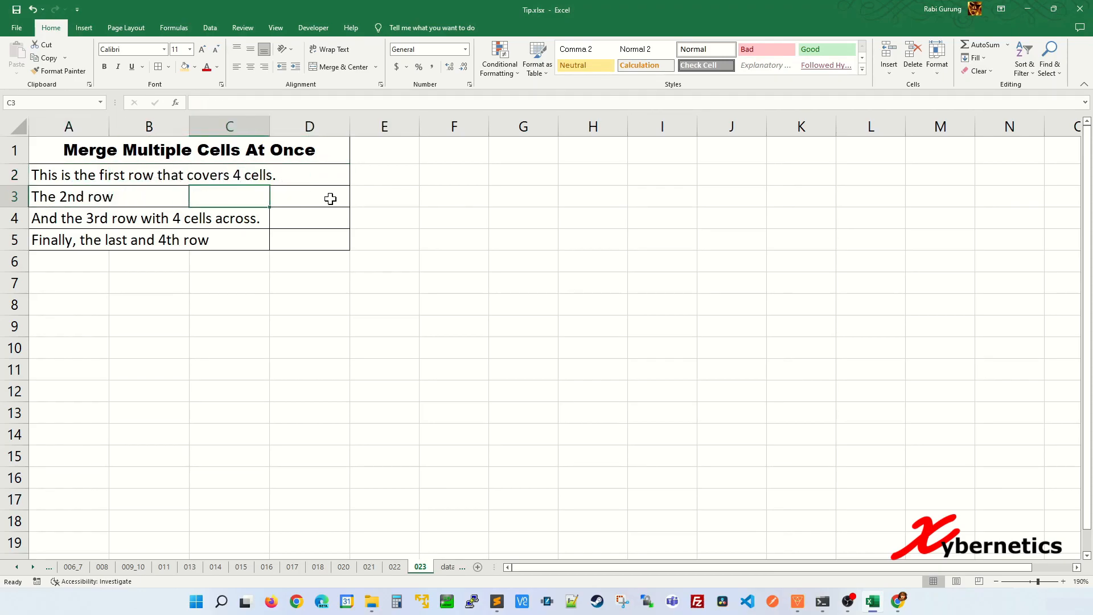
left_click(68, 175)
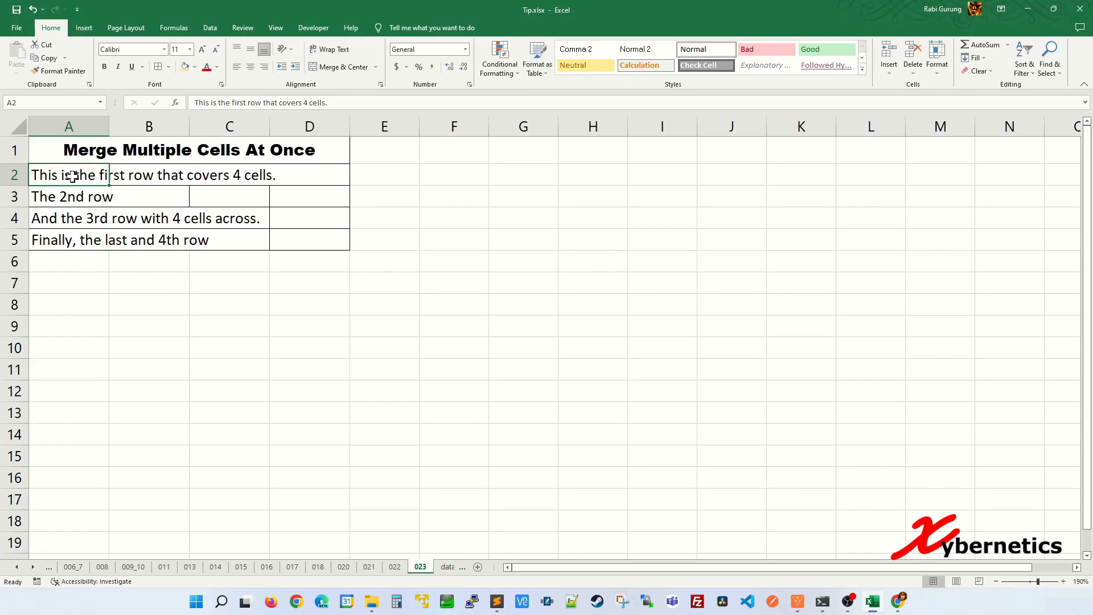
left_click_drag(68, 175, 301, 239)
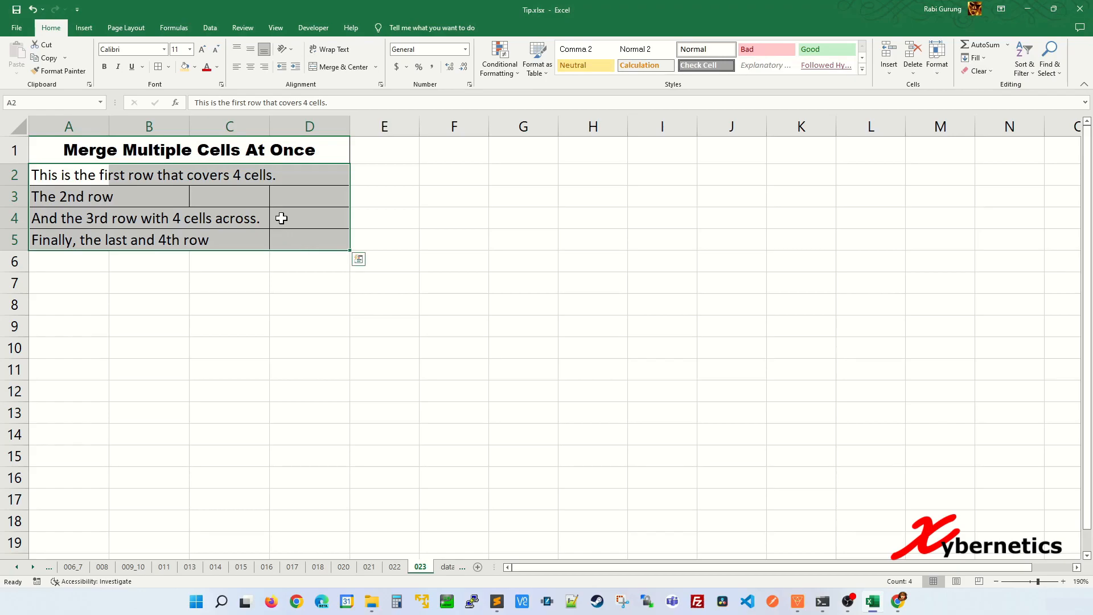
left_click(339, 66)
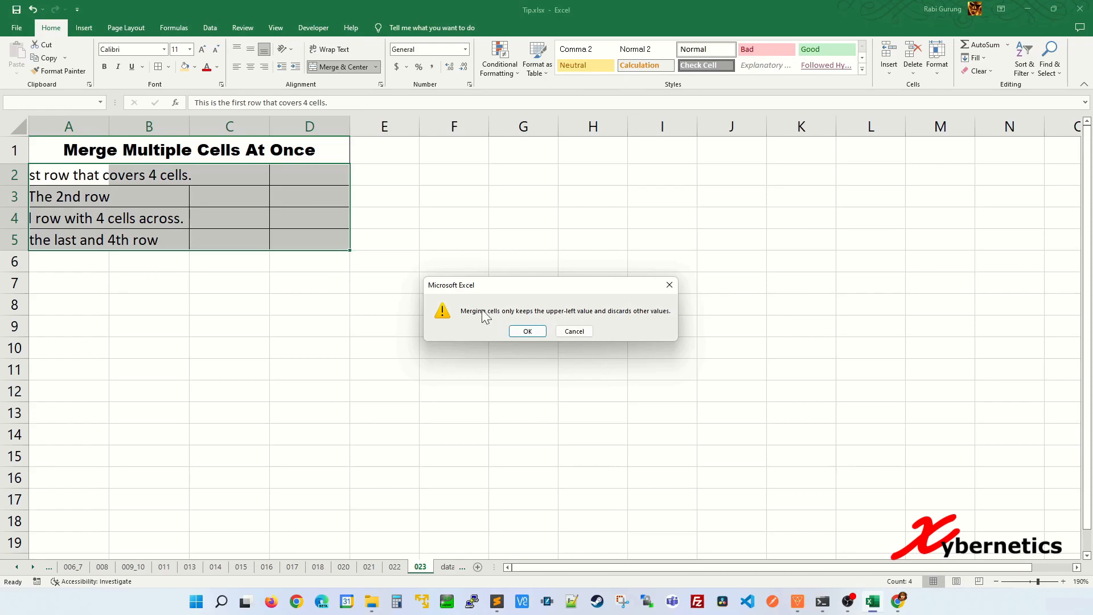
left_click(527, 330)
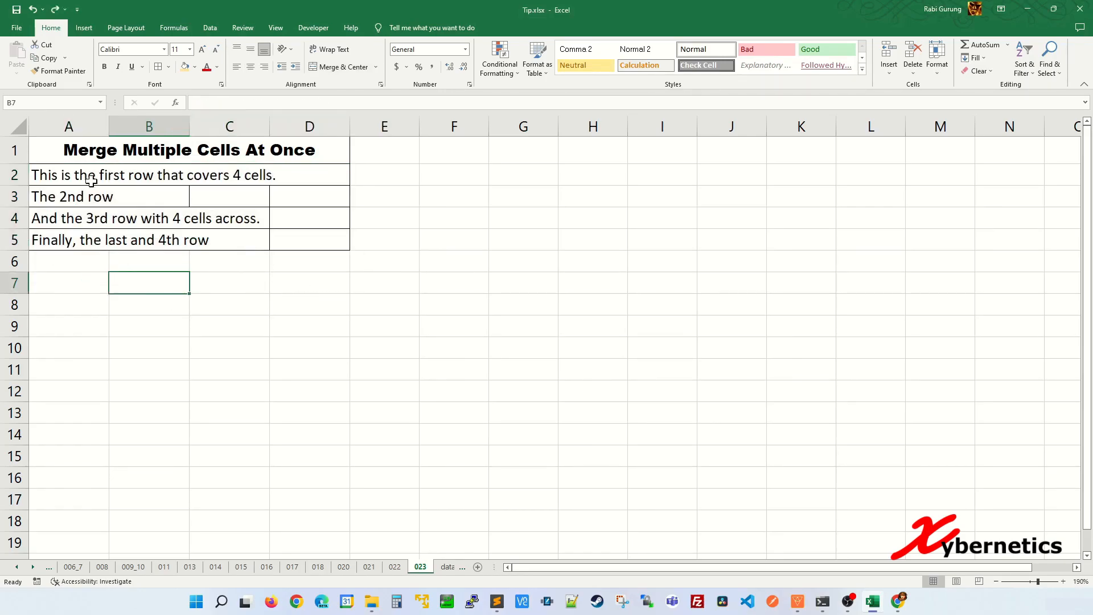
Apply Merge Across to A2:D5 so each row merges separately
left_click_drag(69, 175, 308, 239)
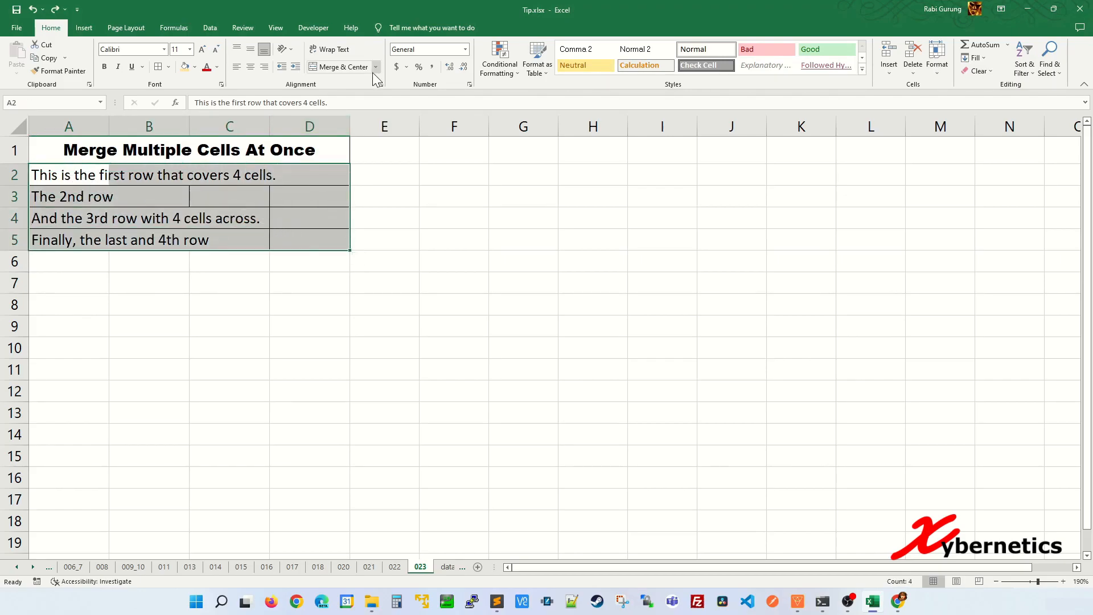
left_click(375, 68)
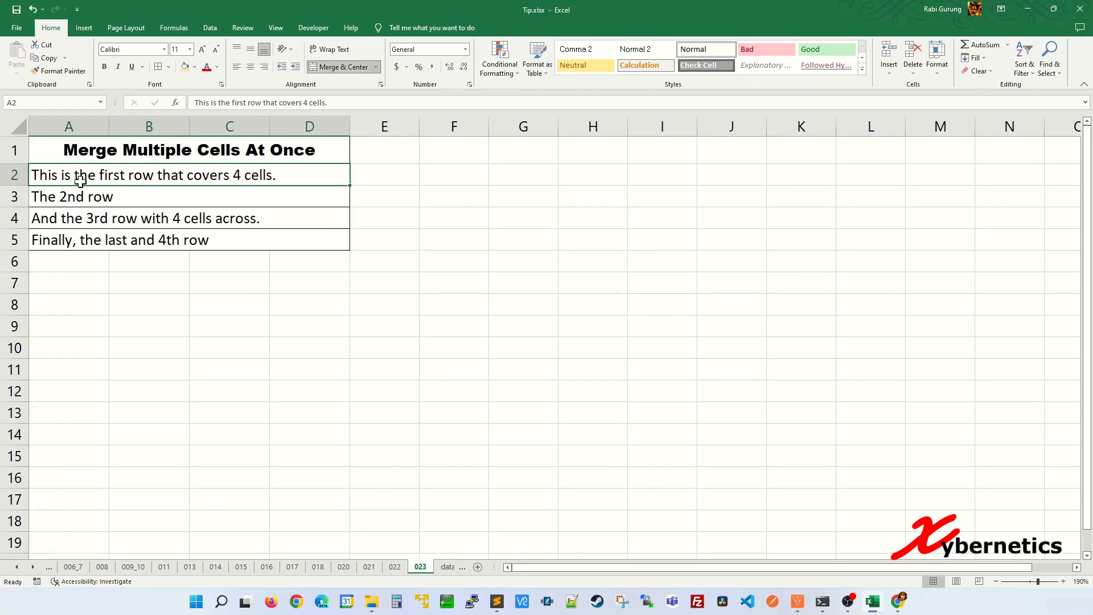
left_click(69, 196)
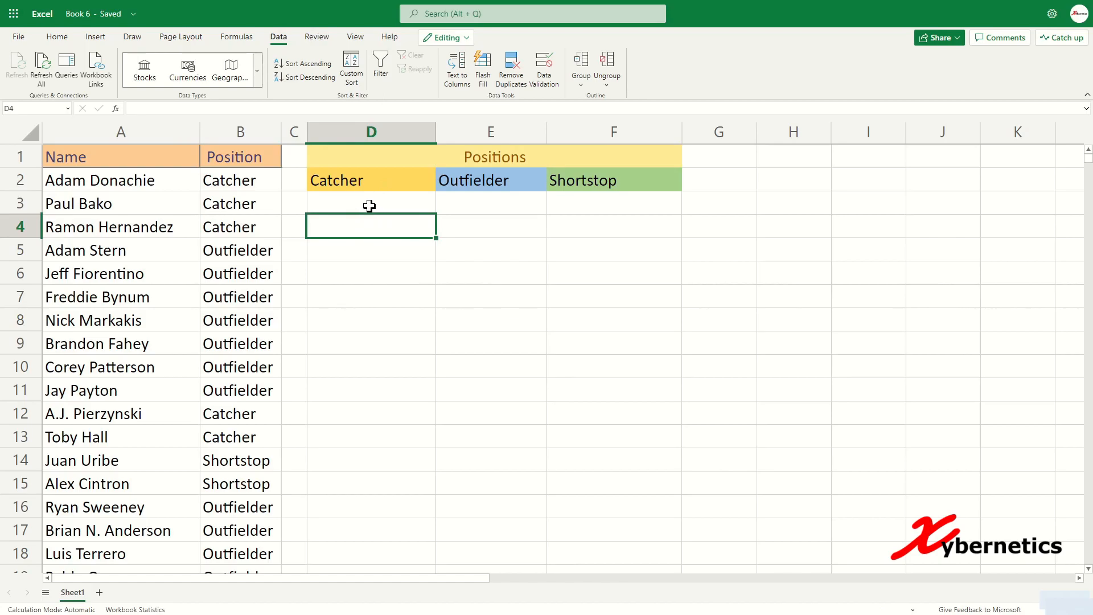
mouse_move(367, 199)
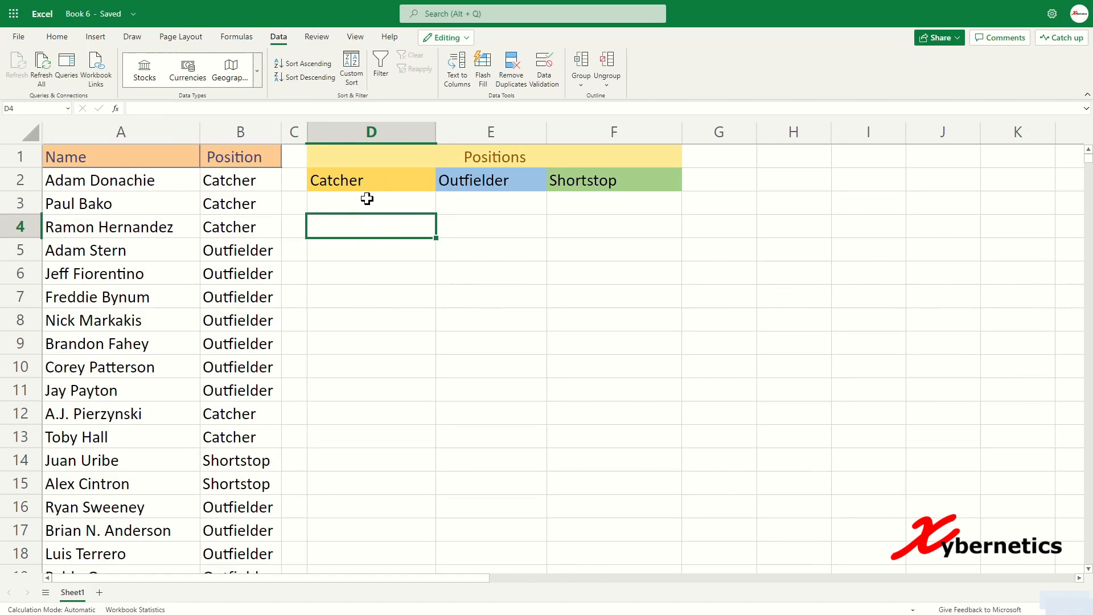
Enter =FILTER($A$2:$A$322,$B$2:$B$322=D2) in D3 to spill the catcher names
left_click(370, 202)
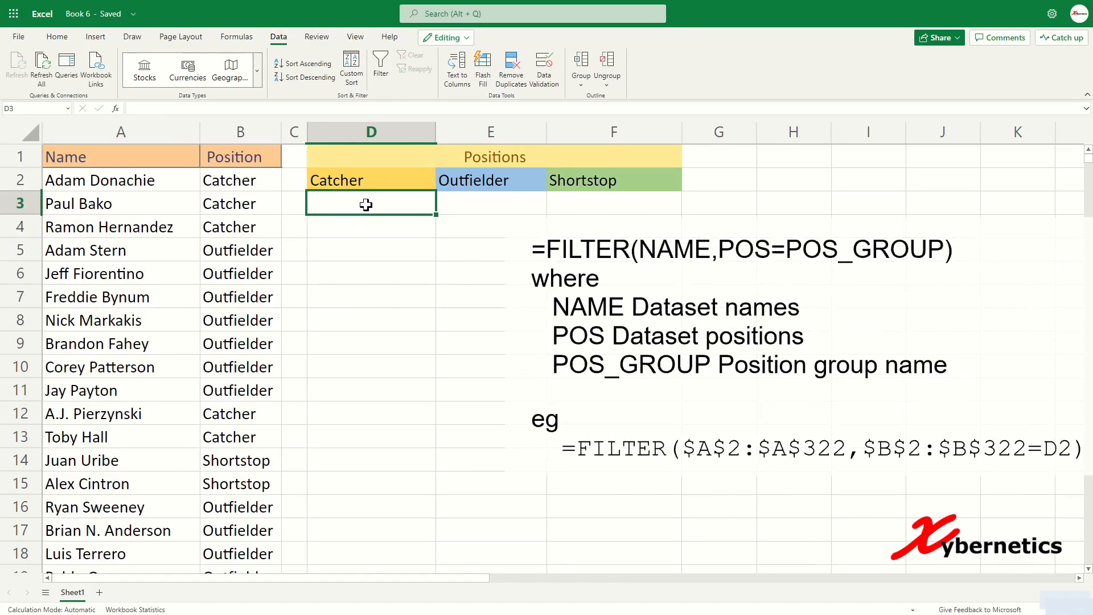
type("=FILTER")
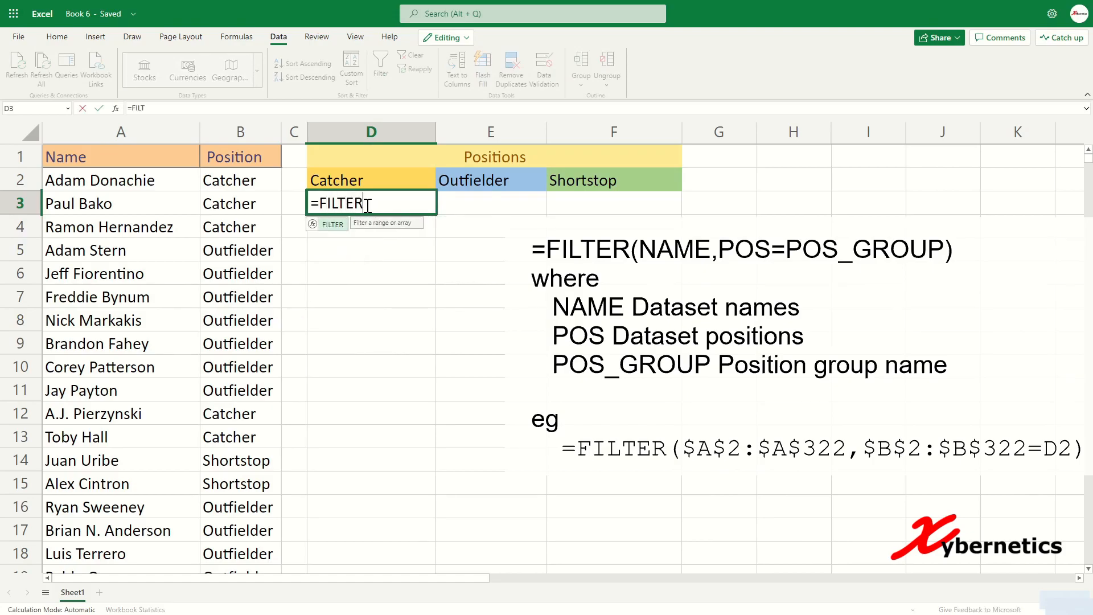
left_click(120, 180)
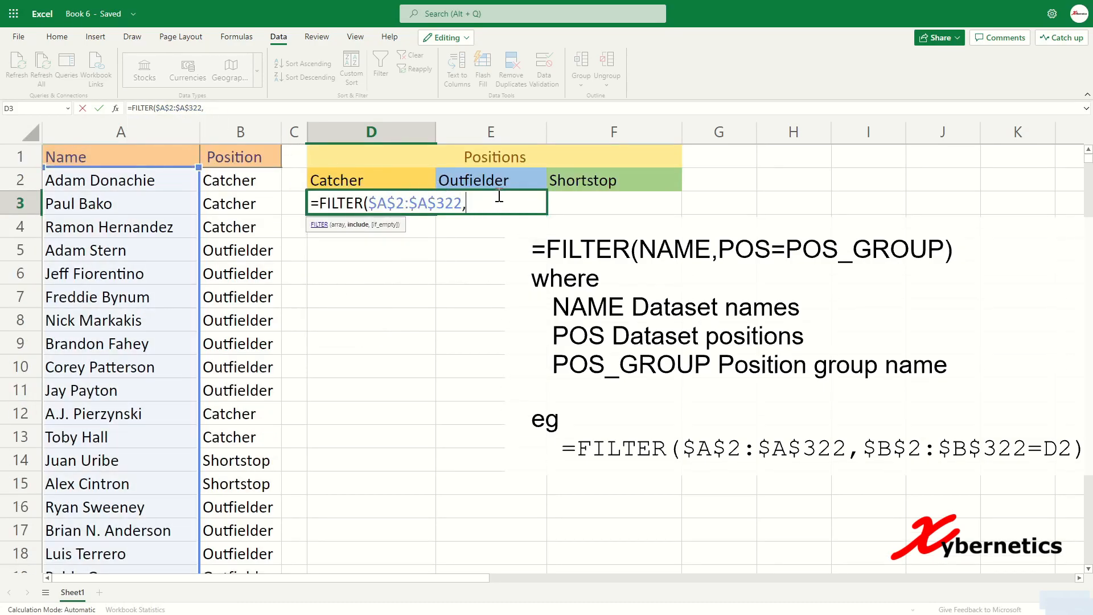
left_click(240, 180)
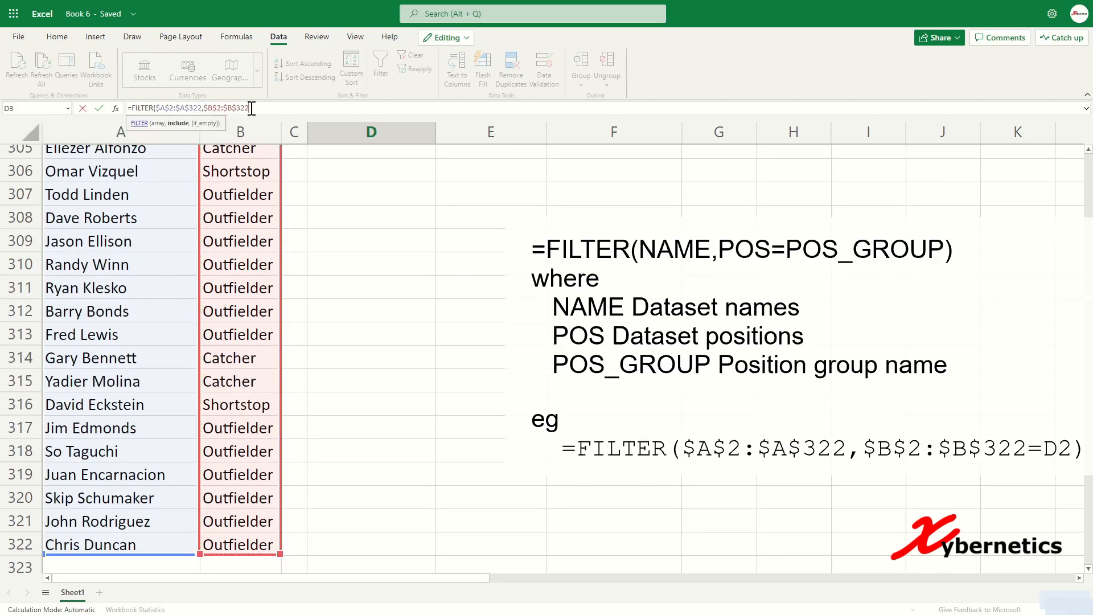
left_click(370, 171)
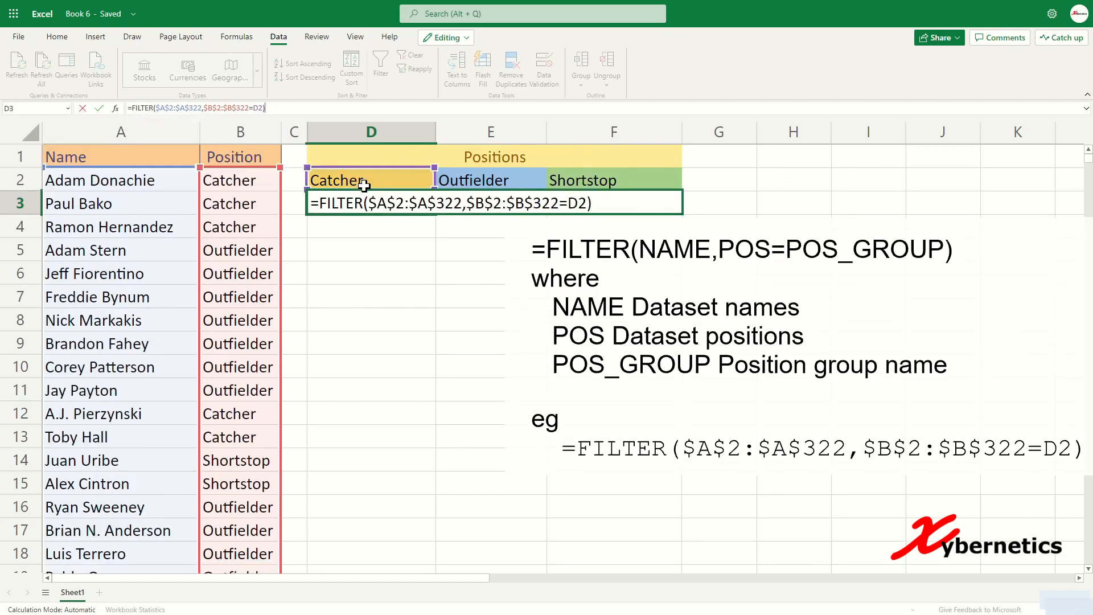
key("Enter")
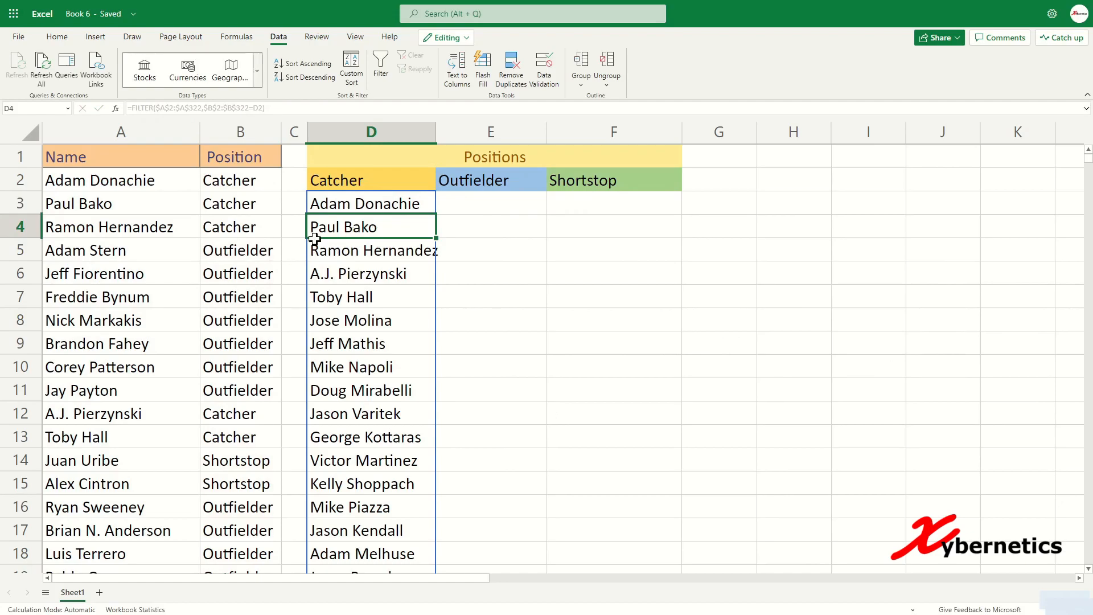
mouse_move(355, 204)
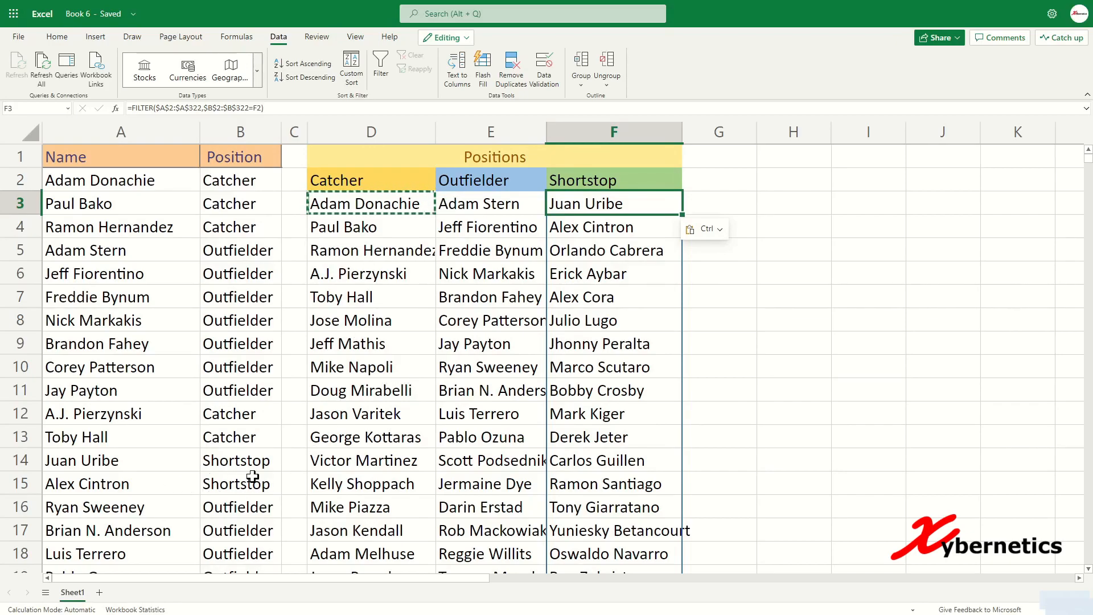
mouse_move(129, 404)
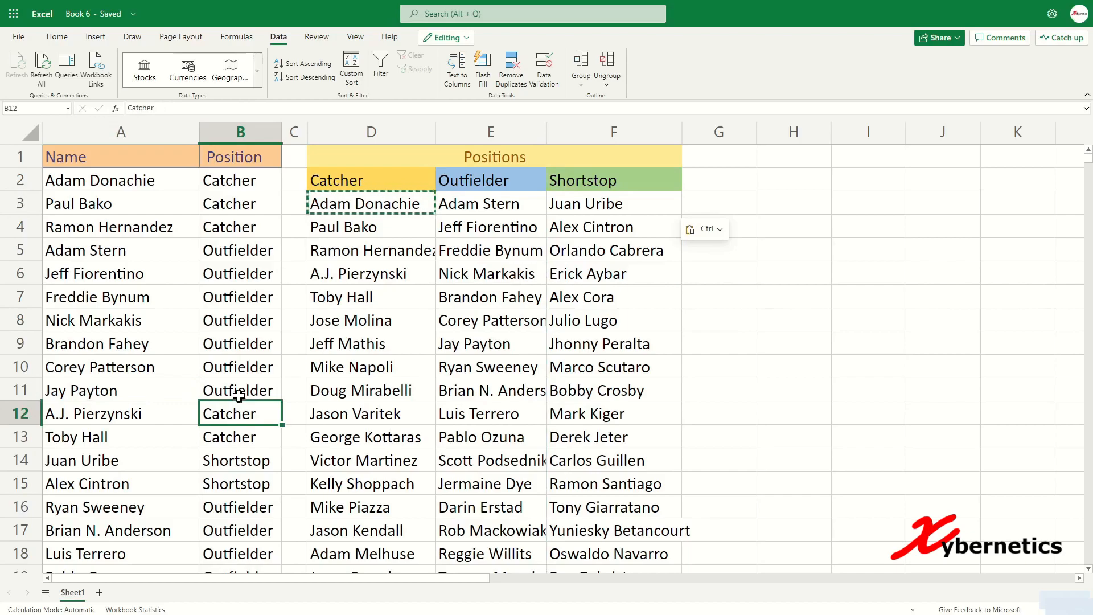
mouse_move(324, 401)
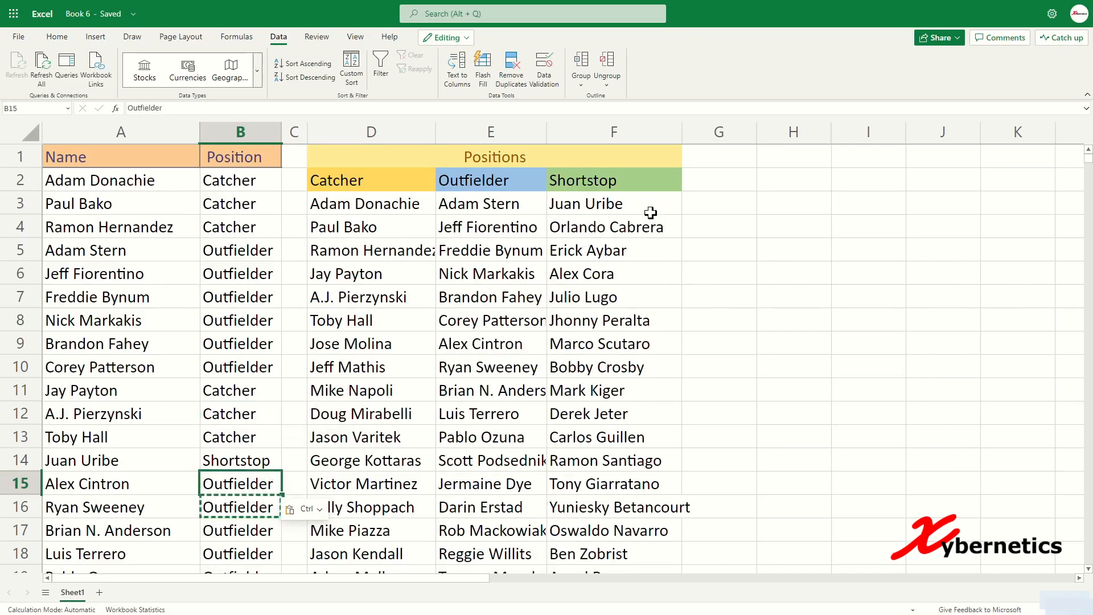
Reassign Jay Payton to Catcher and Alex Cintron to Outfielder, refreshing the FILTER lists
left_click(491, 320)
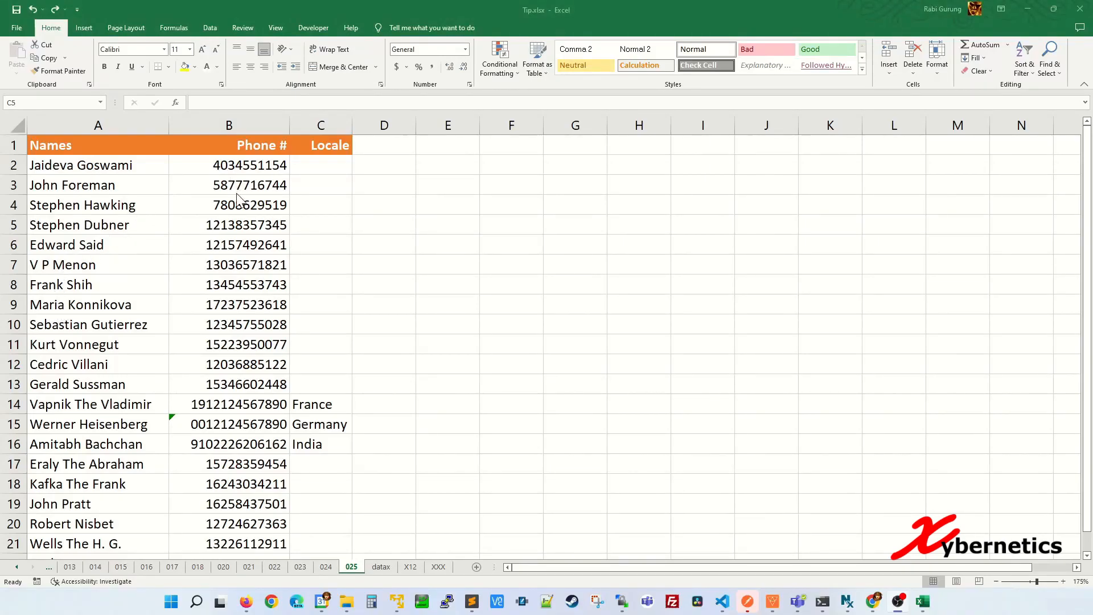
left_click_drag(229, 165, 229, 204)
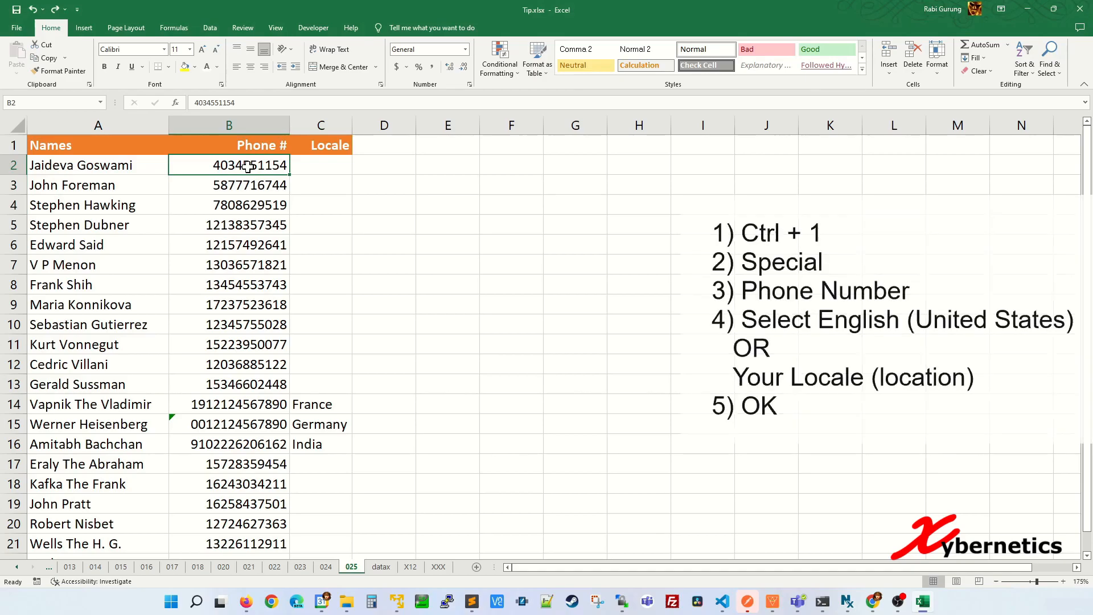
key("ctrl+1")
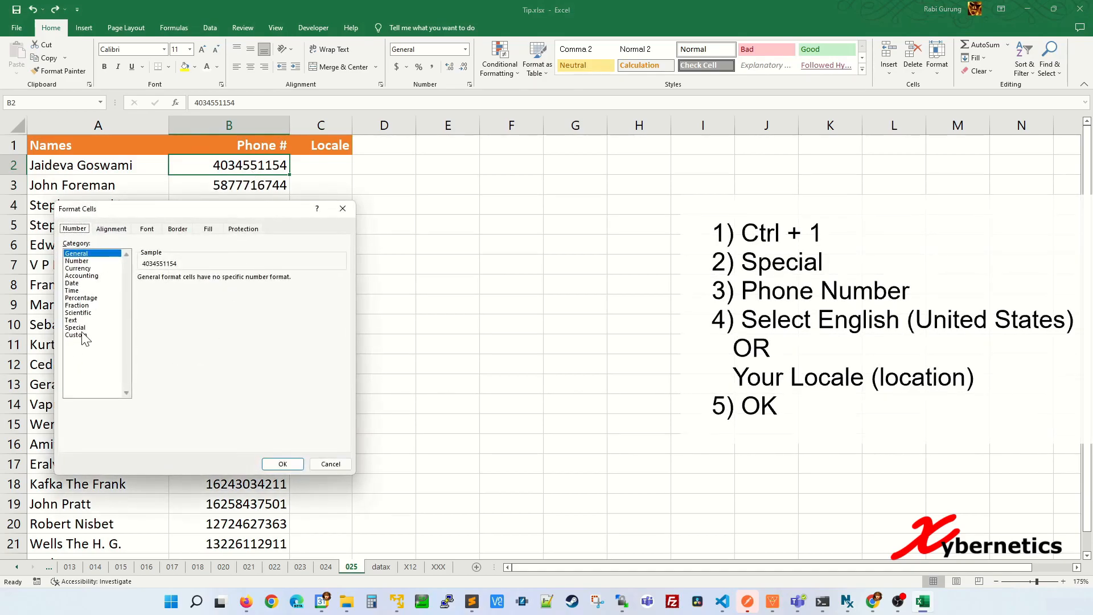
left_click(75, 327)
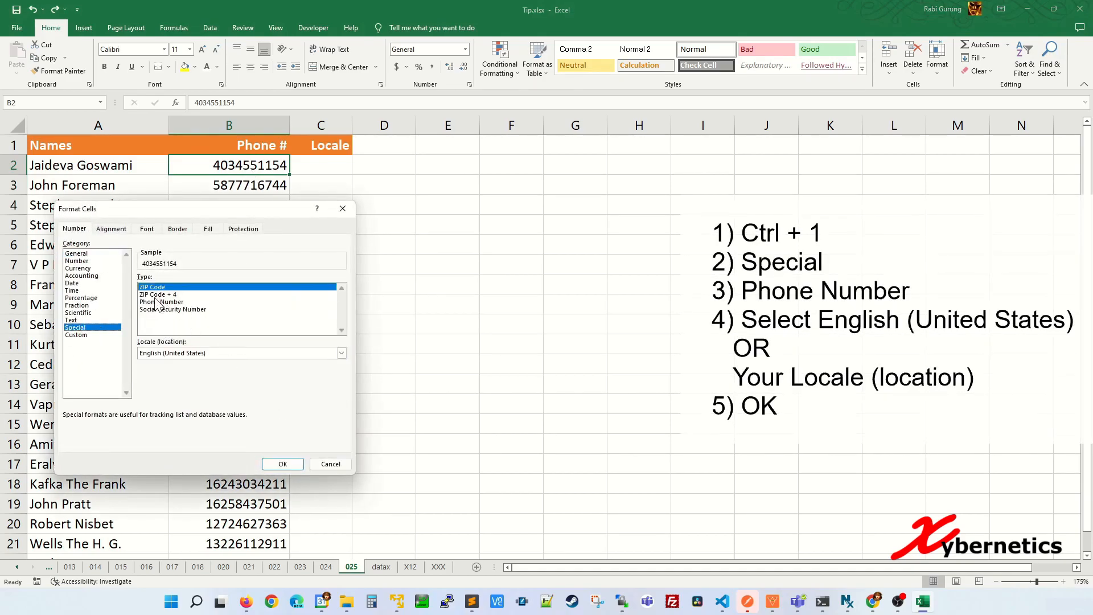
left_click(161, 301)
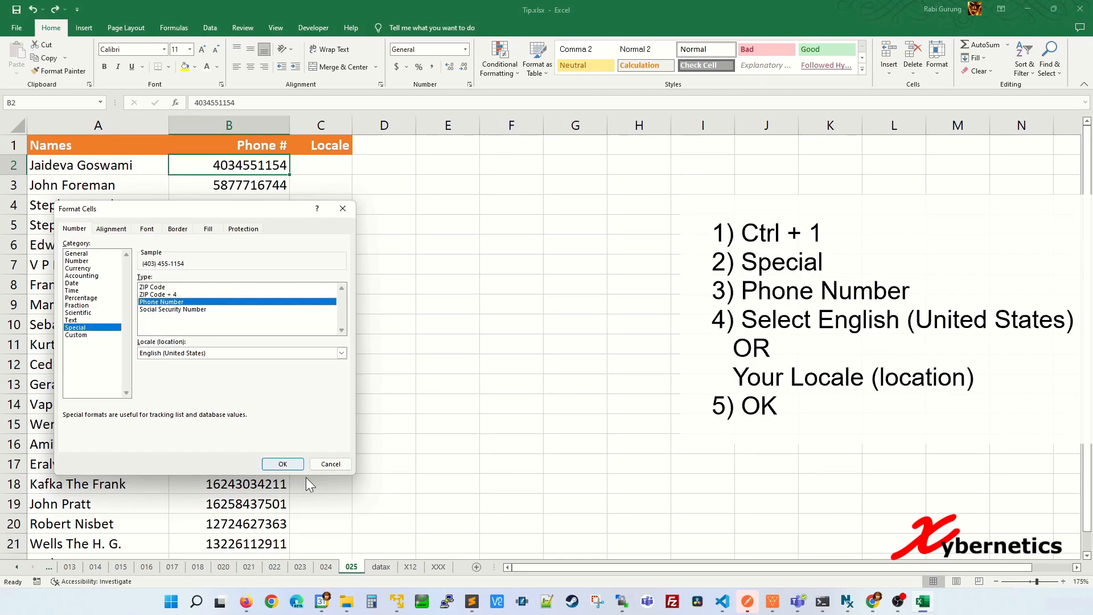
left_click(281, 463)
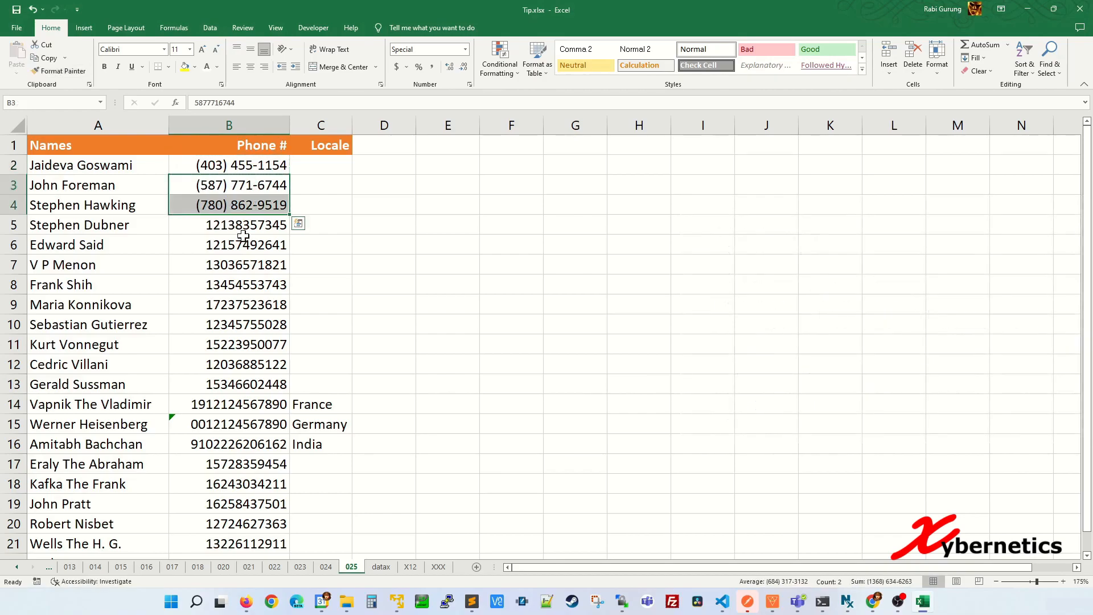
left_click(246, 224)
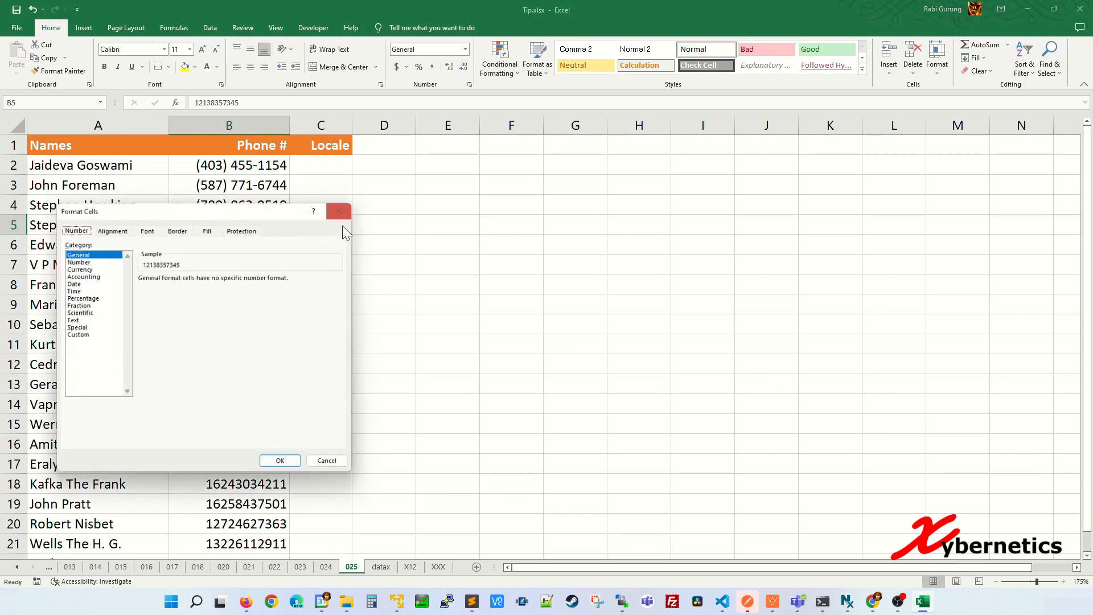
left_click(77, 327)
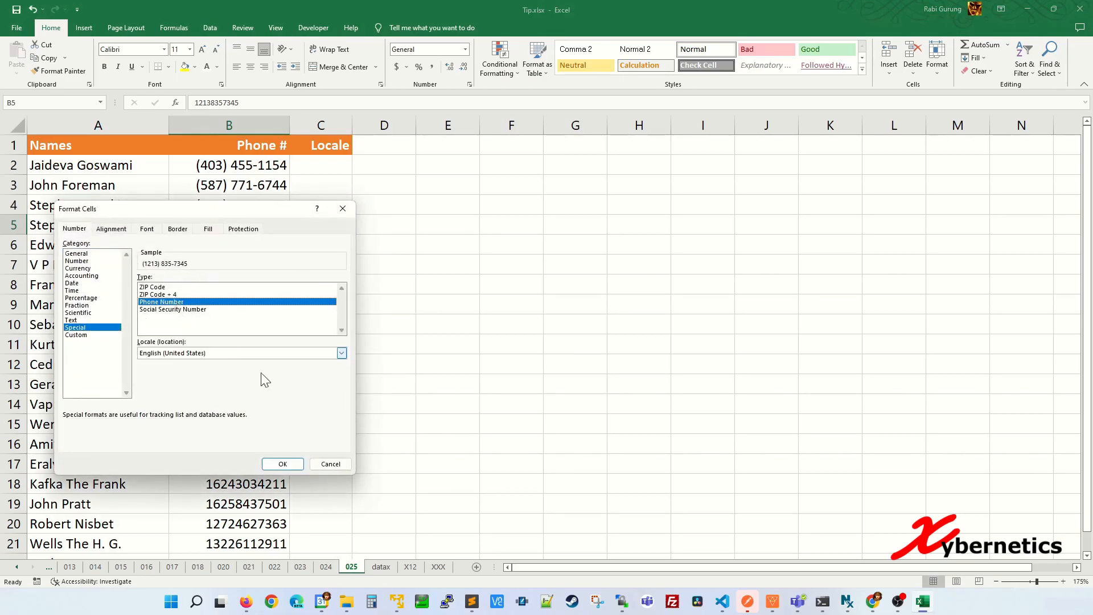
left_click(281, 463)
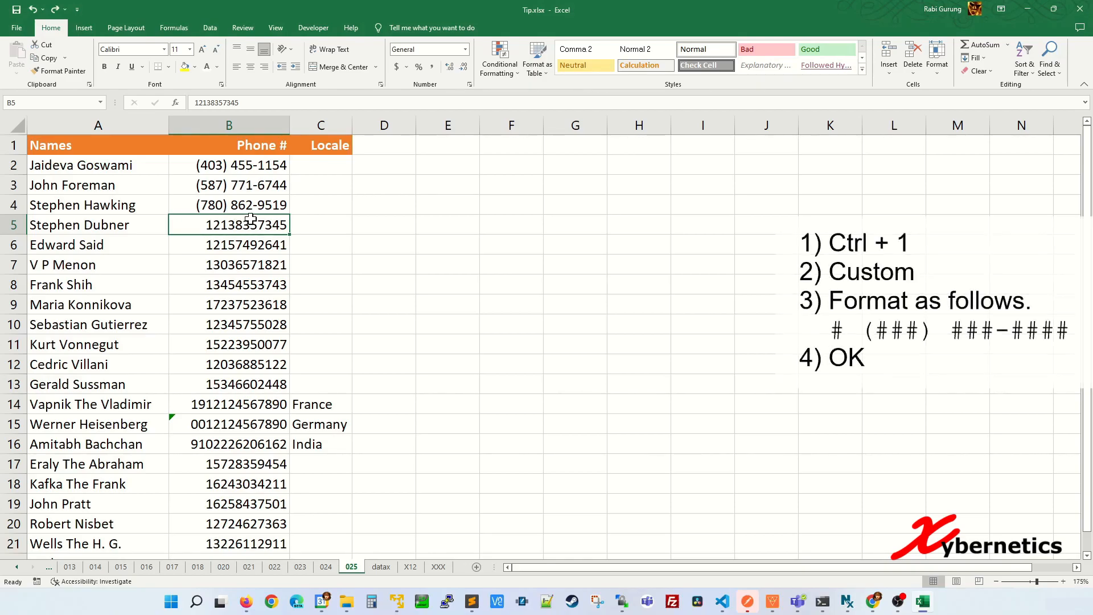
key("ctrl+1")
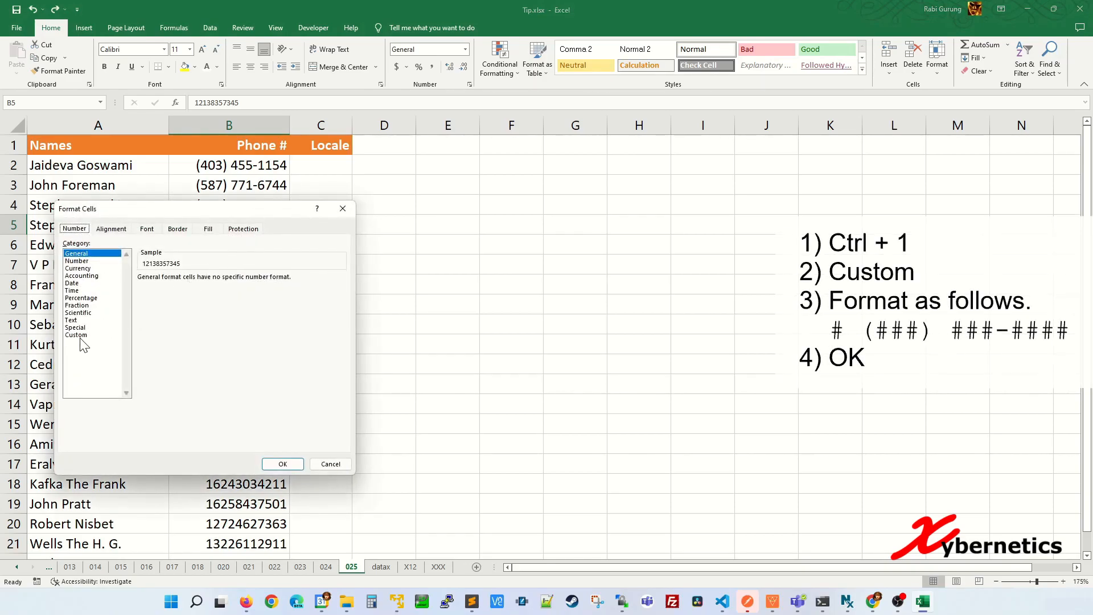
left_click(77, 335)
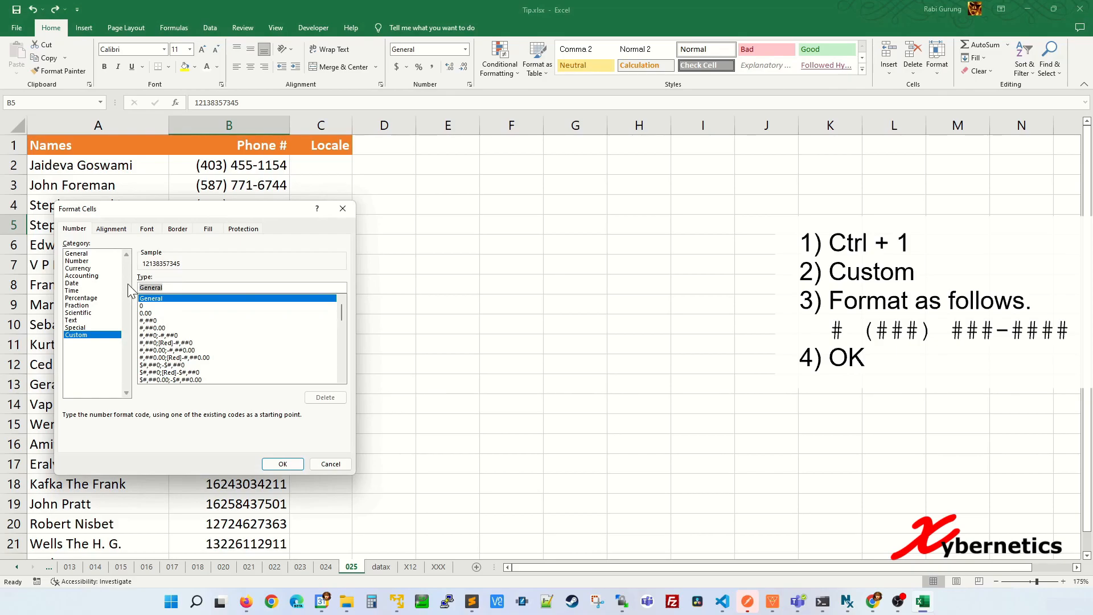
type("#")
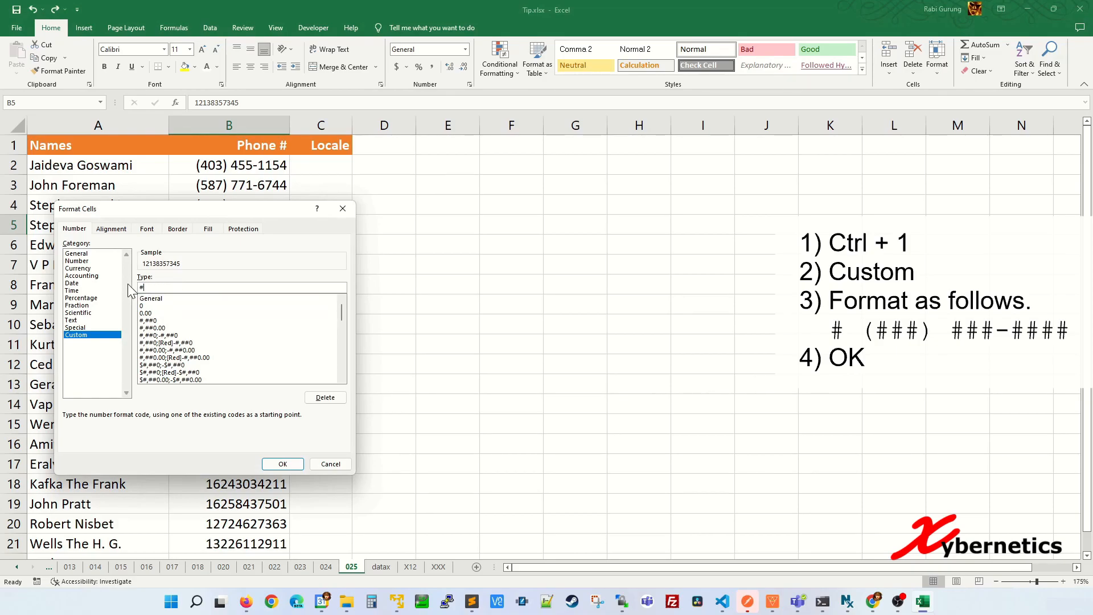
type("(###) ###-####")
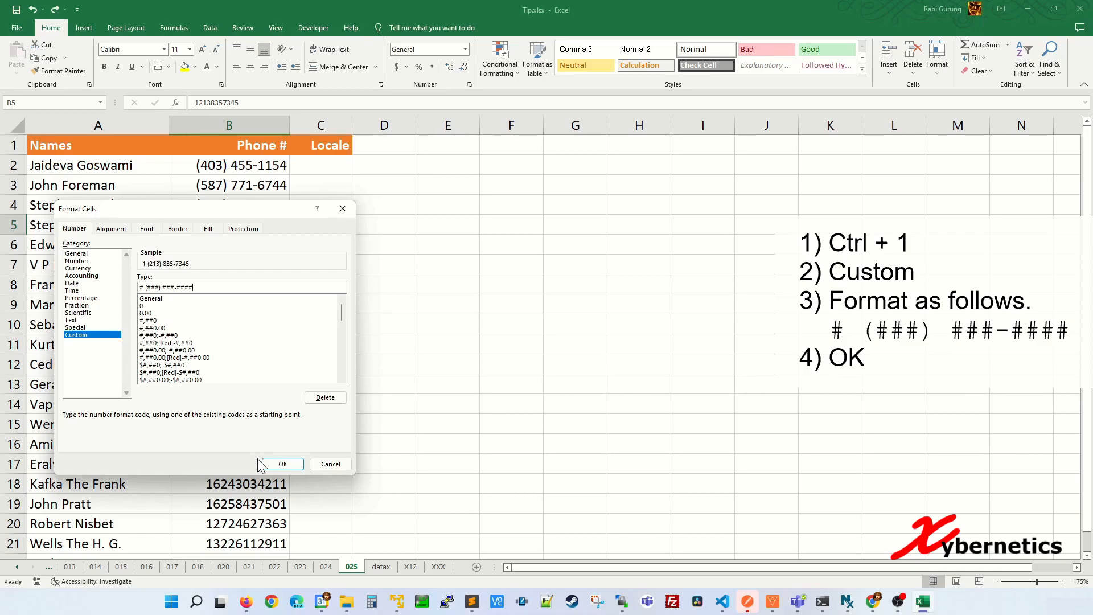
left_click(282, 463)
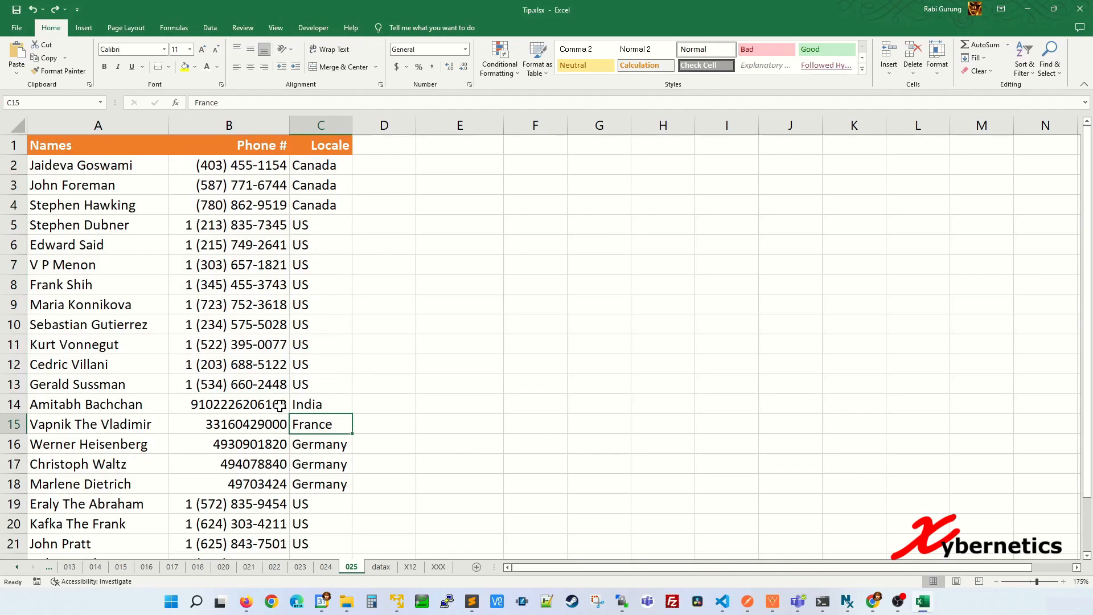
left_click(229, 403)
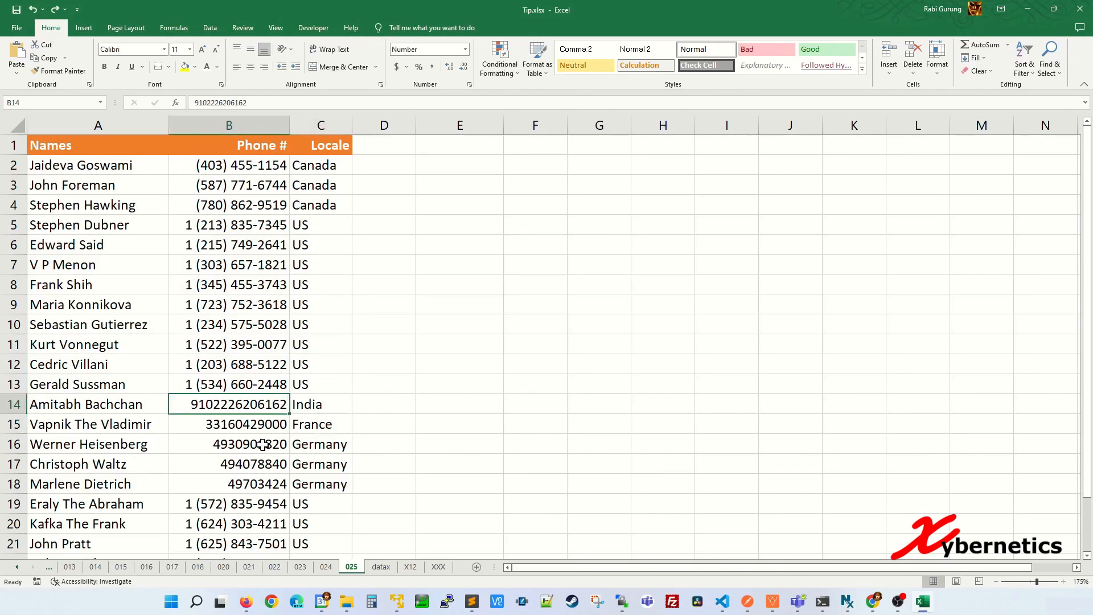
left_click(229, 444)
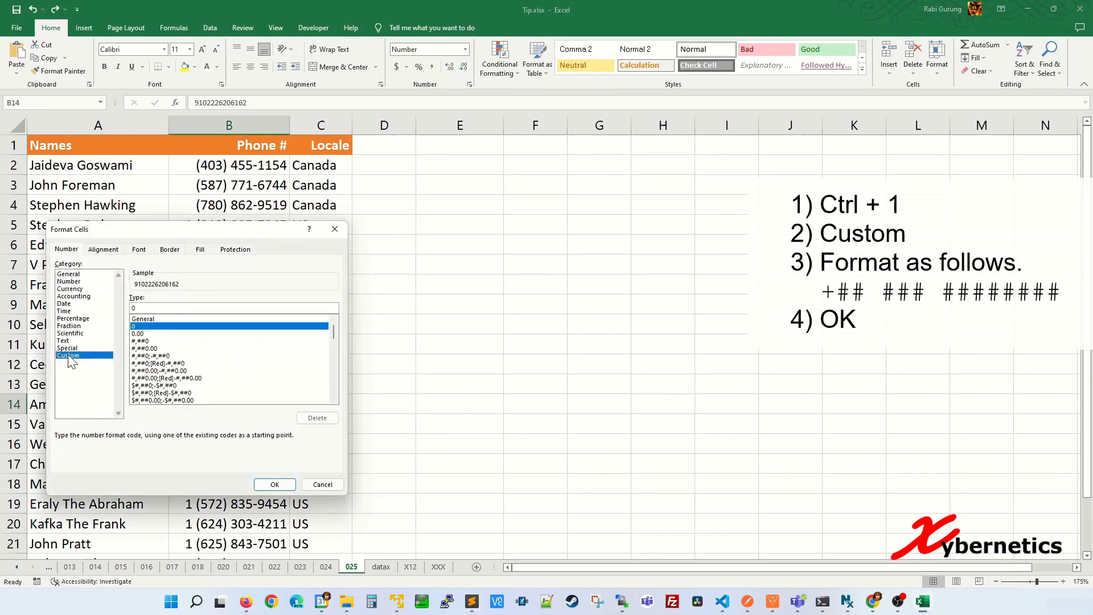
type("+## ### ########")
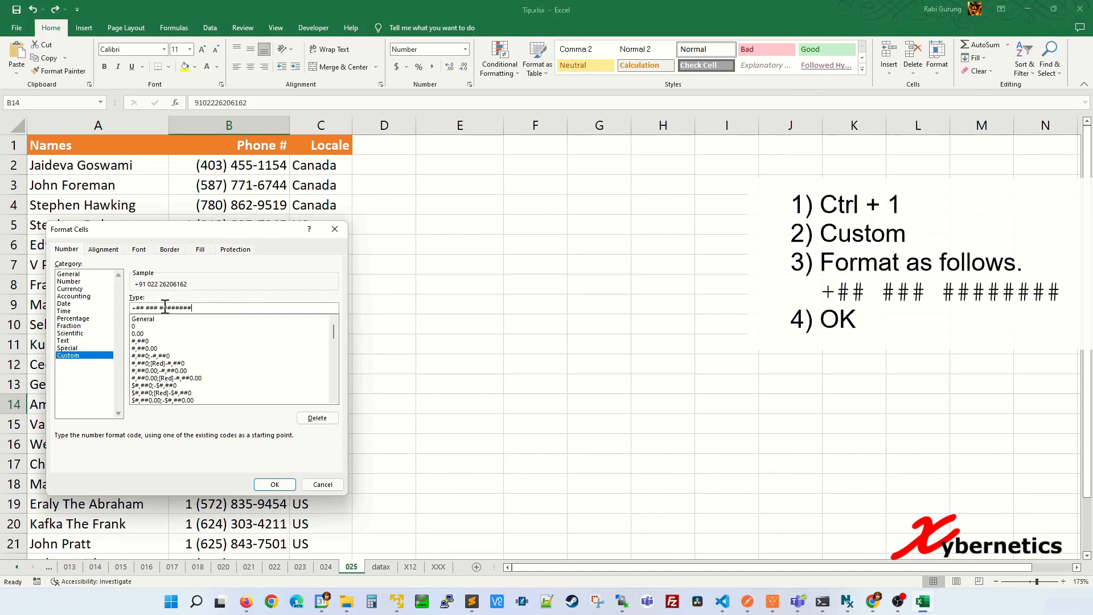
left_click(274, 484)
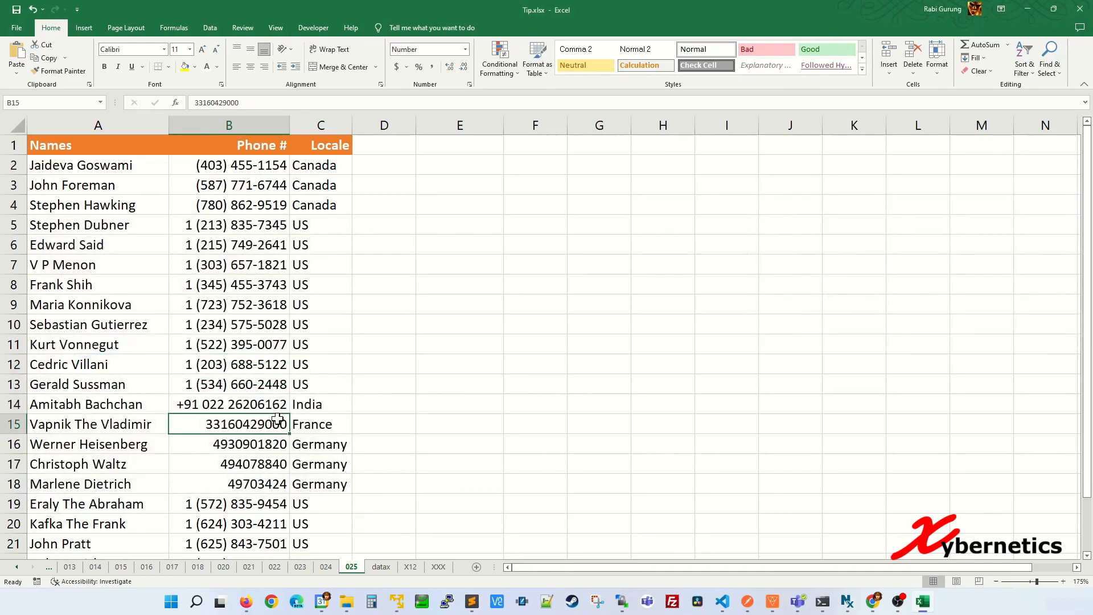
key("ctrl+1")
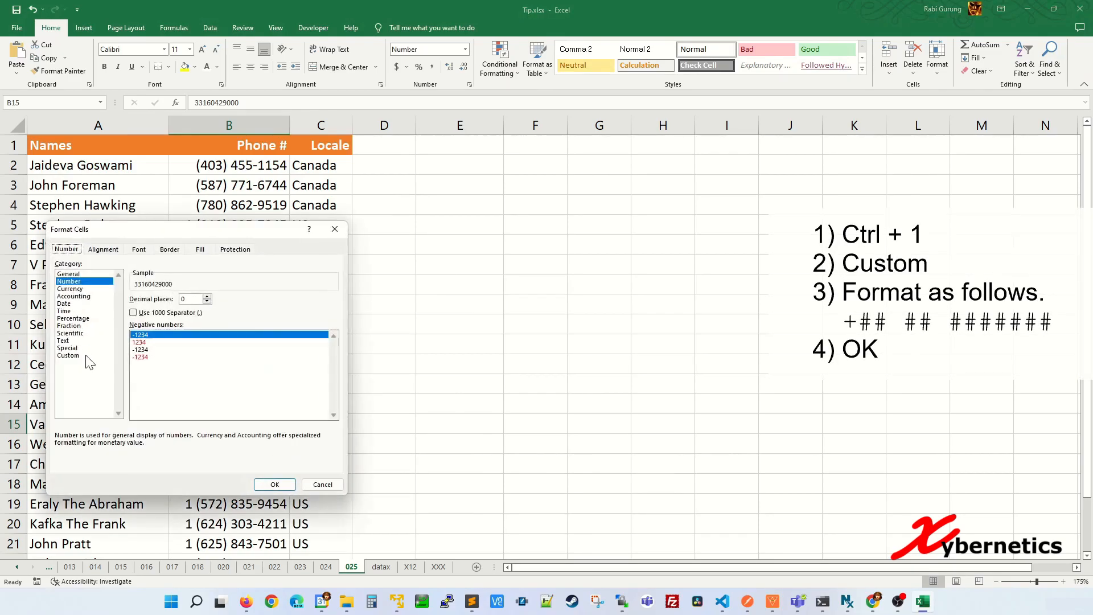
left_click(68, 355)
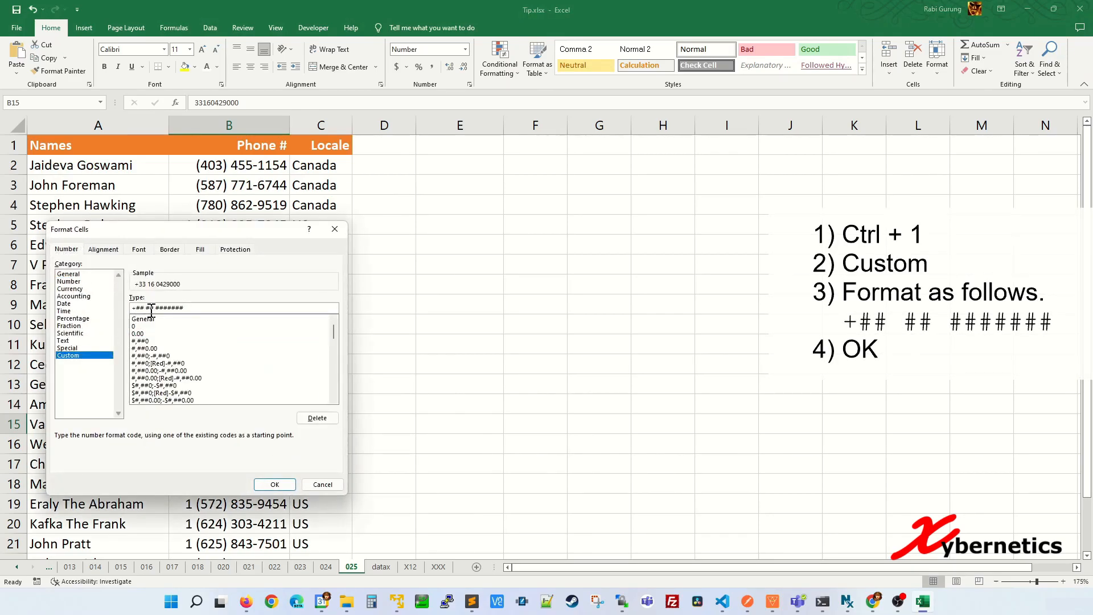
left_click(274, 484)
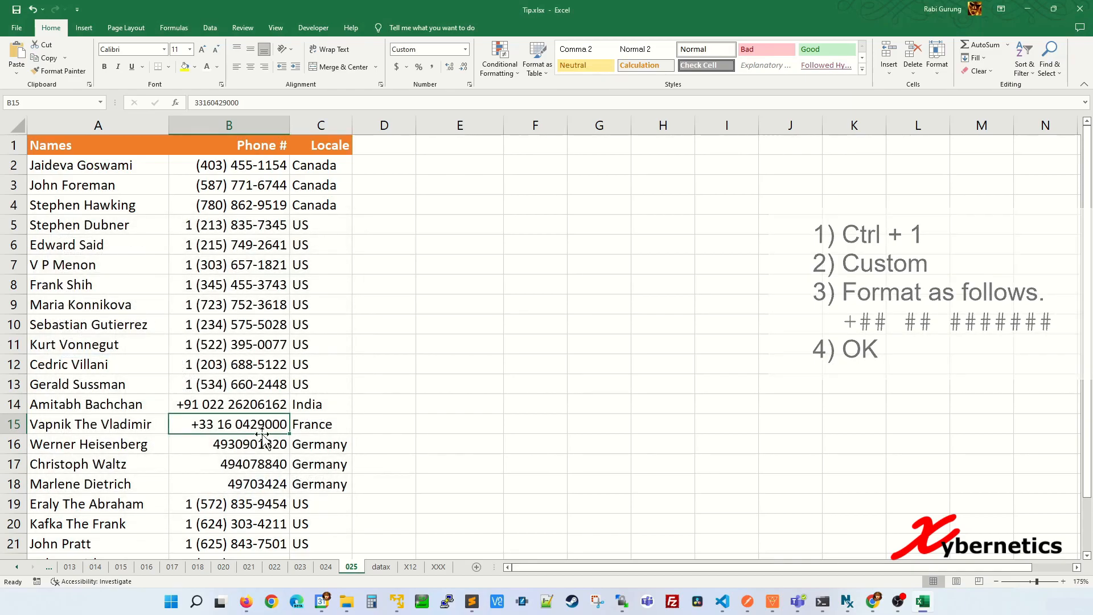
left_click(229, 444)
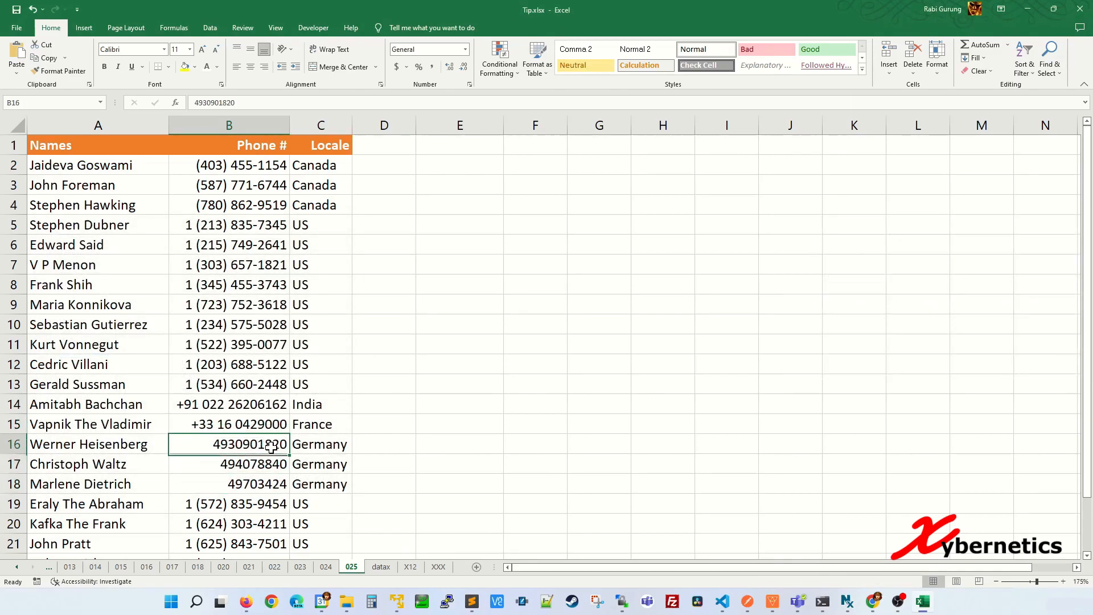
key("ctrl+1")
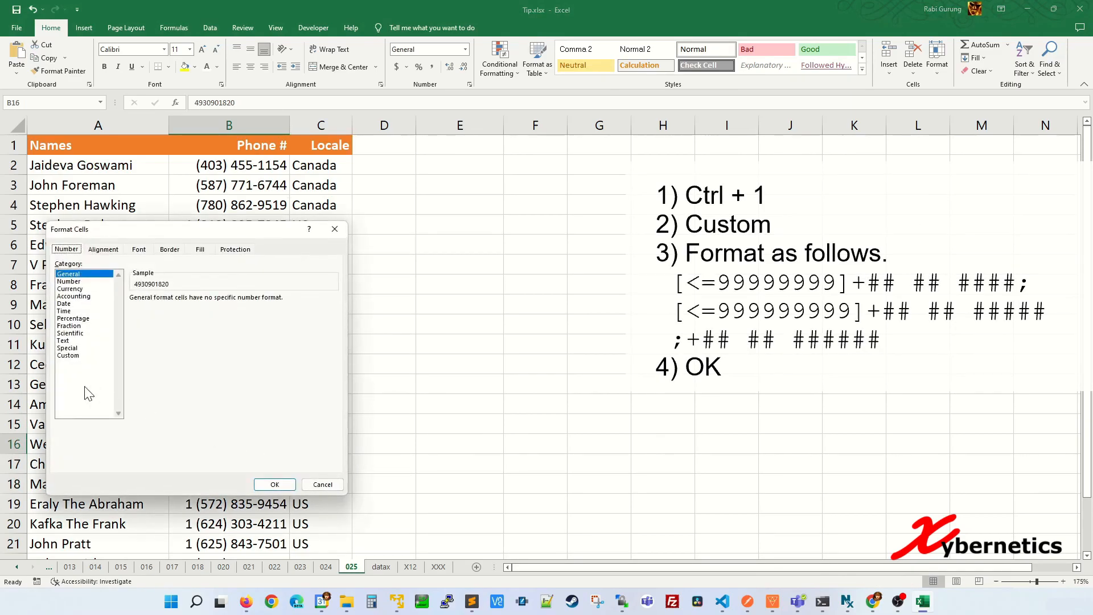
left_click(68, 355)
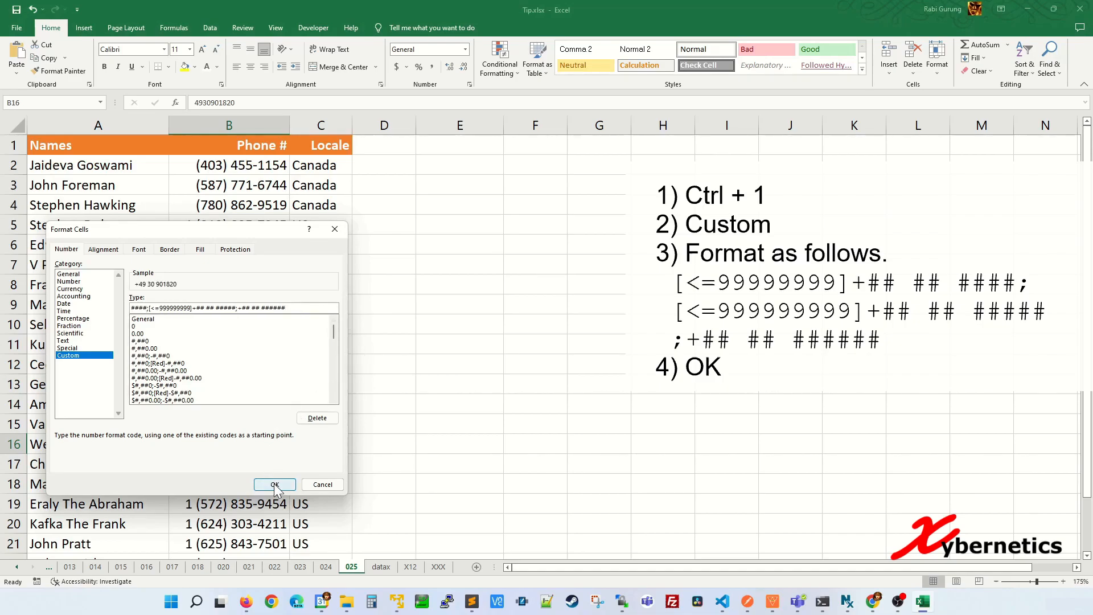
left_click(274, 484)
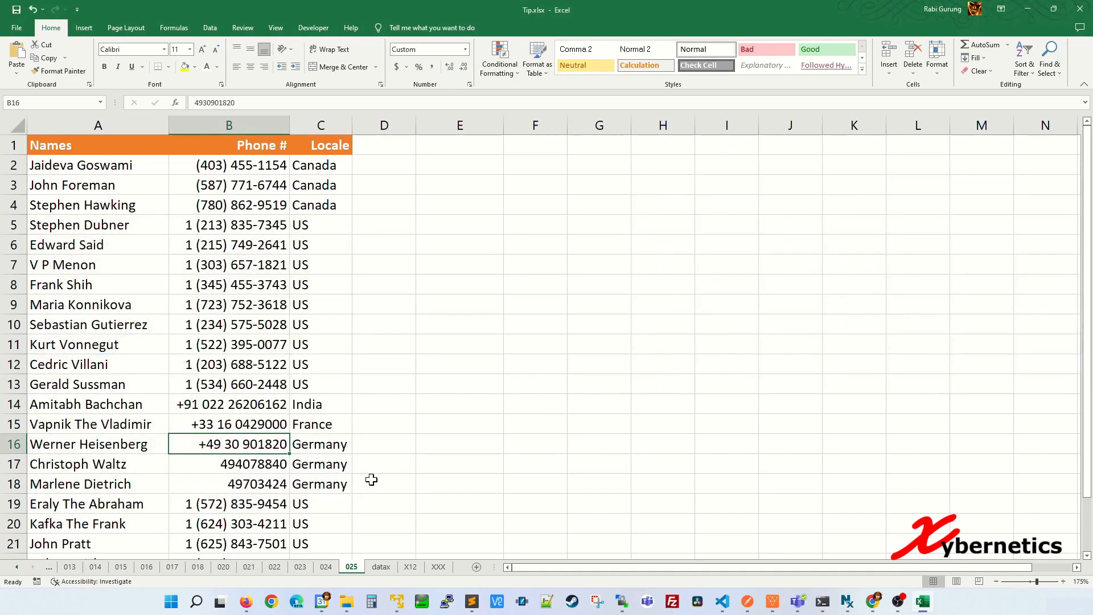
left_click(58, 70)
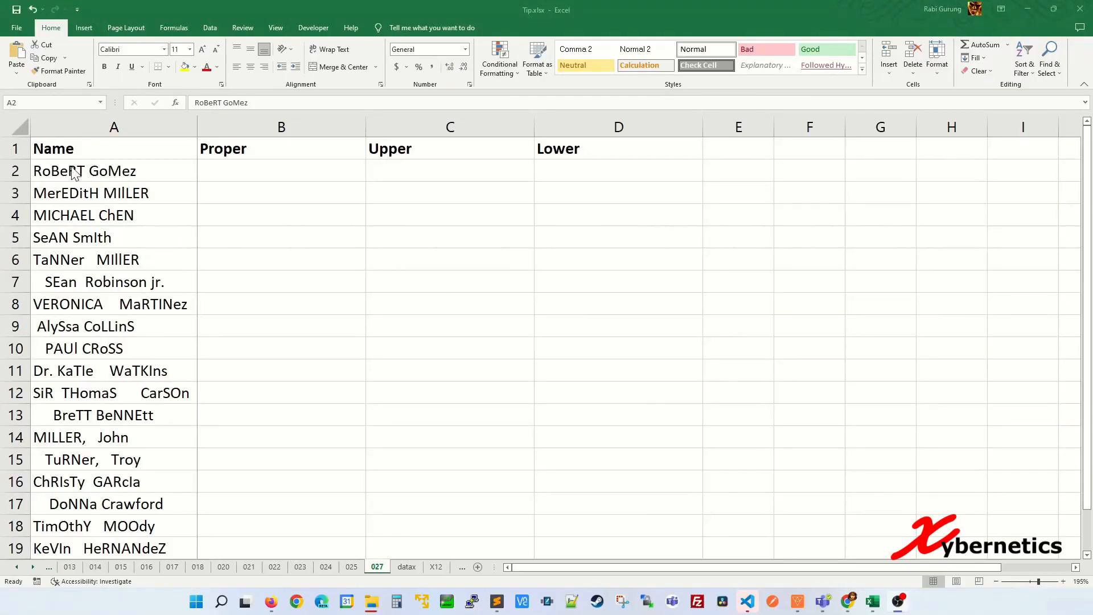
mouse_move(51, 195)
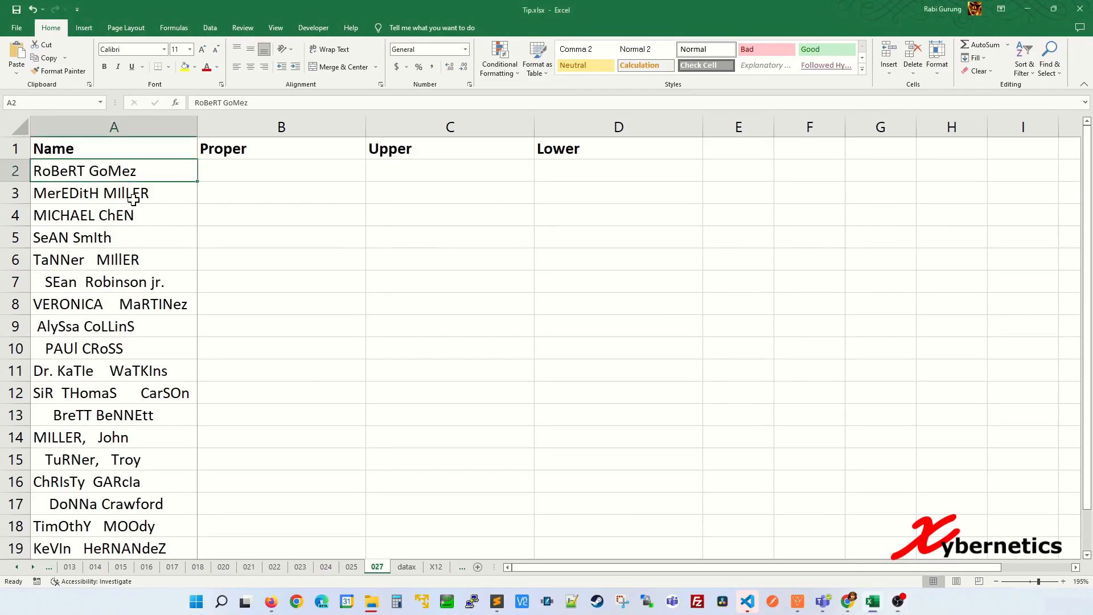
Enter =PROPER(A2) in B2 and fill it down column B
left_click(281, 170)
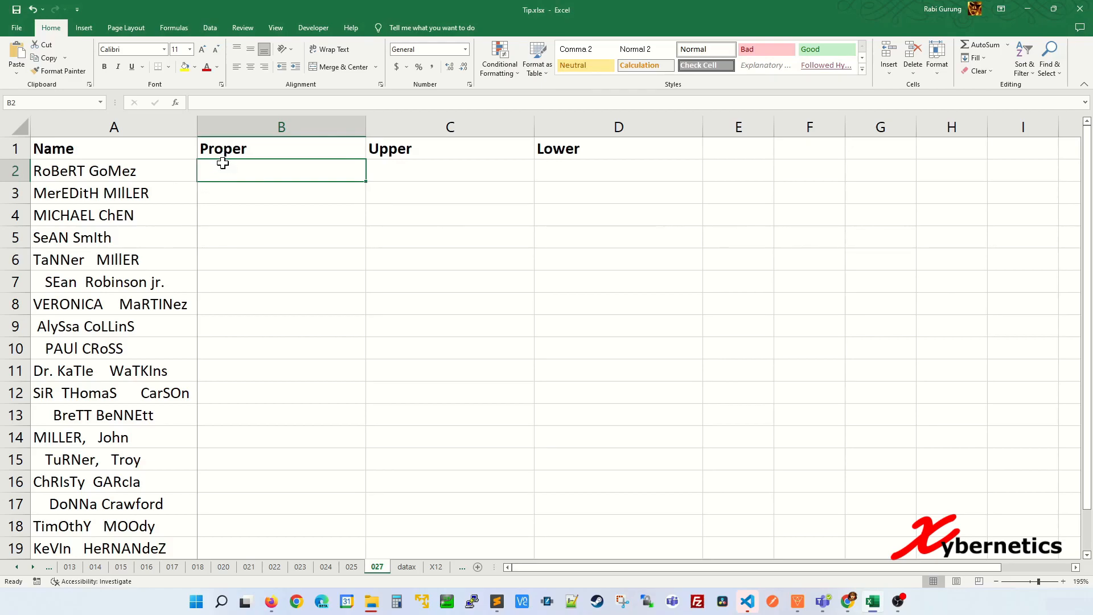
mouse_move(229, 165)
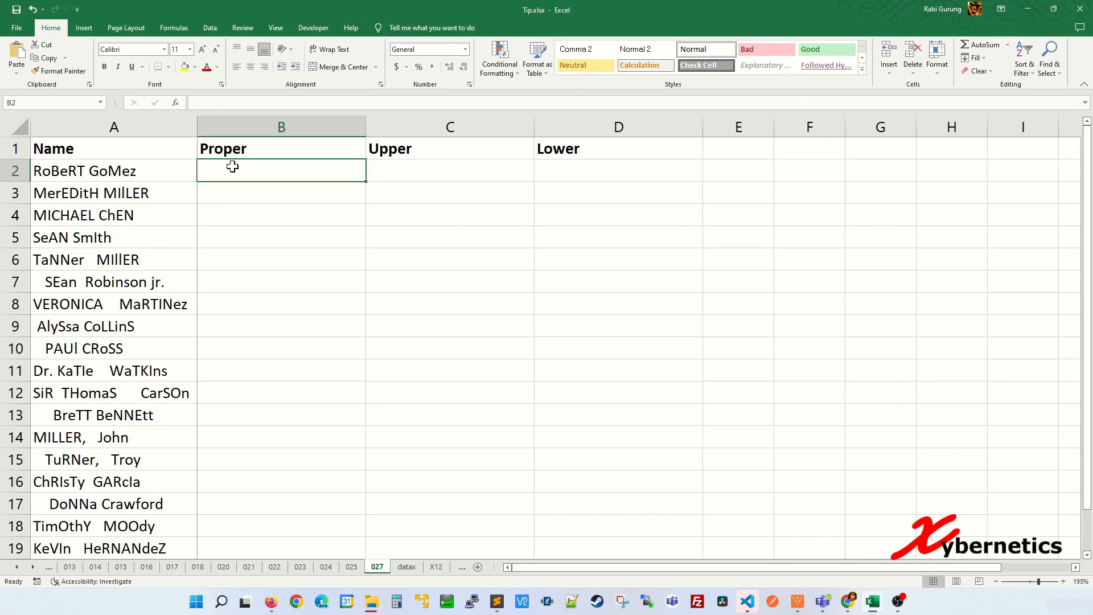
type("=PROPER")
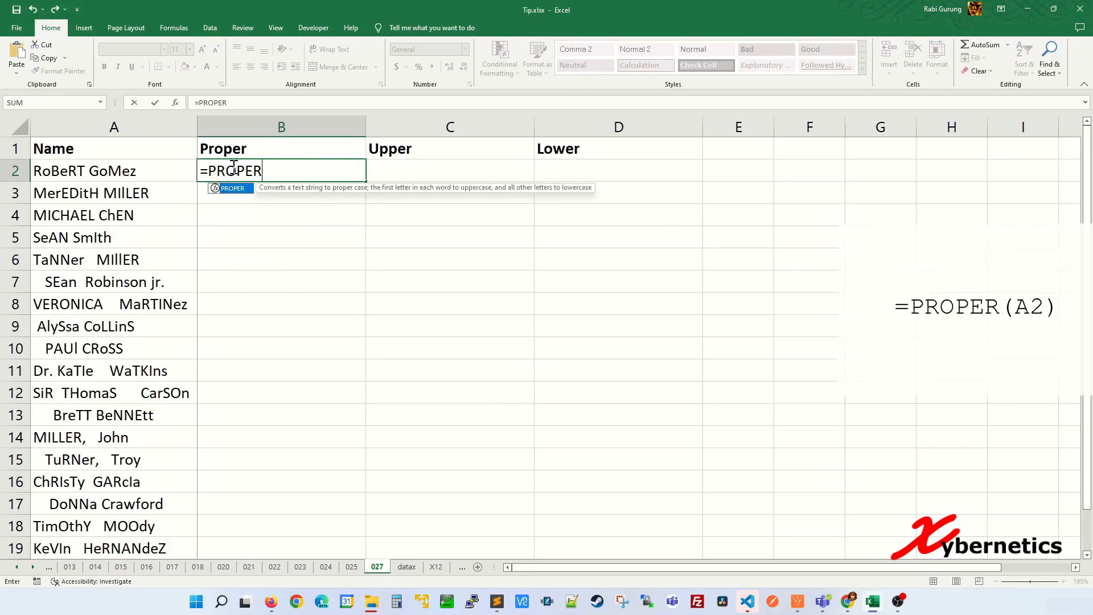
type("(")
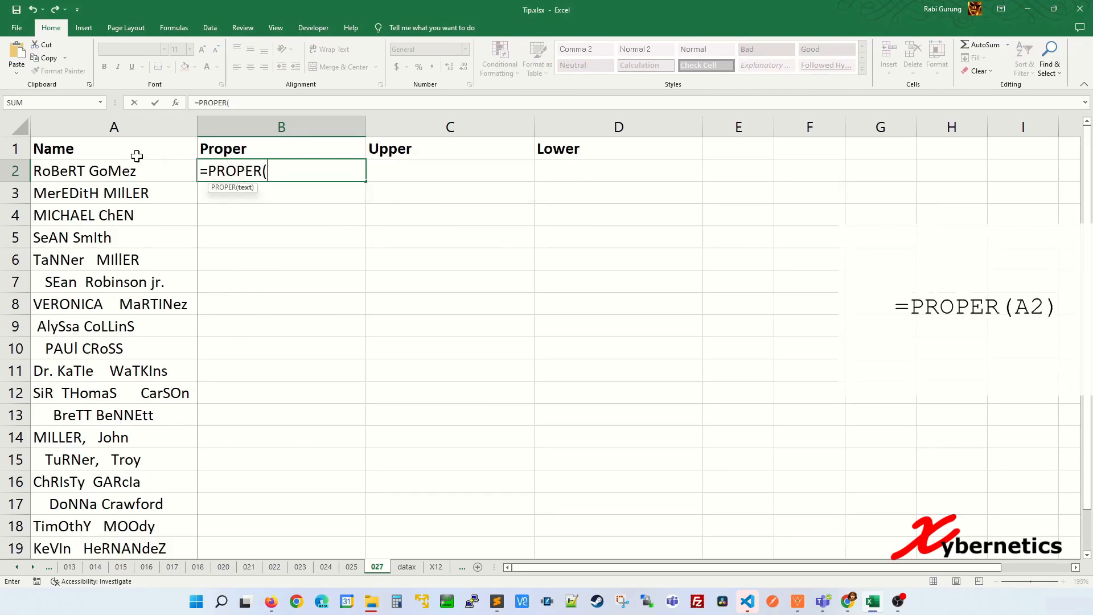
left_click(114, 170)
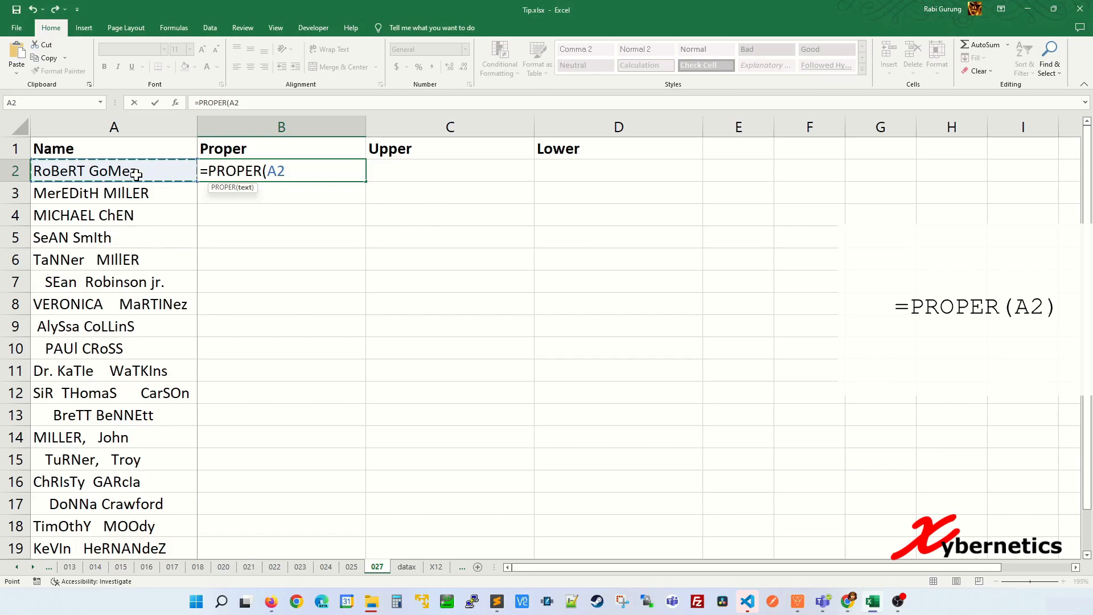
key("Enter")
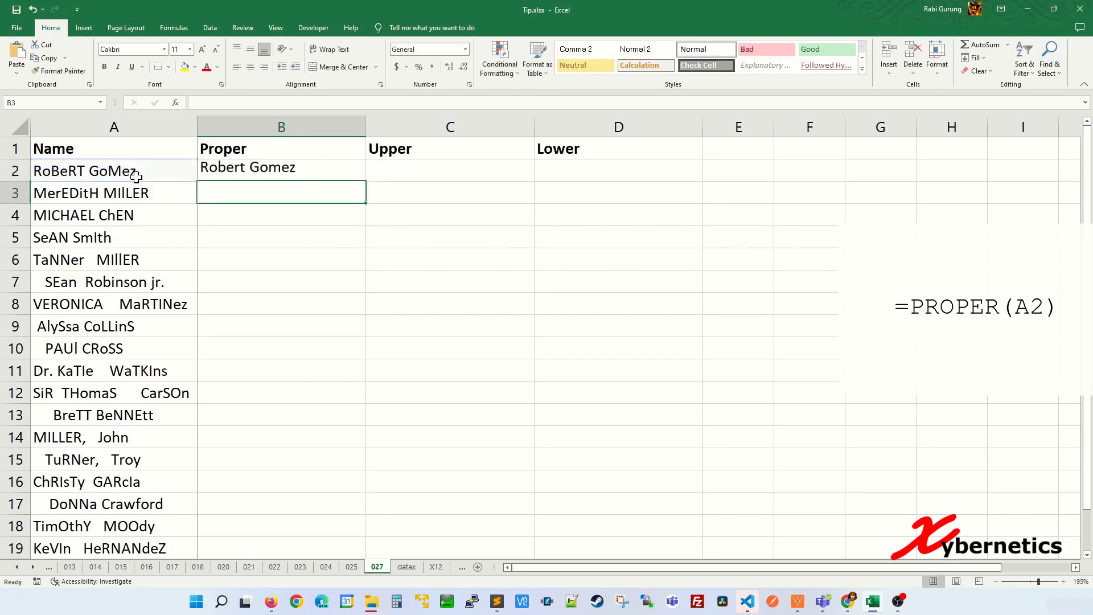
left_click(280, 170)
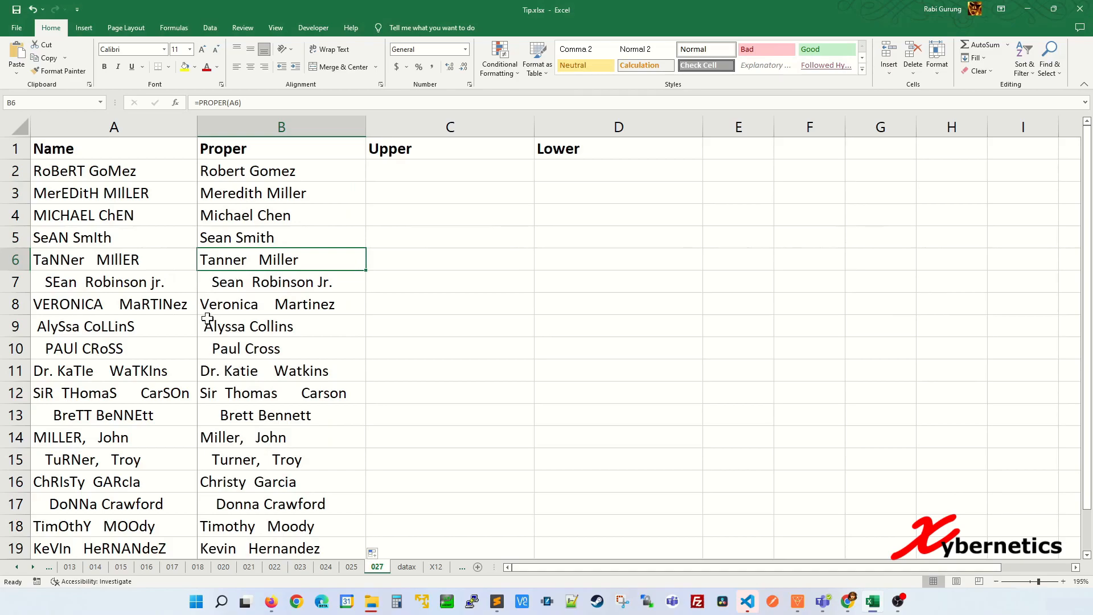
mouse_move(297, 372)
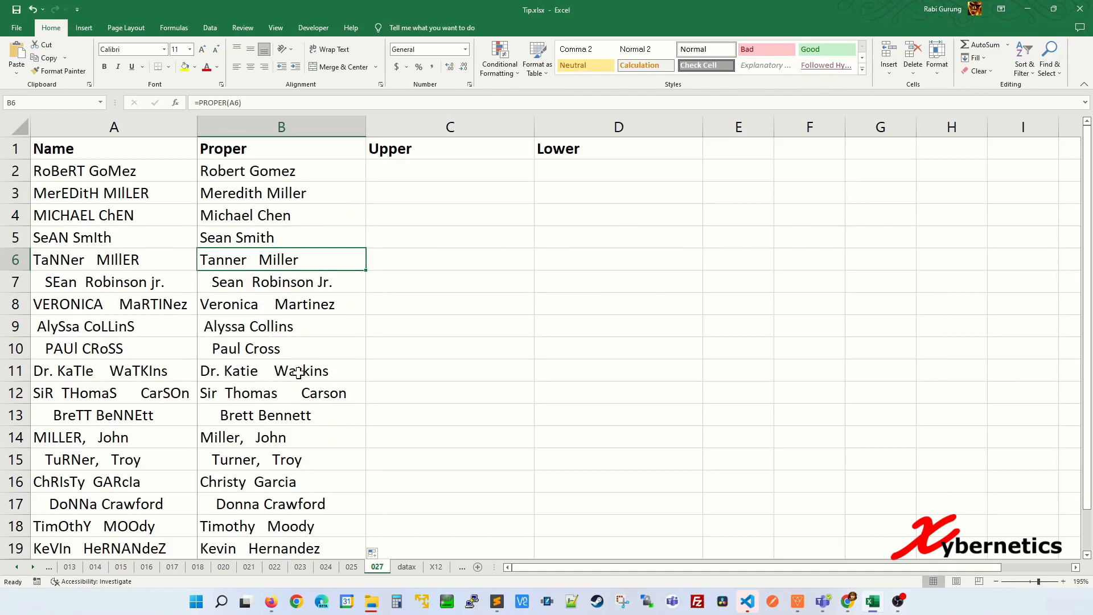
Change the B2 formula to =PROPER(TRIM(A2)) and check trimmed names like 'Miller, John'
left_click(281, 170)
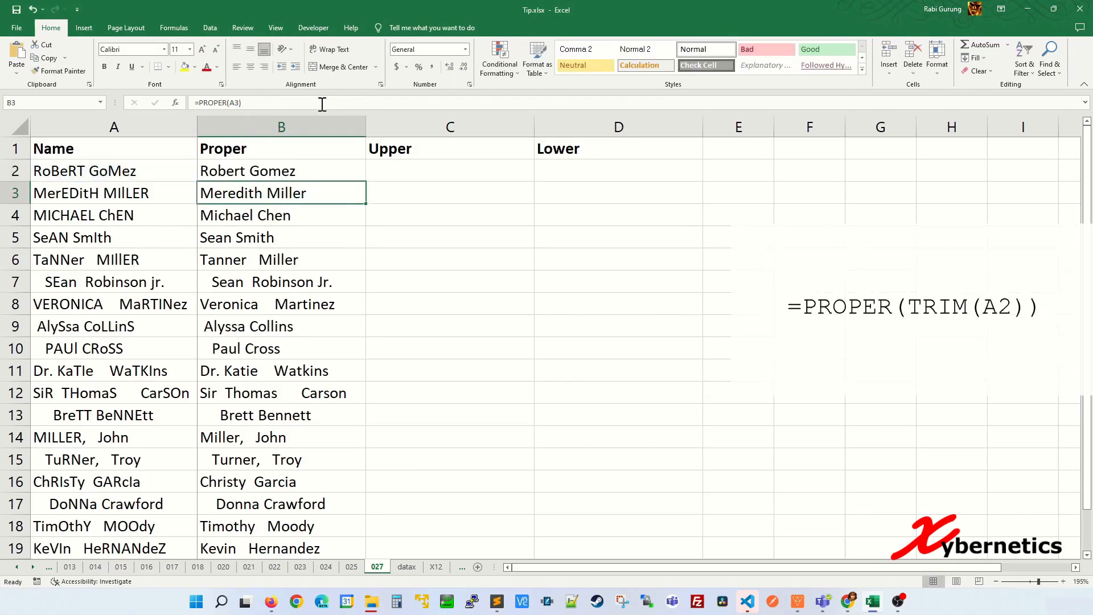
left_click(282, 171)
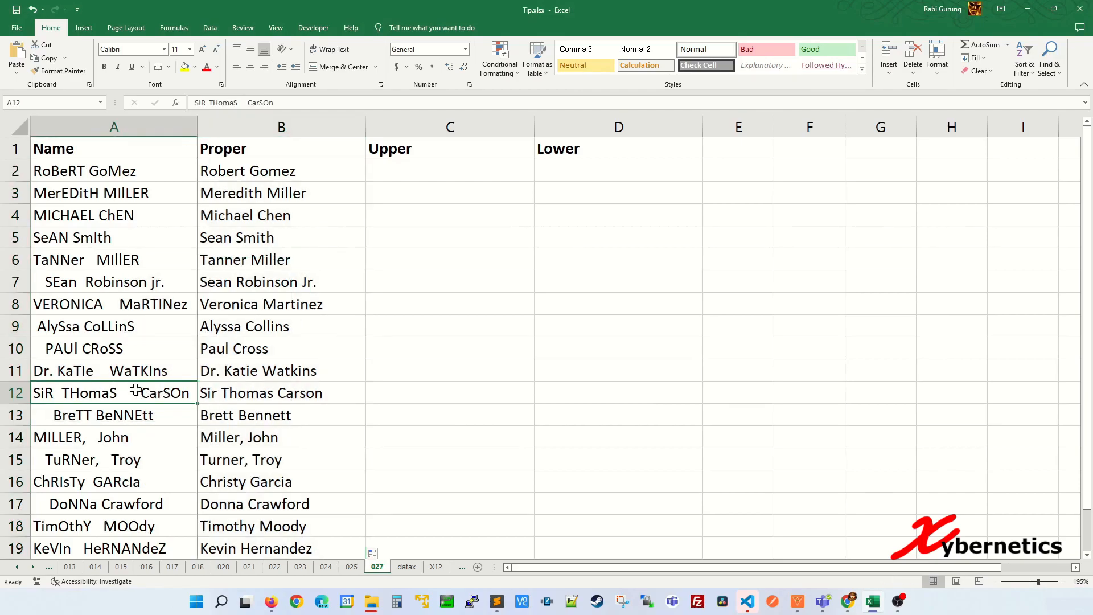
mouse_move(244, 392)
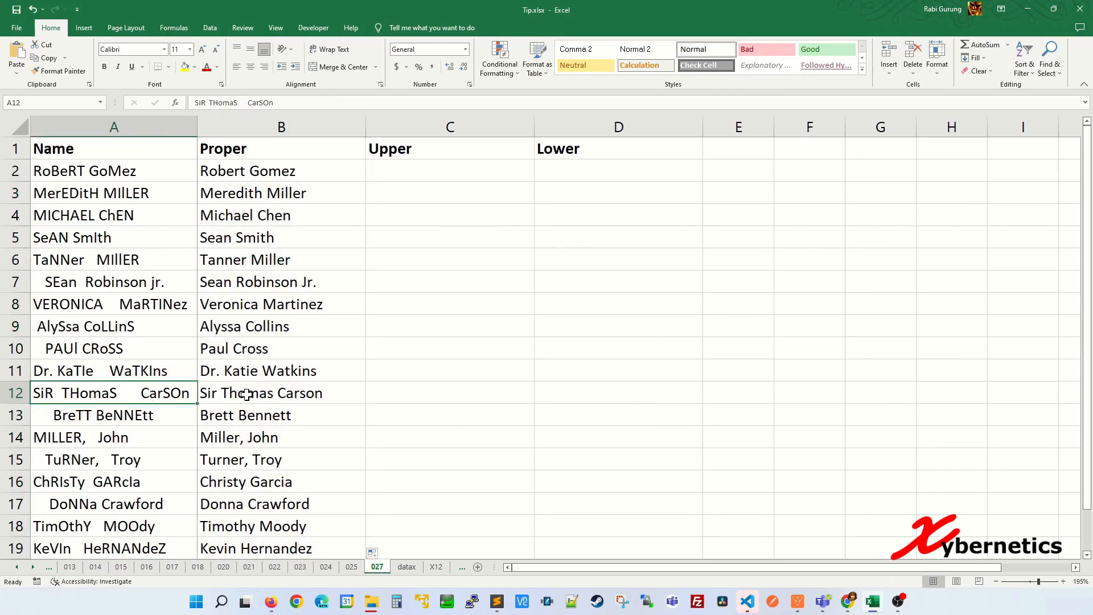
mouse_move(142, 453)
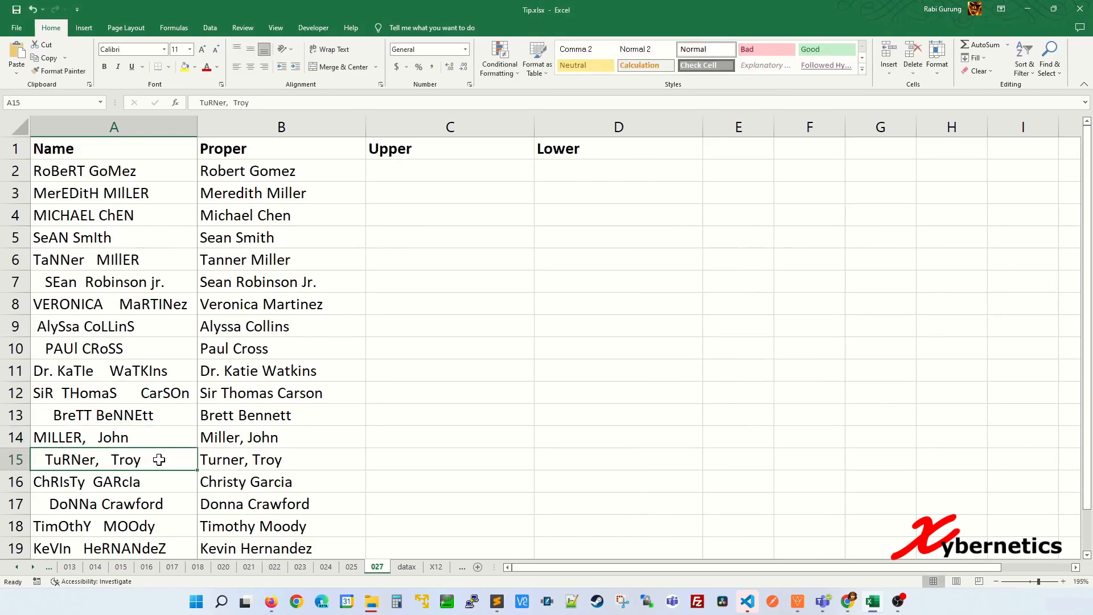
left_click(280, 459)
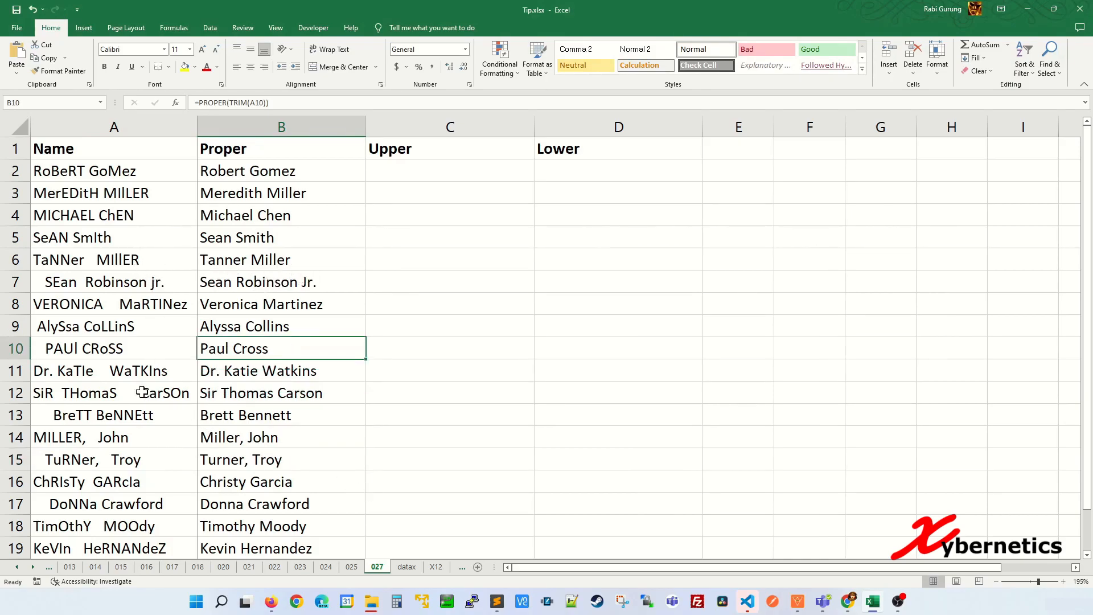
left_click(280, 437)
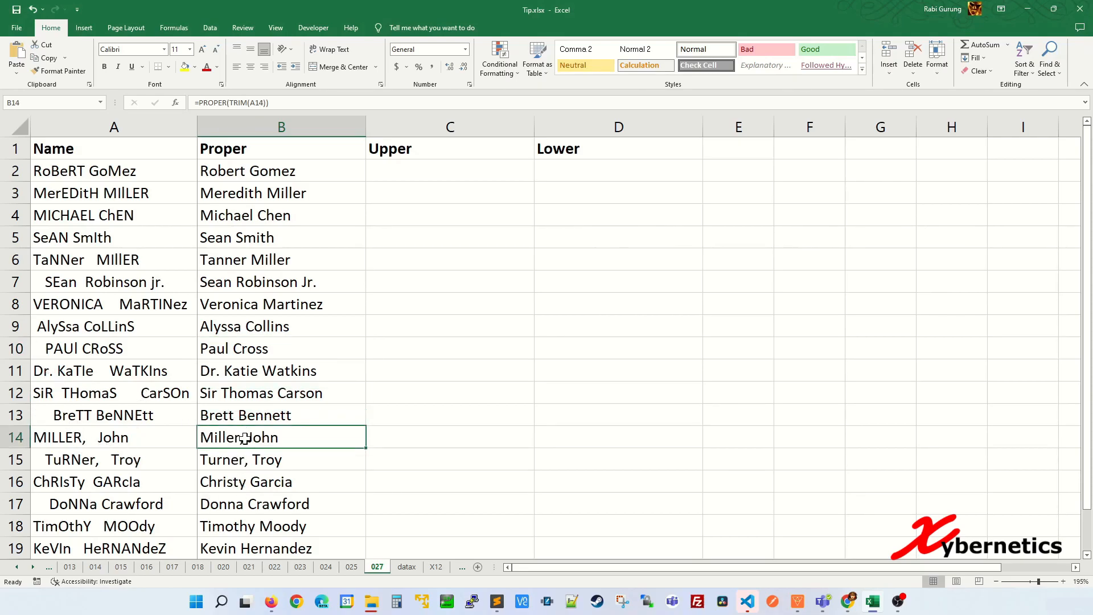
Enter =UPPER(A2) in C2, fill it down, then revise it to =UPPER(TRIM(A2))
left_click(282, 304)
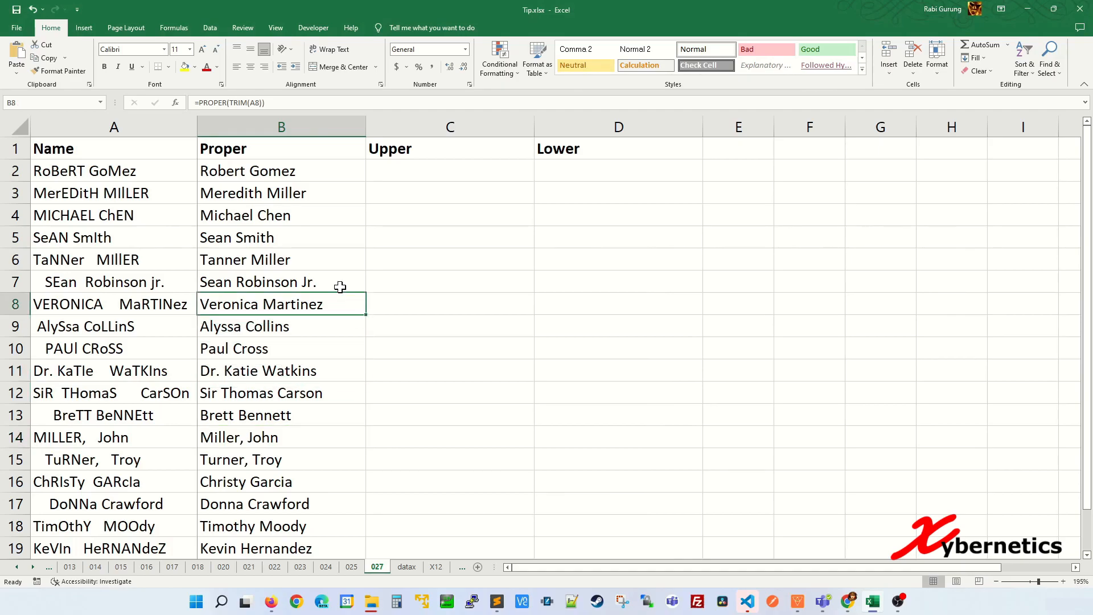
left_click(450, 171)
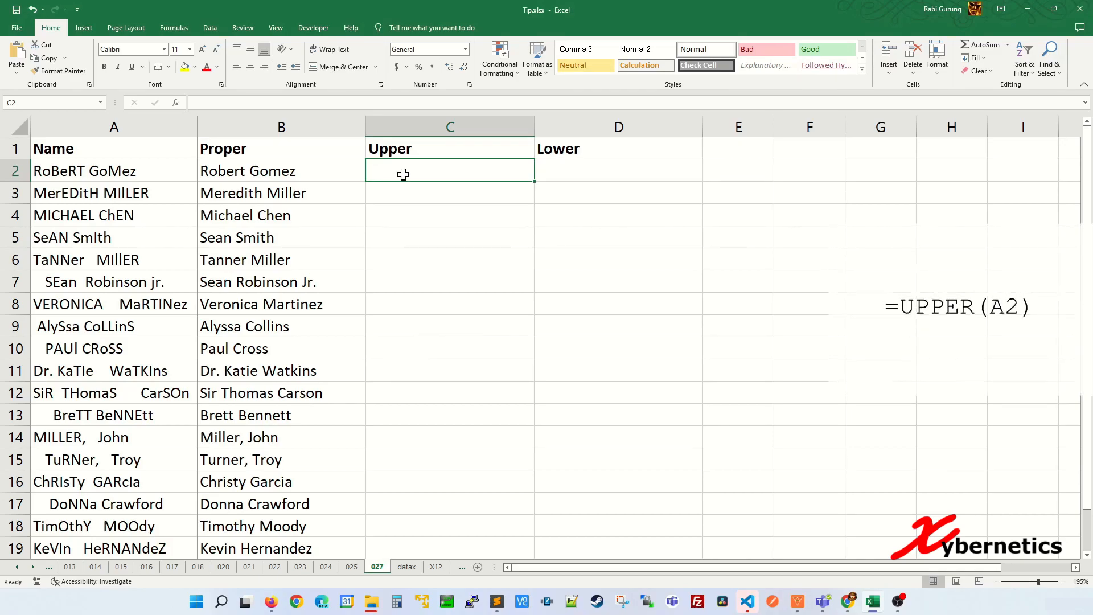
type("=UPER(")
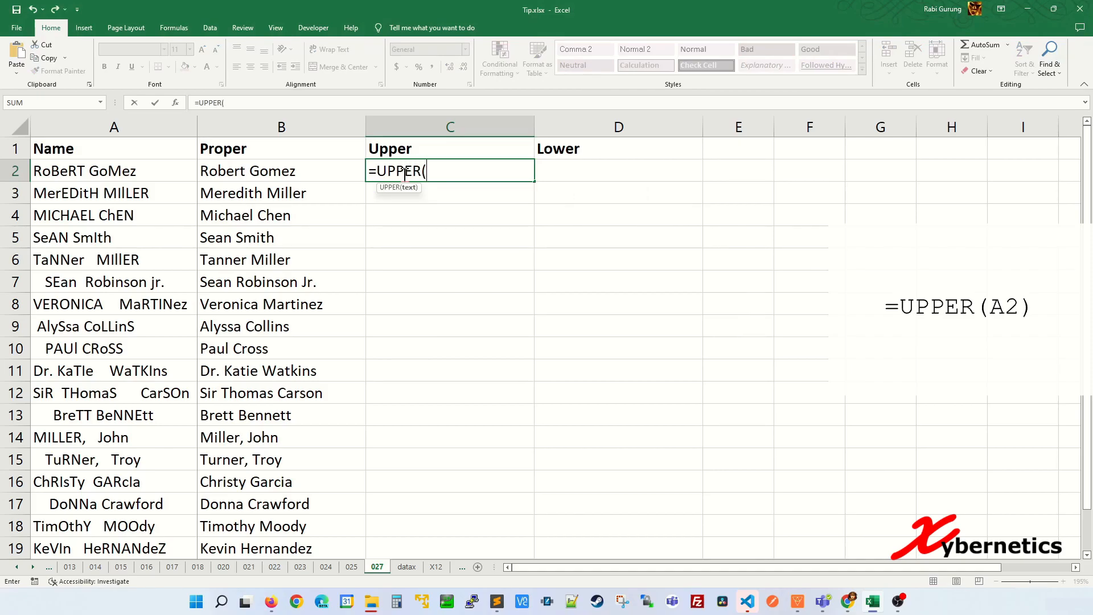
left_click(113, 171)
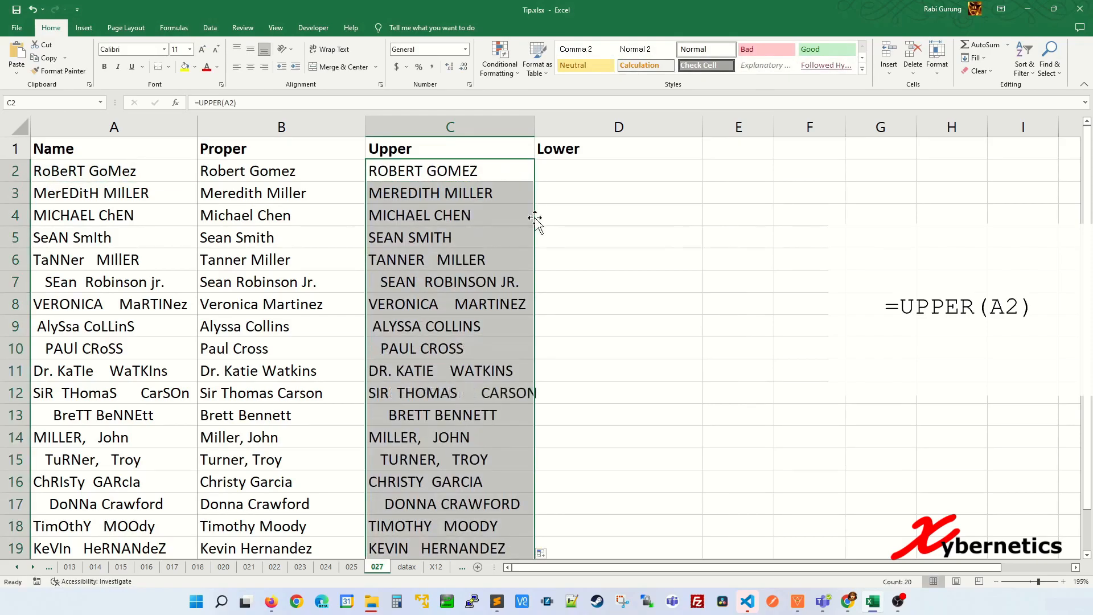
left_click(449, 326)
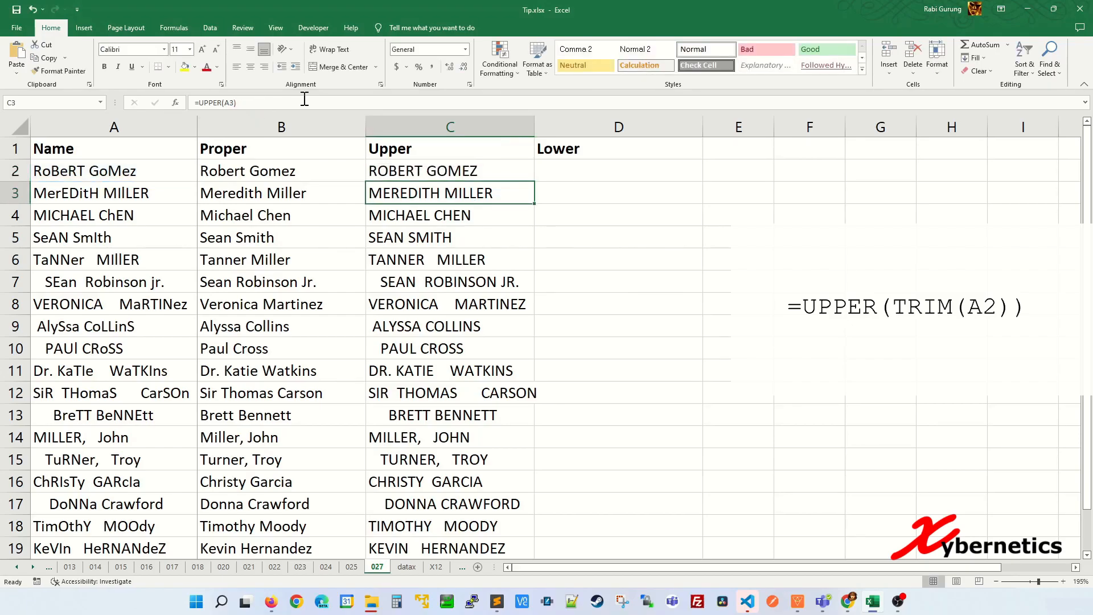
left_click(449, 170)
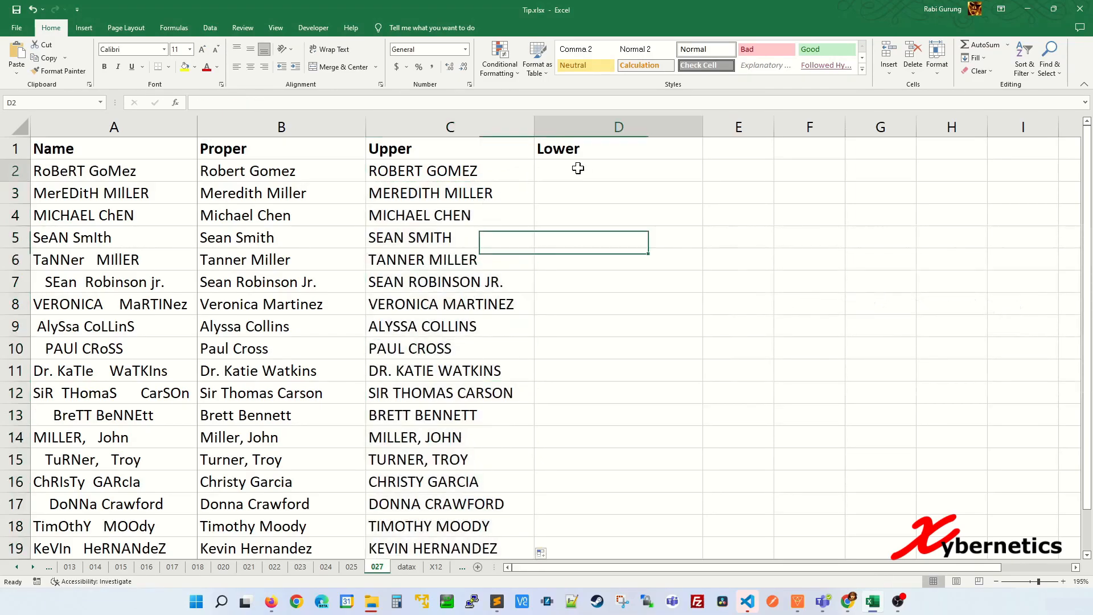
Enter =LOWER(A2) in D2 and fill it down the Lower column
left_click(618, 170)
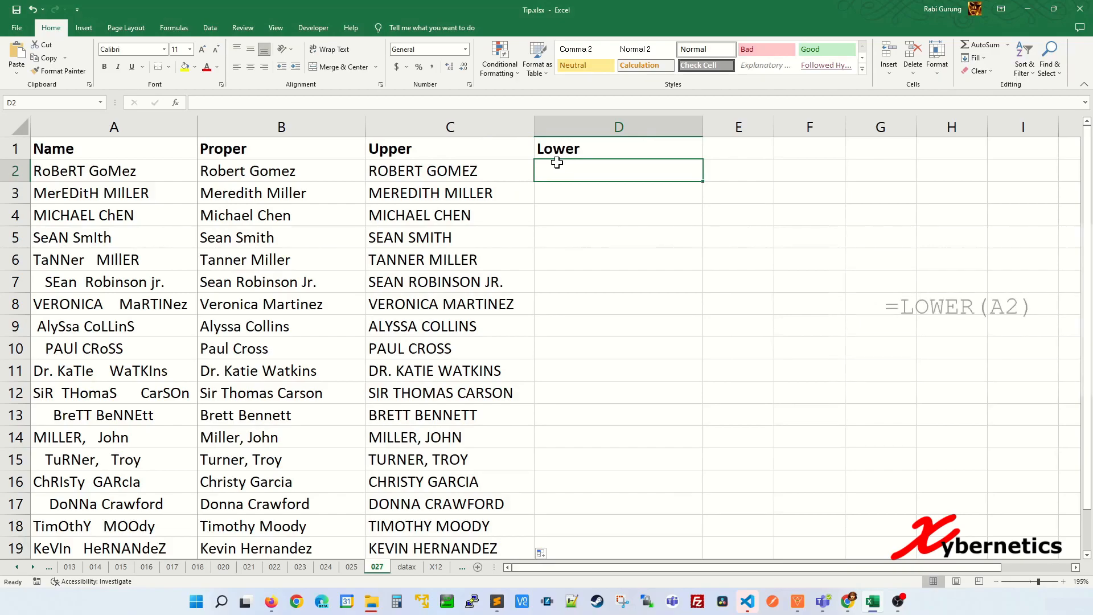
type("=LOWER")
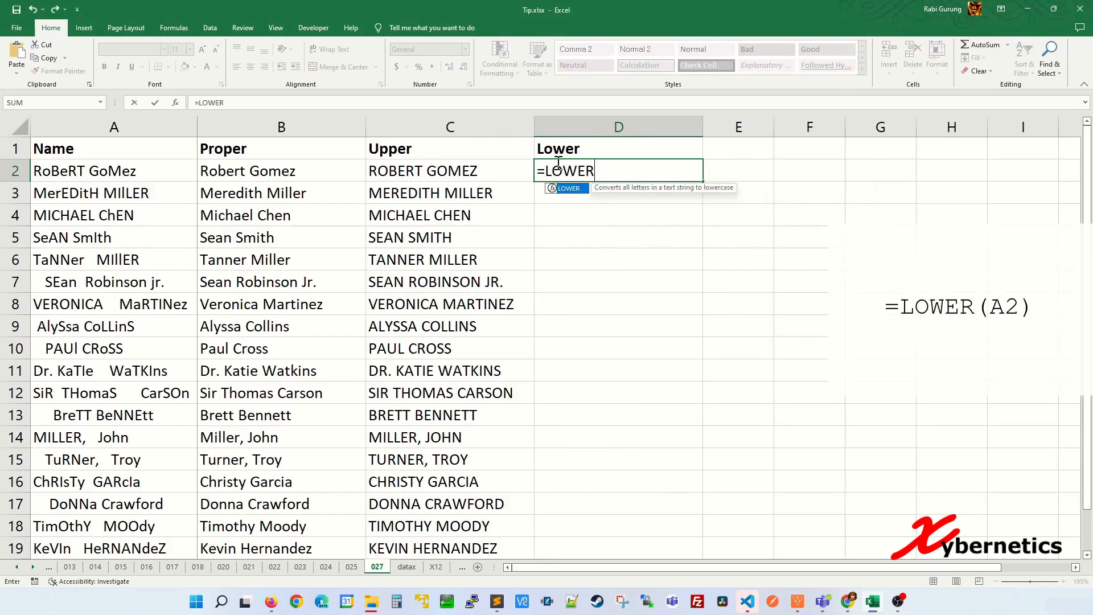
type("(")
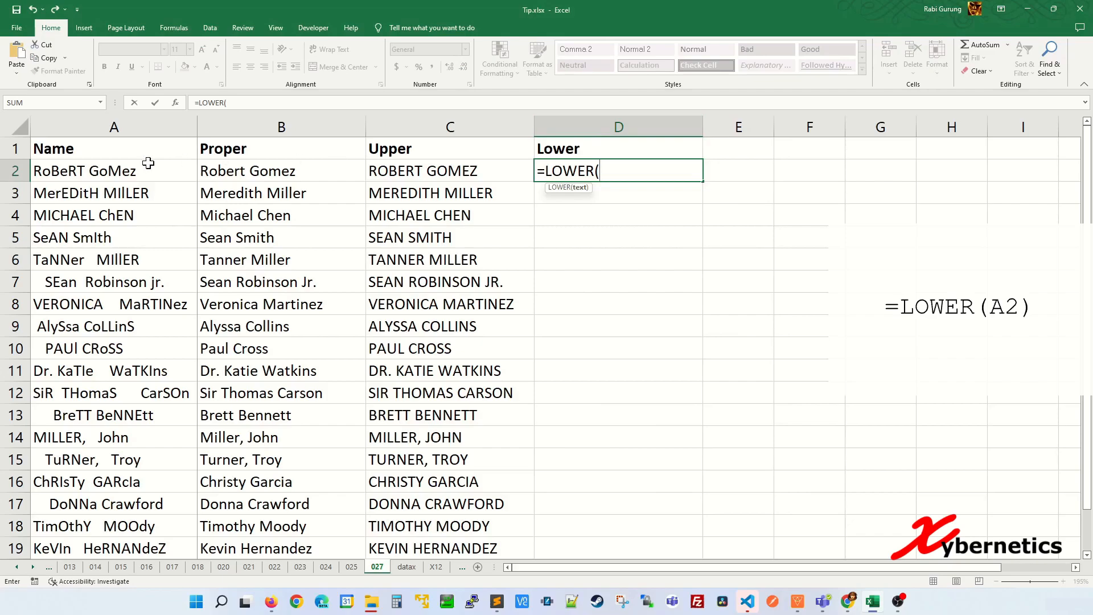
left_click(113, 171)
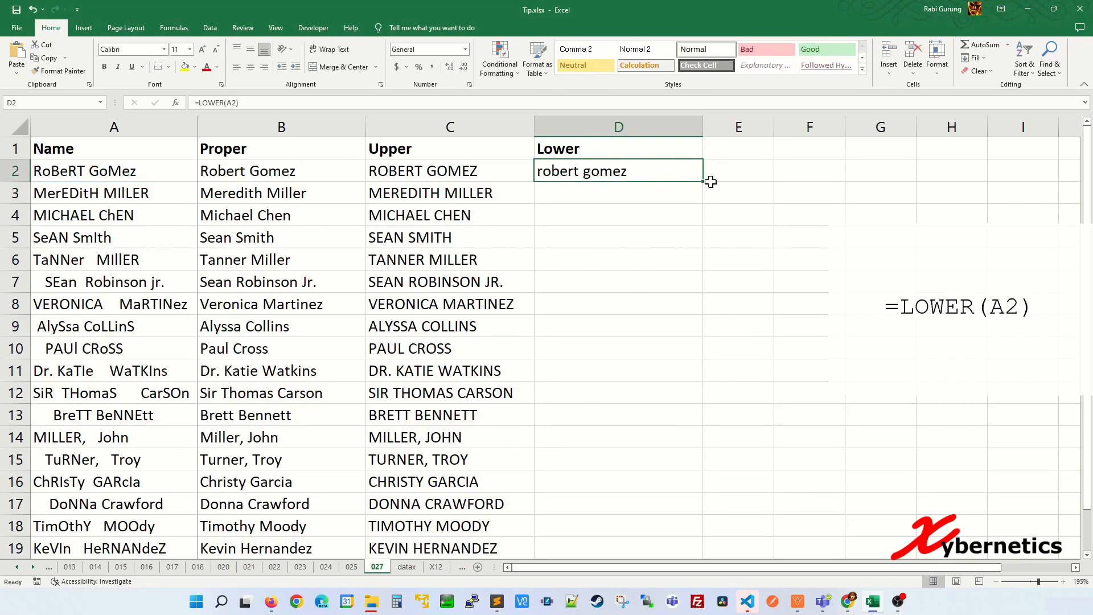
left_click_drag(702, 180, 702, 550)
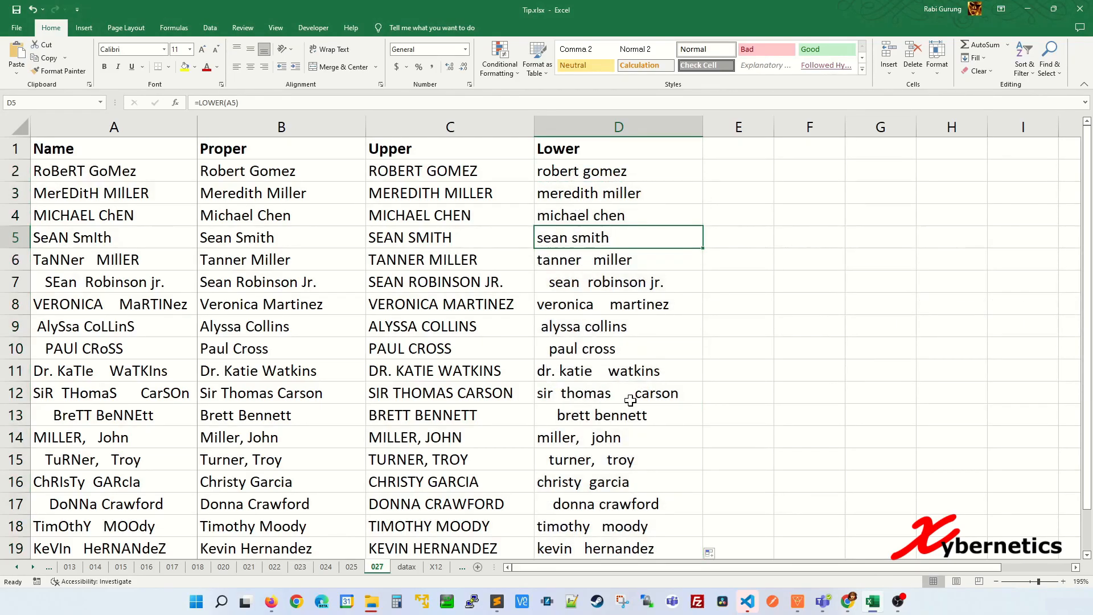
Revise the Lower formula to =LOWER(TRIM(A2)) and check the trimmed result in row 11
left_click(618, 170)
type("=LOWER(TRIM(A2))")
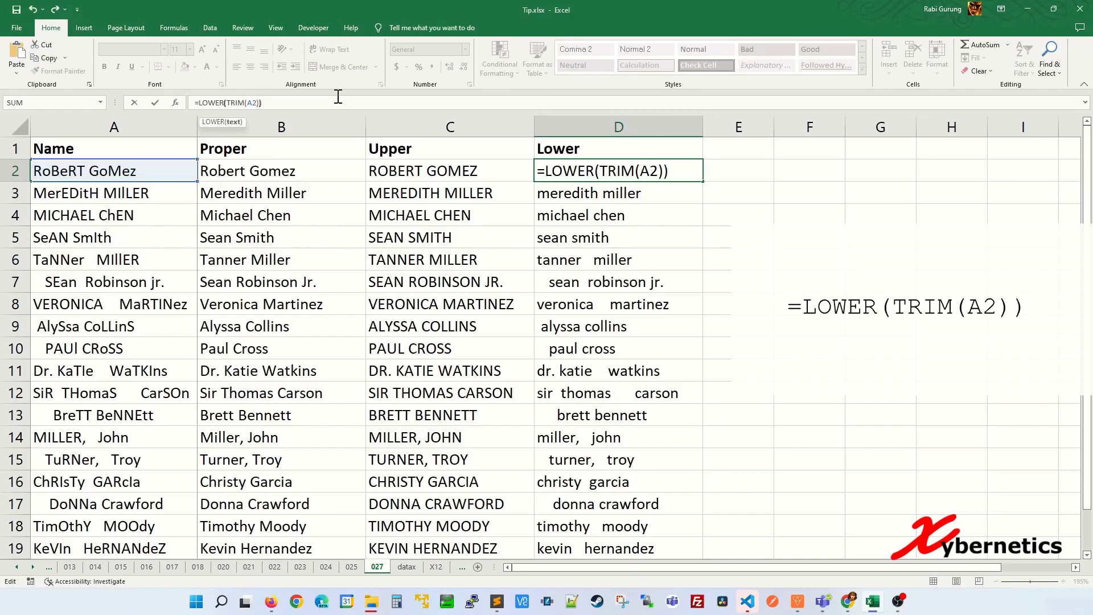
key("Enter")
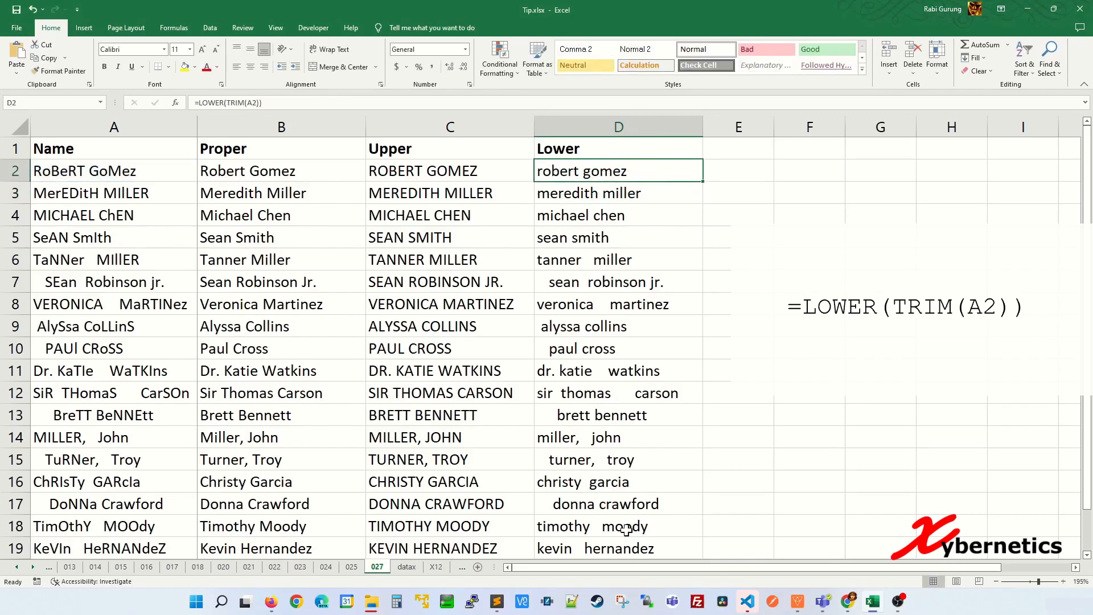
mouse_move(697, 184)
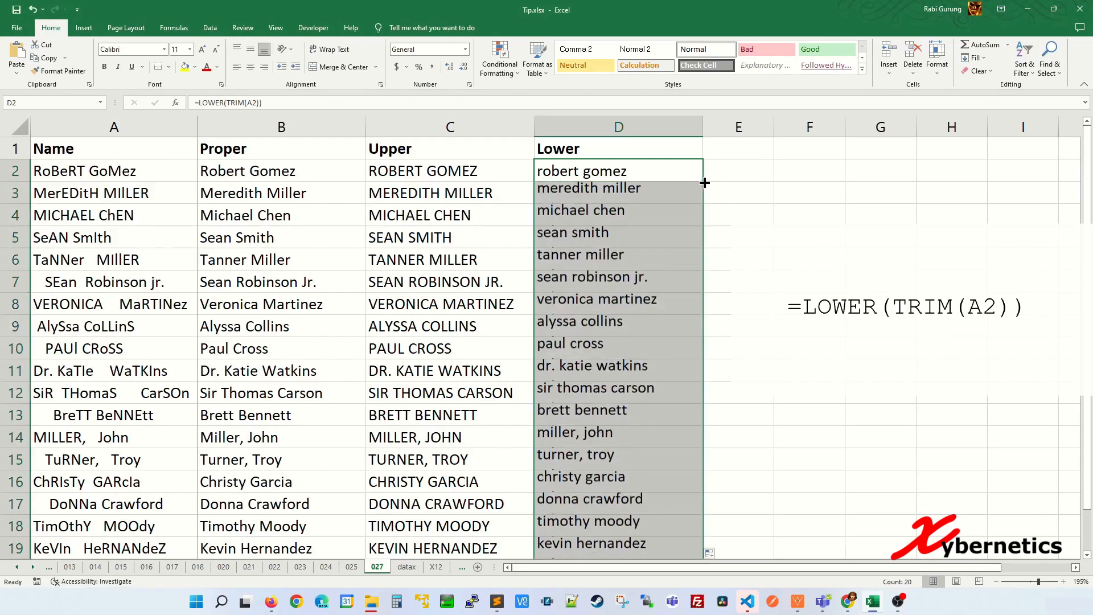
left_click(617, 370)
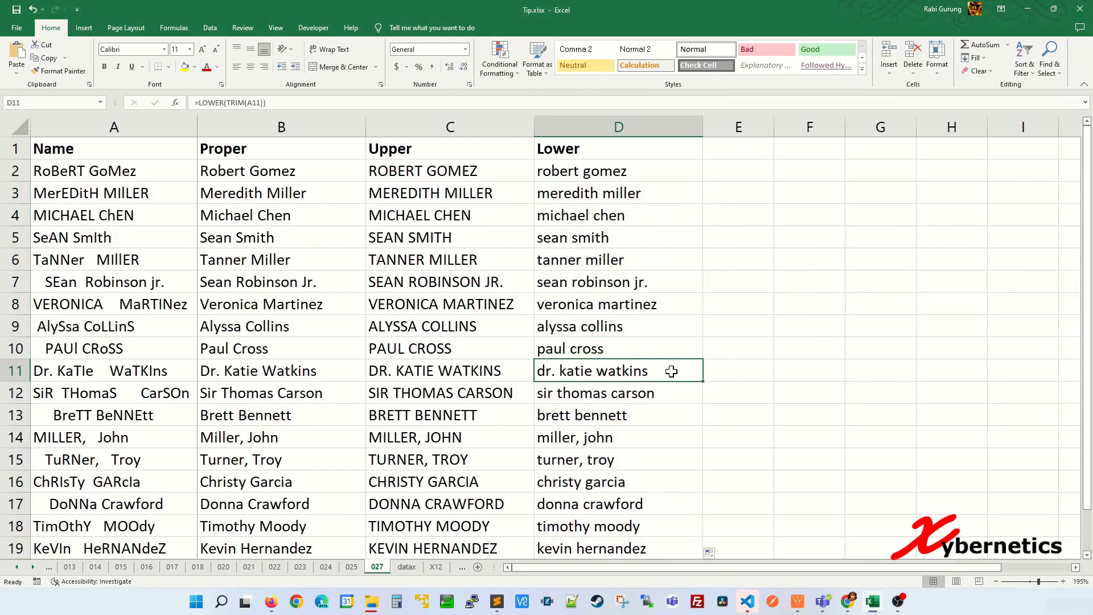
left_click(401, 565)
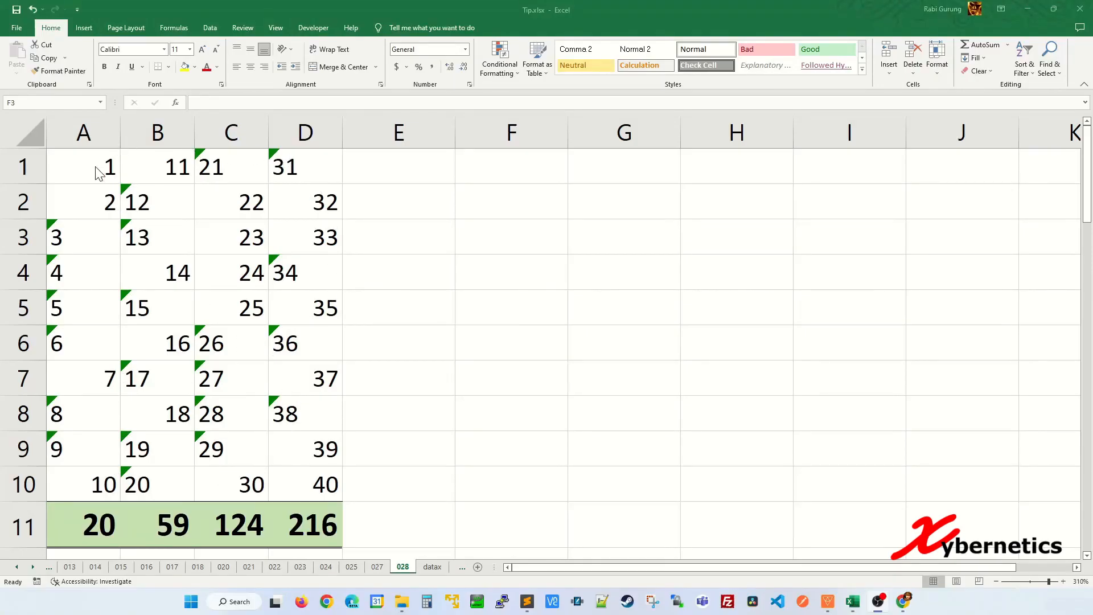
mouse_move(97, 530)
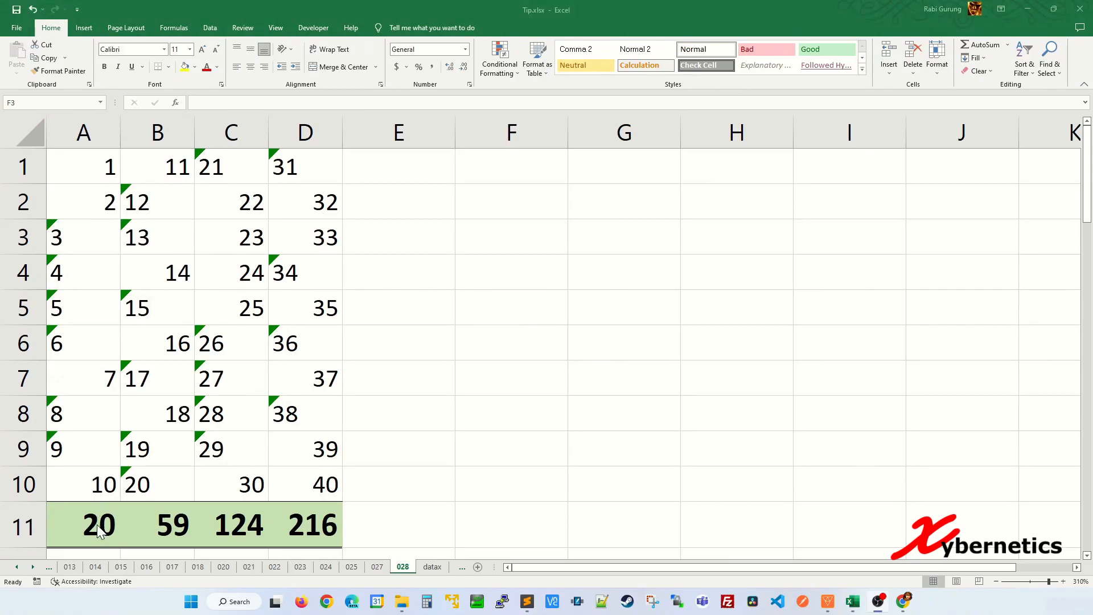
left_click(83, 483)
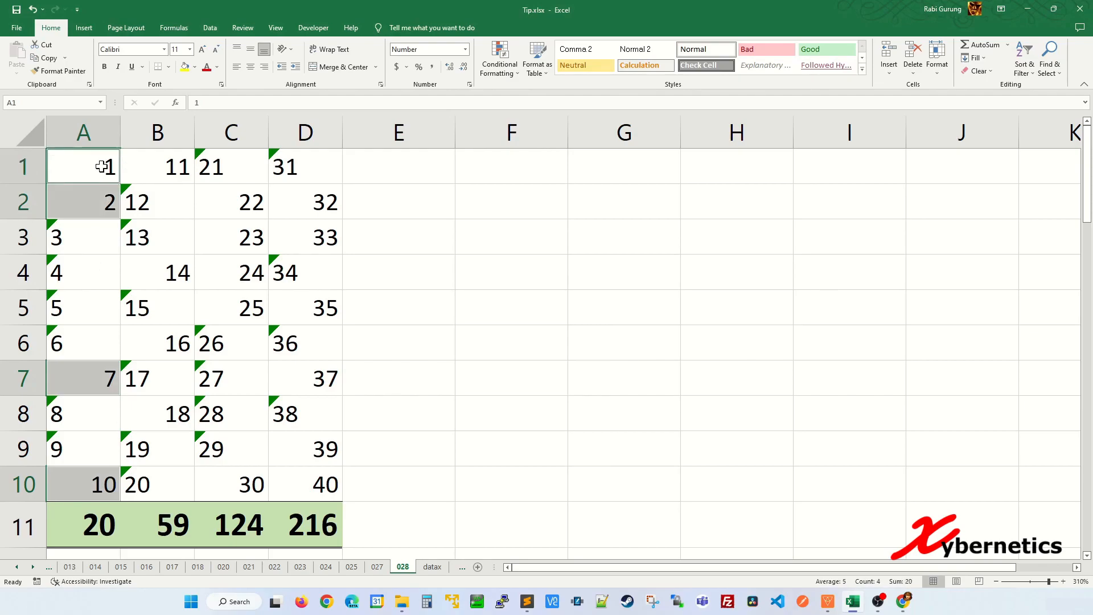
left_click(83, 308)
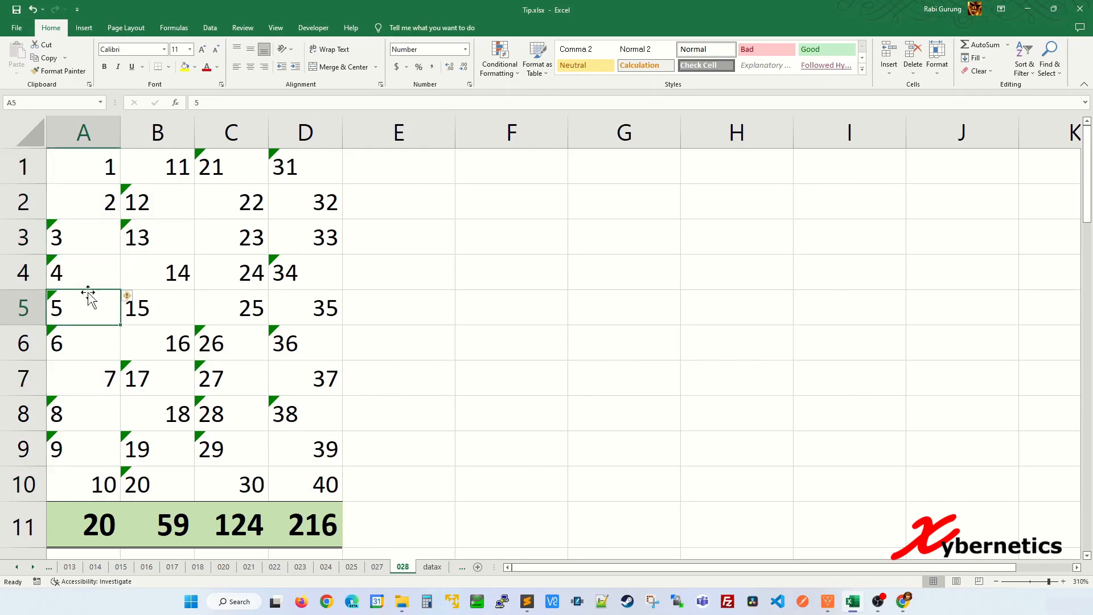
left_click(82, 237)
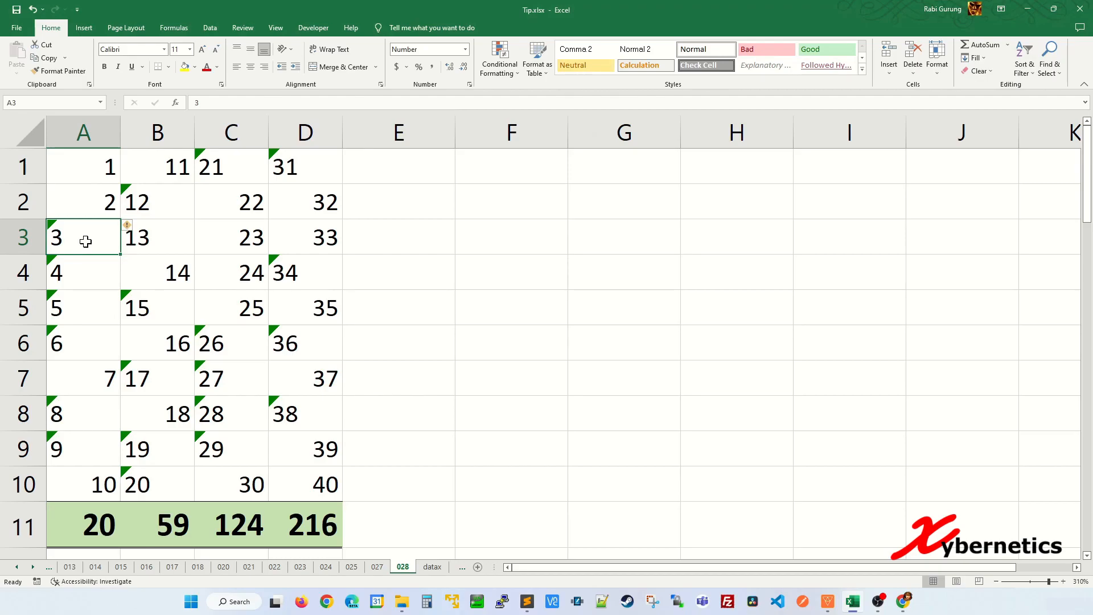
left_click(130, 225)
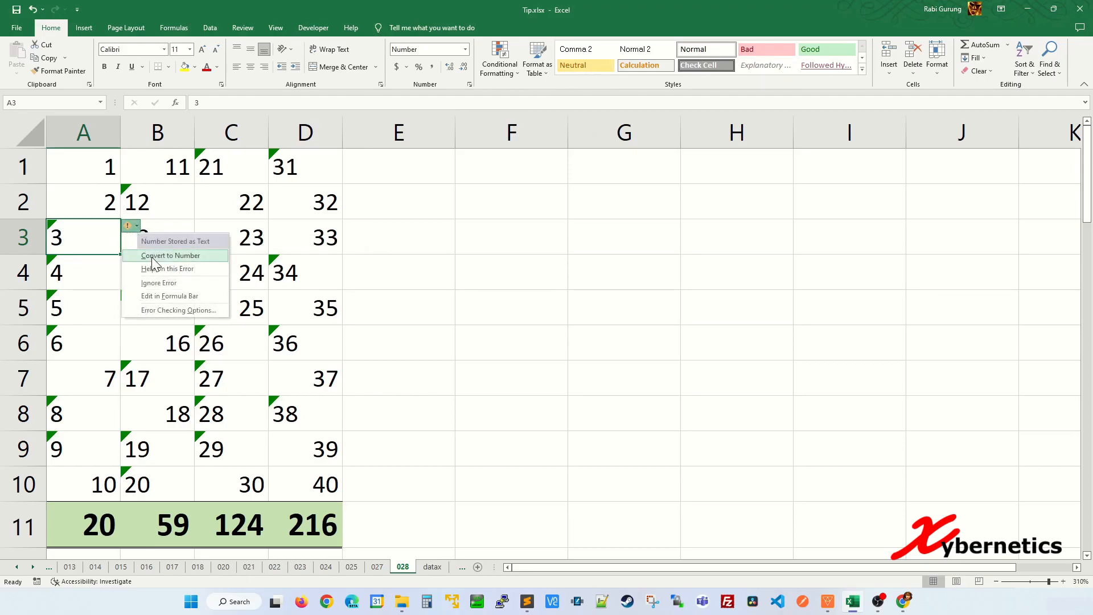
left_click(170, 255)
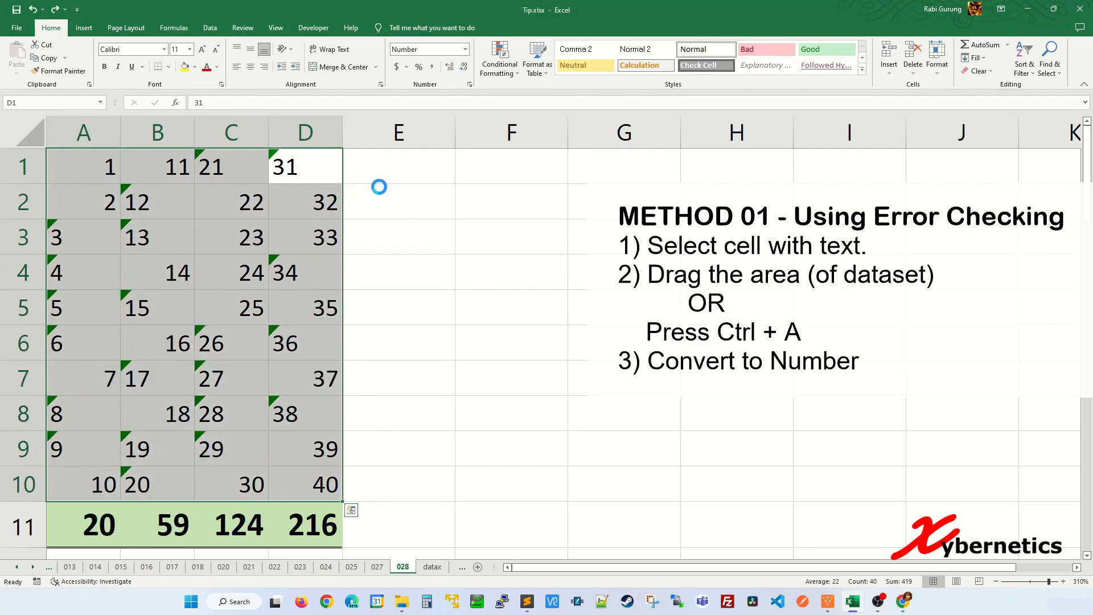
left_click(398, 201)
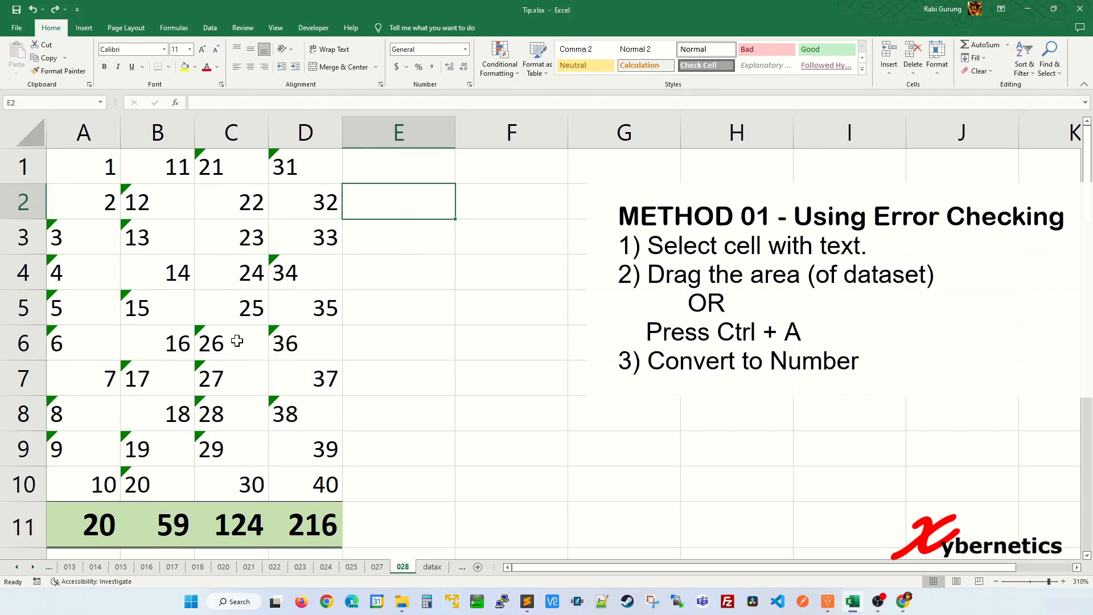
left_click(156, 308)
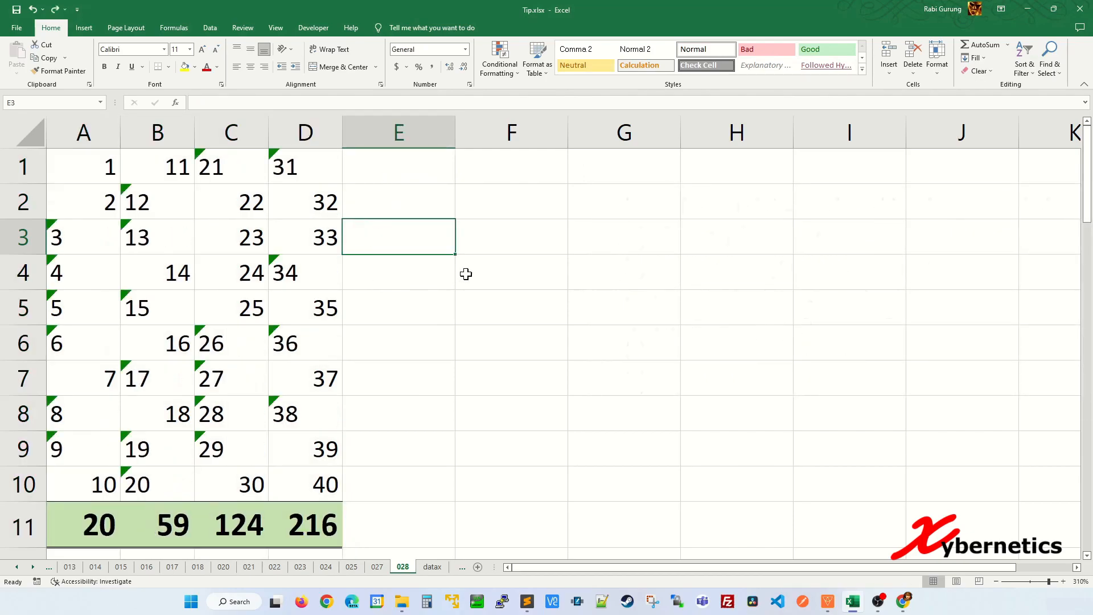
Convert A1:D10 text numbers to real numbers by paste-special with a copied 1, then open sheet 029
type("1")
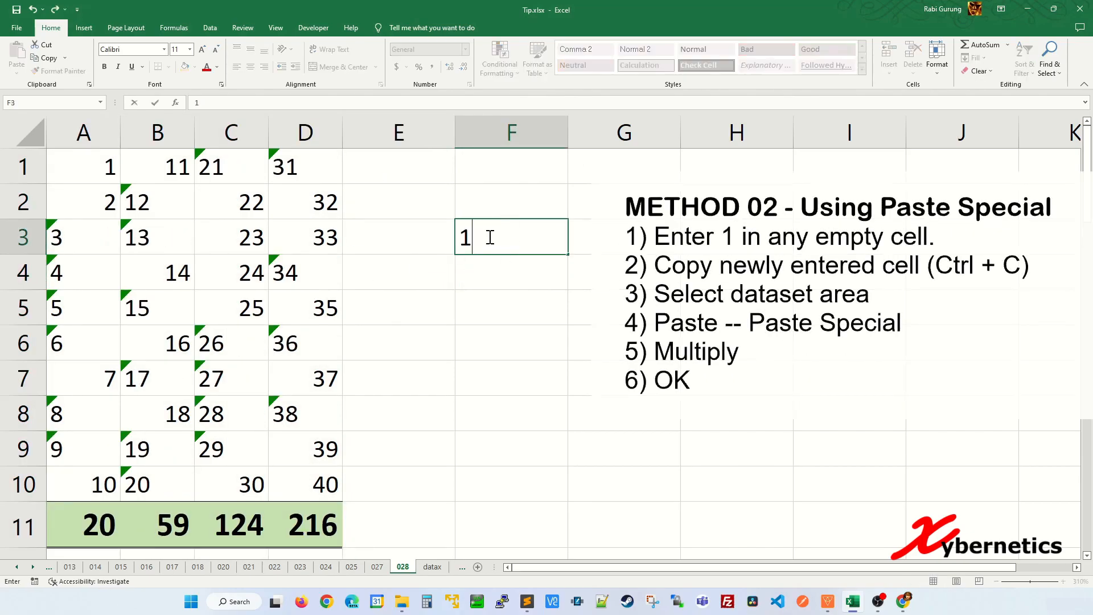
key("enter")
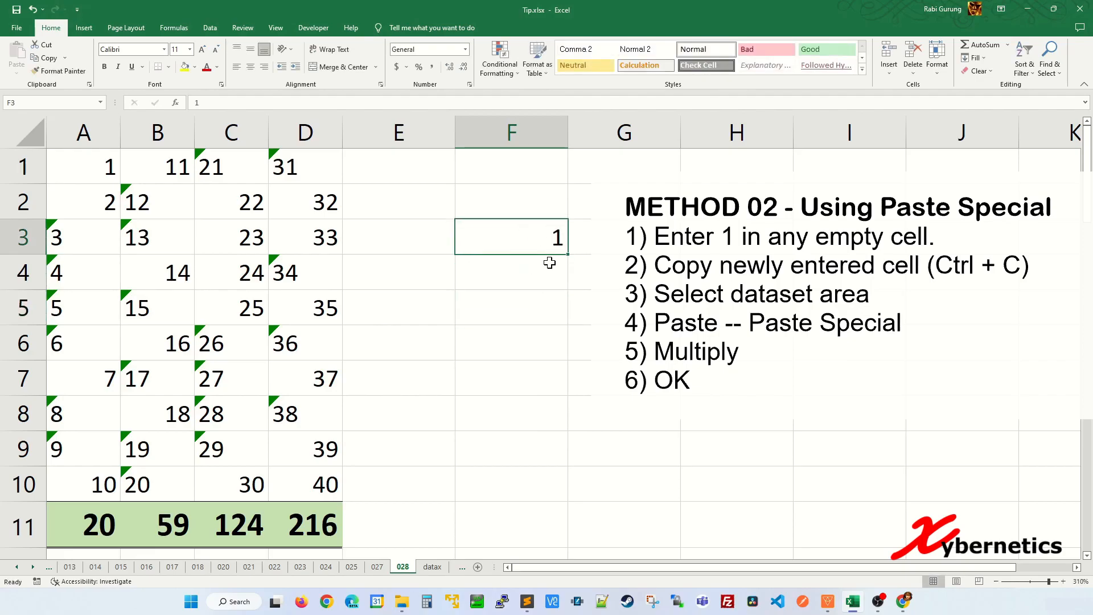
key("ctrl+c")
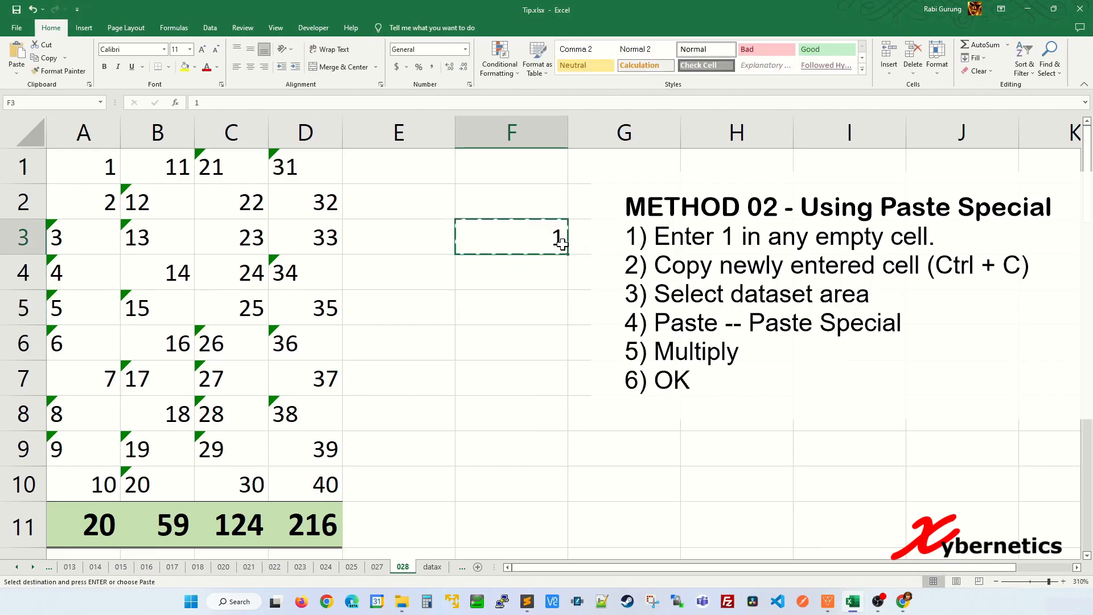
left_click_drag(83, 166, 304, 414)
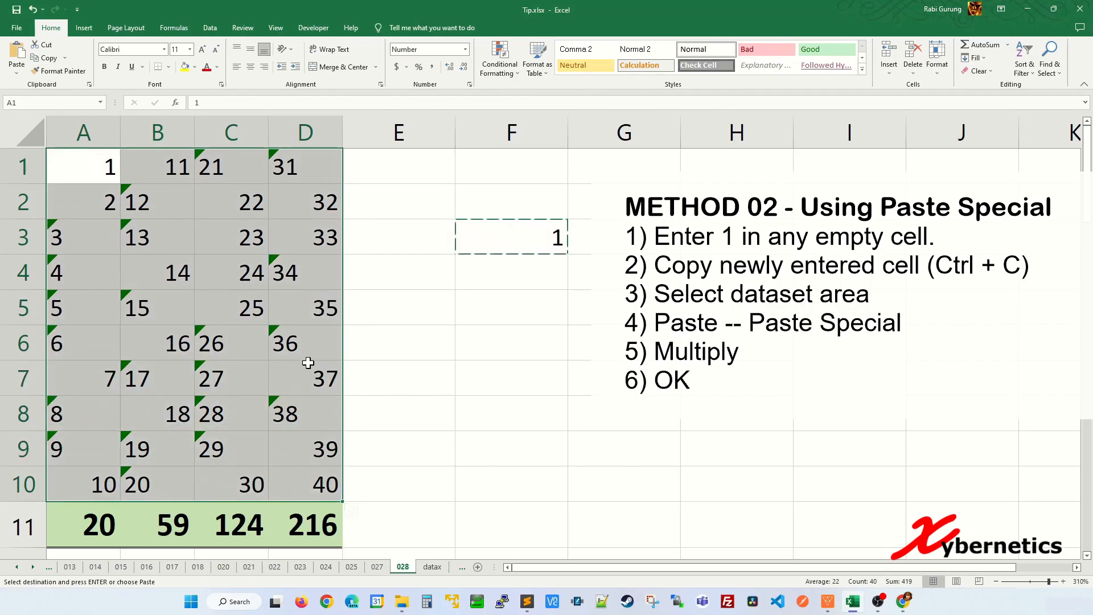
left_click(16, 55)
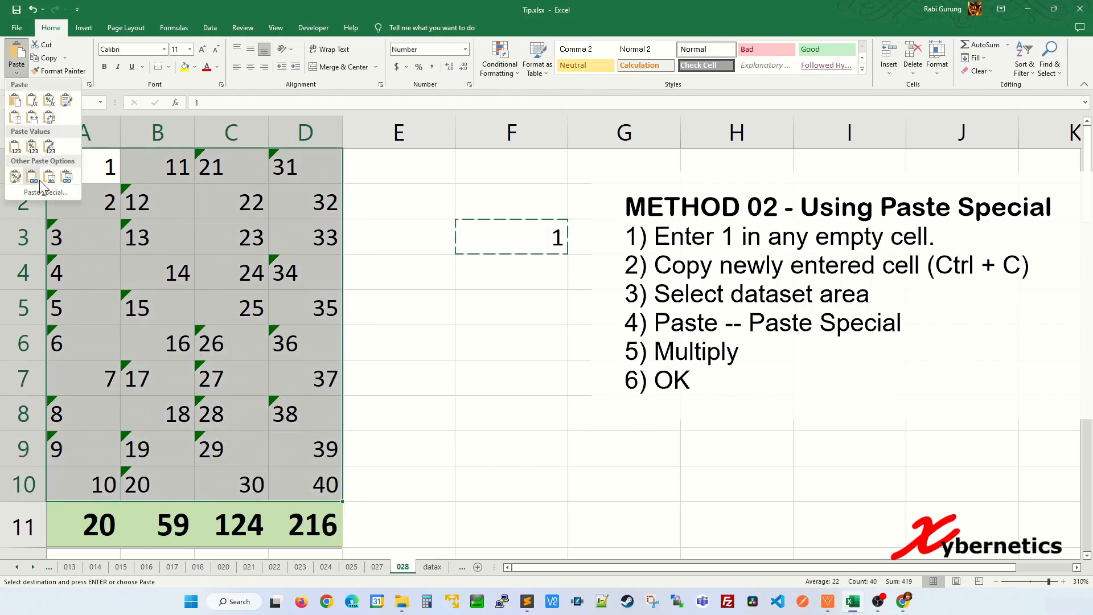
left_click(46, 192)
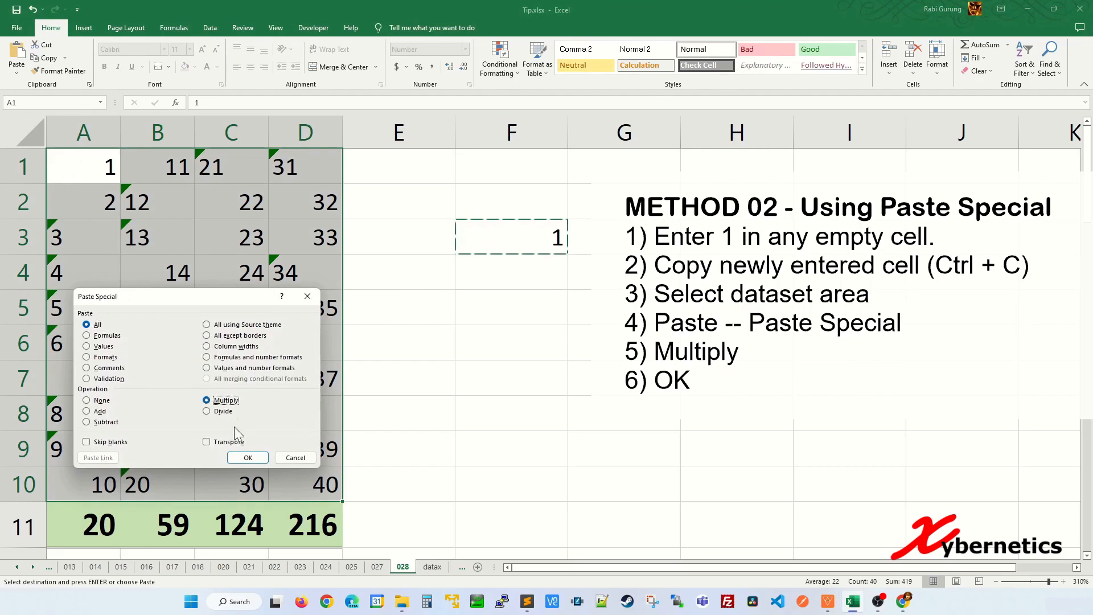
left_click(247, 457)
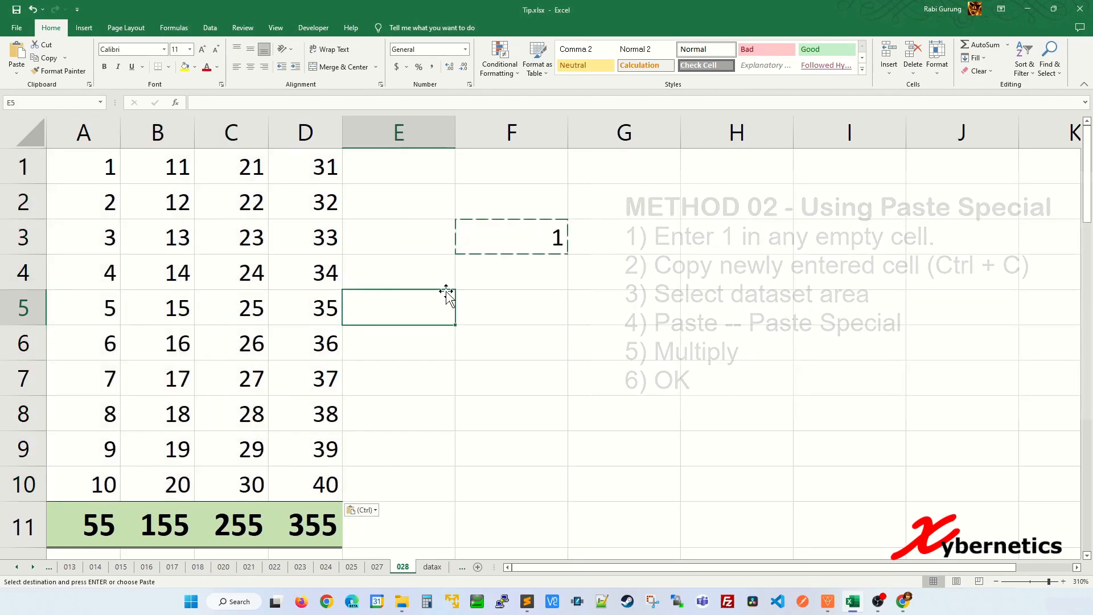
left_click(351, 565)
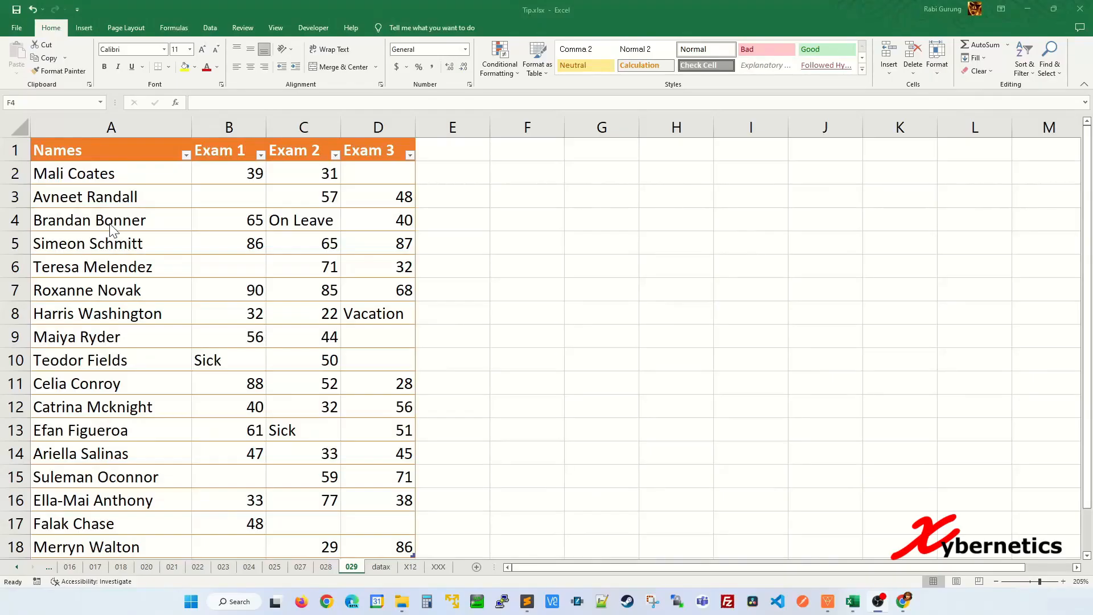
Select all blank cells in the exam table with Go To Special > Blanks
left_click(378, 173)
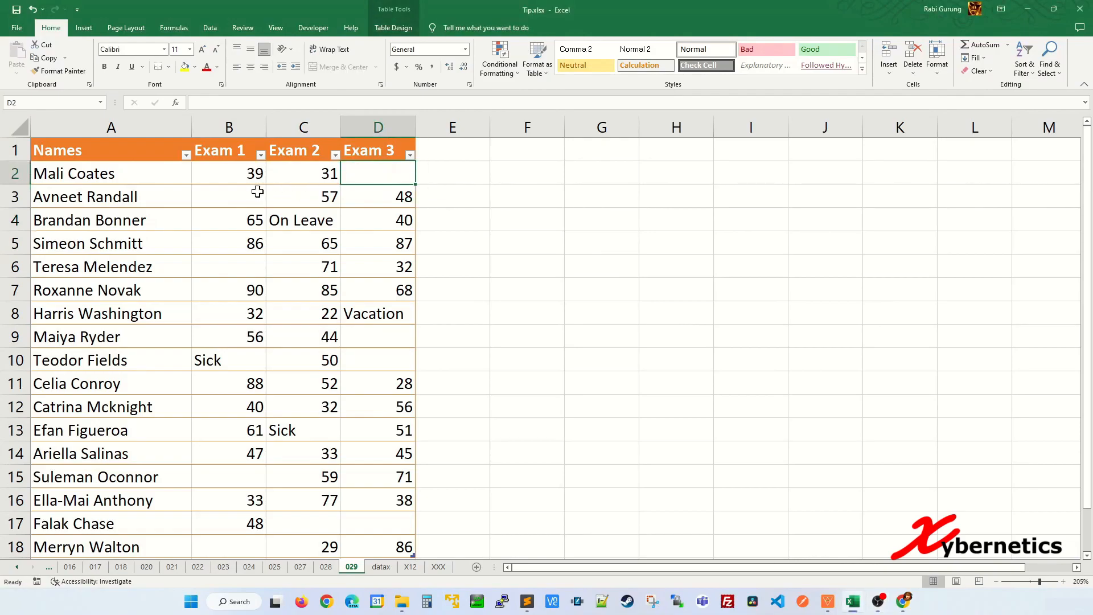
left_click(304, 220)
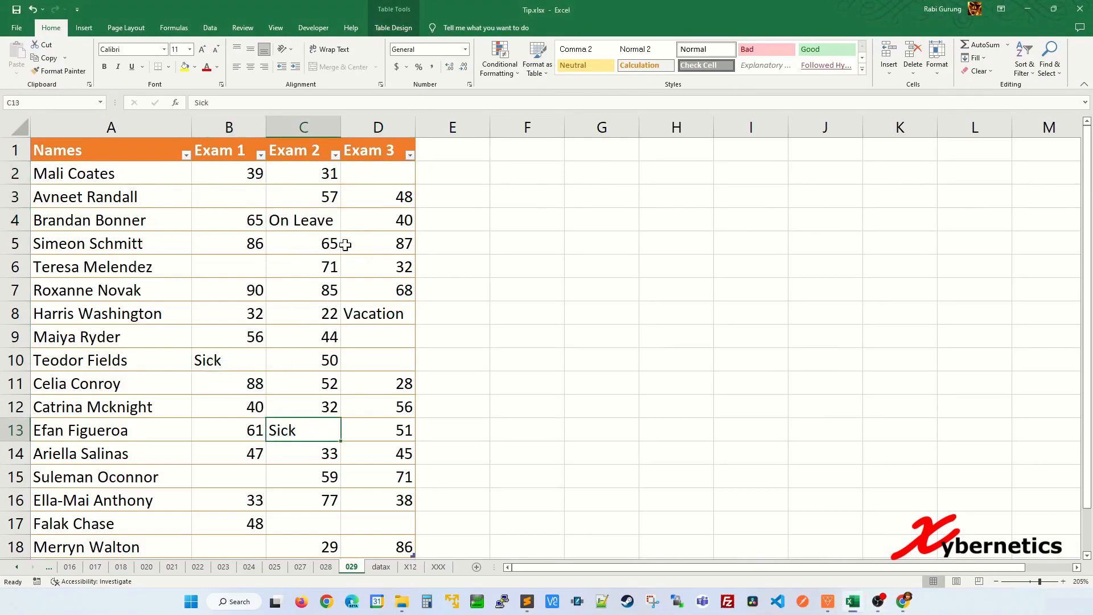
left_click(302, 173)
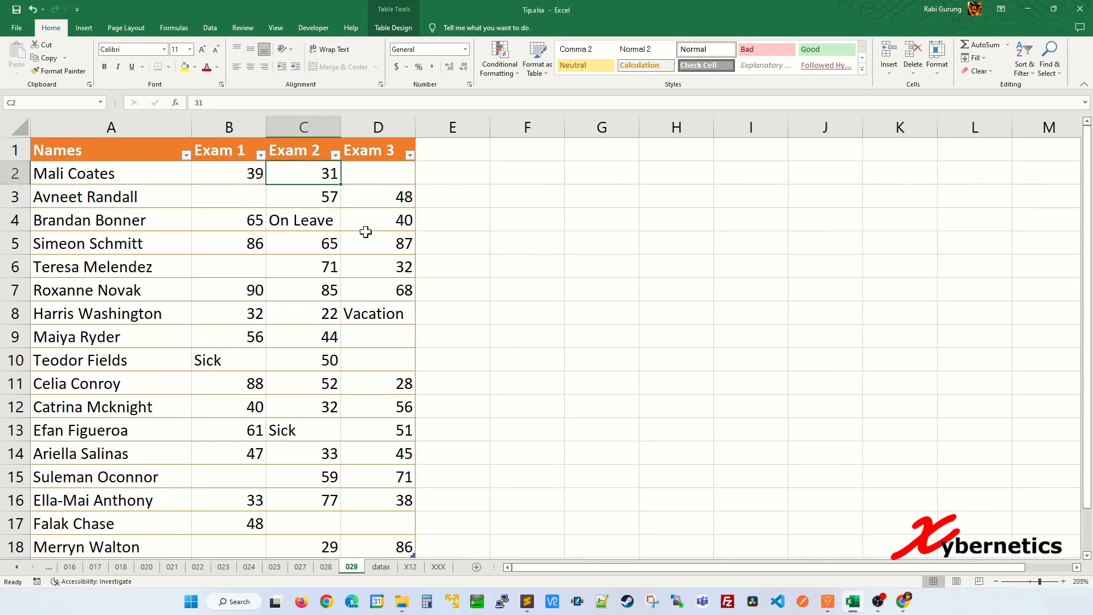
left_click(303, 267)
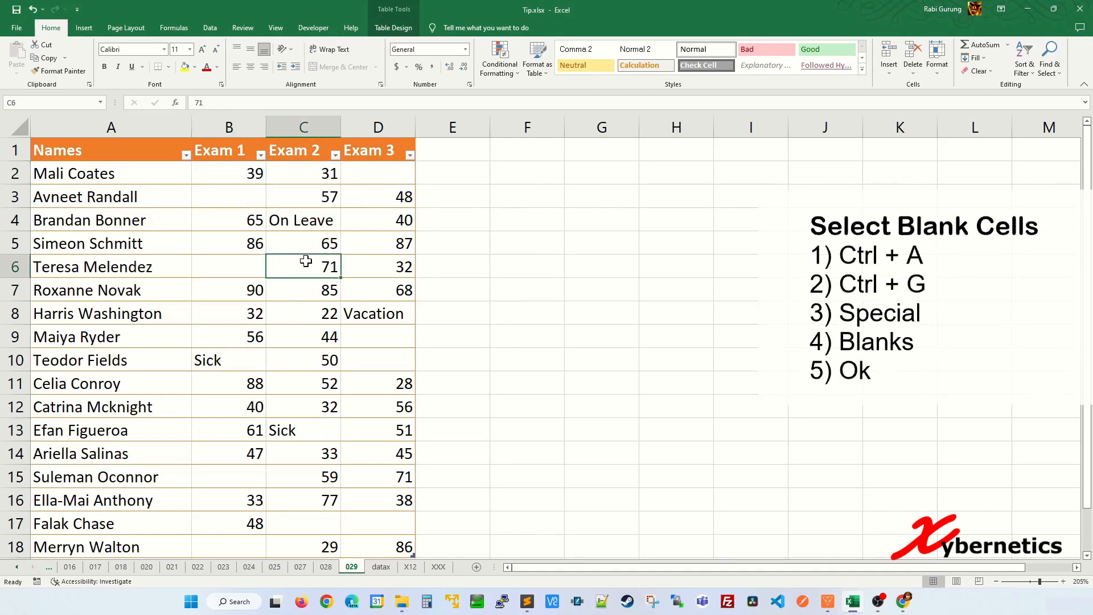
key("ctrl+a")
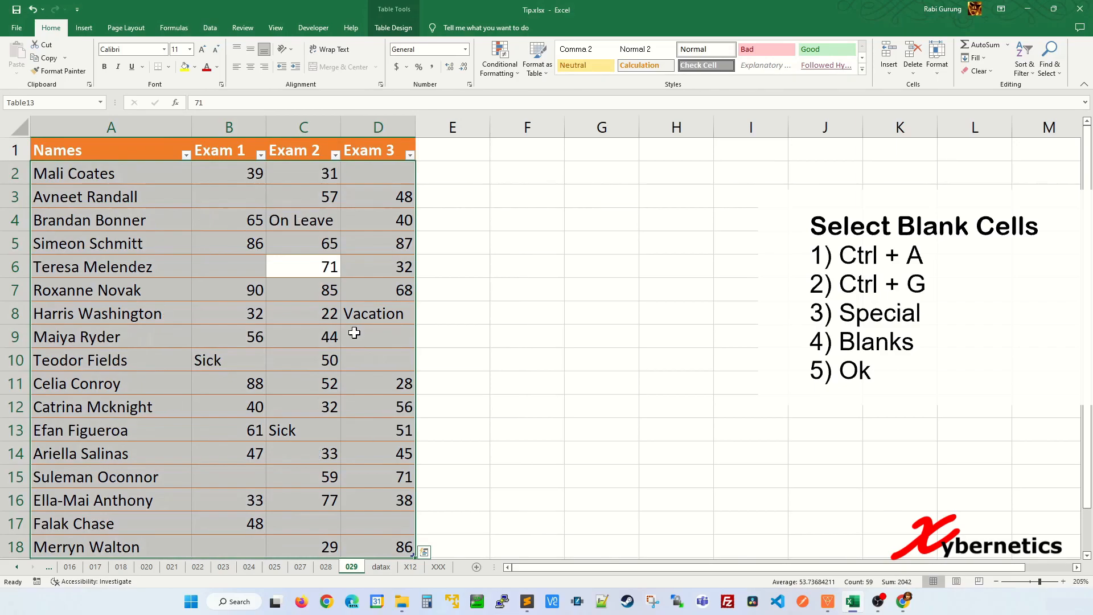
key("ctrl+g")
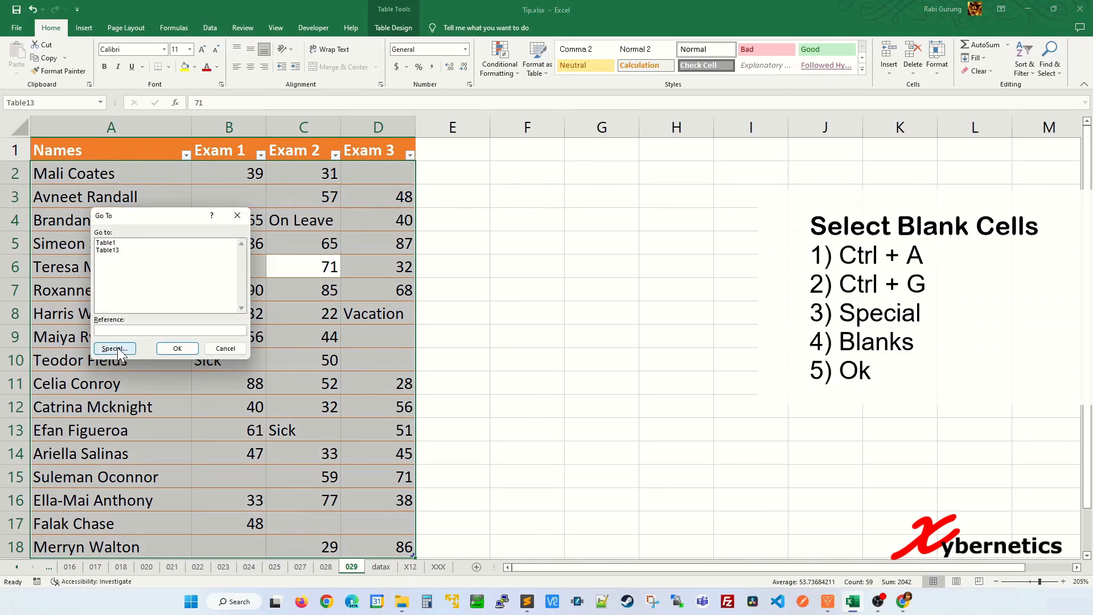
left_click(114, 348)
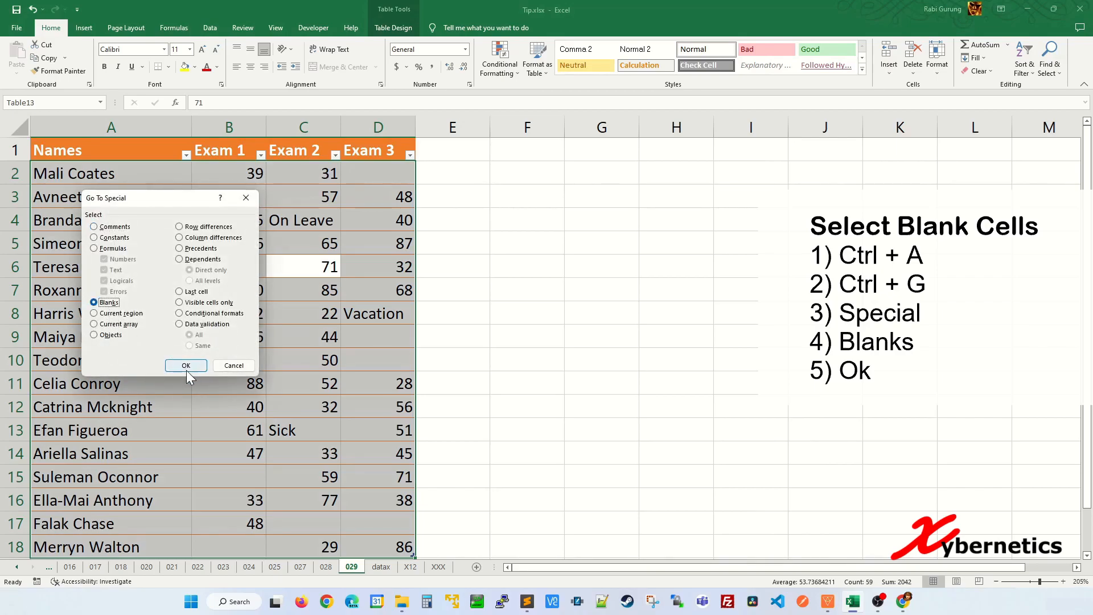
left_click(185, 365)
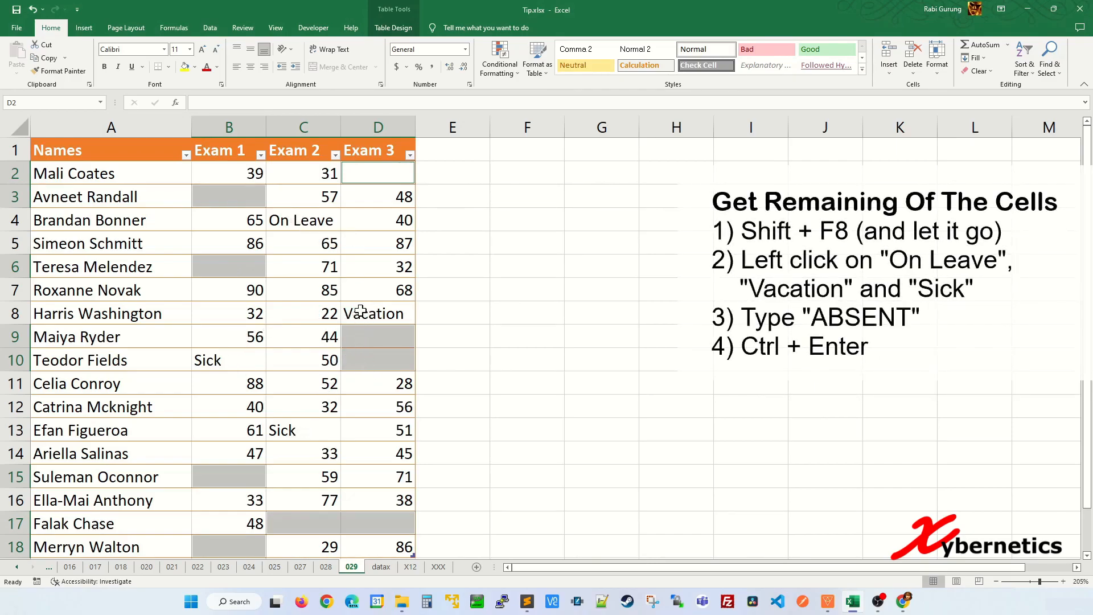
Add the On Leave, Vacation and Sick notes to the selection and fill them all with ABSENT
key("shift+f8")
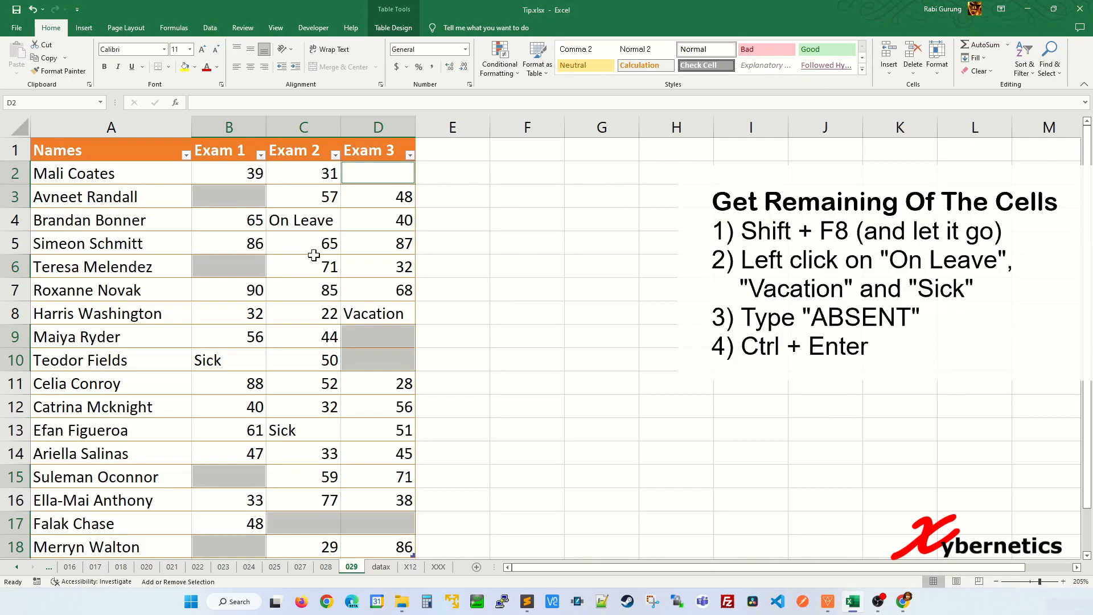
left_click(372, 313)
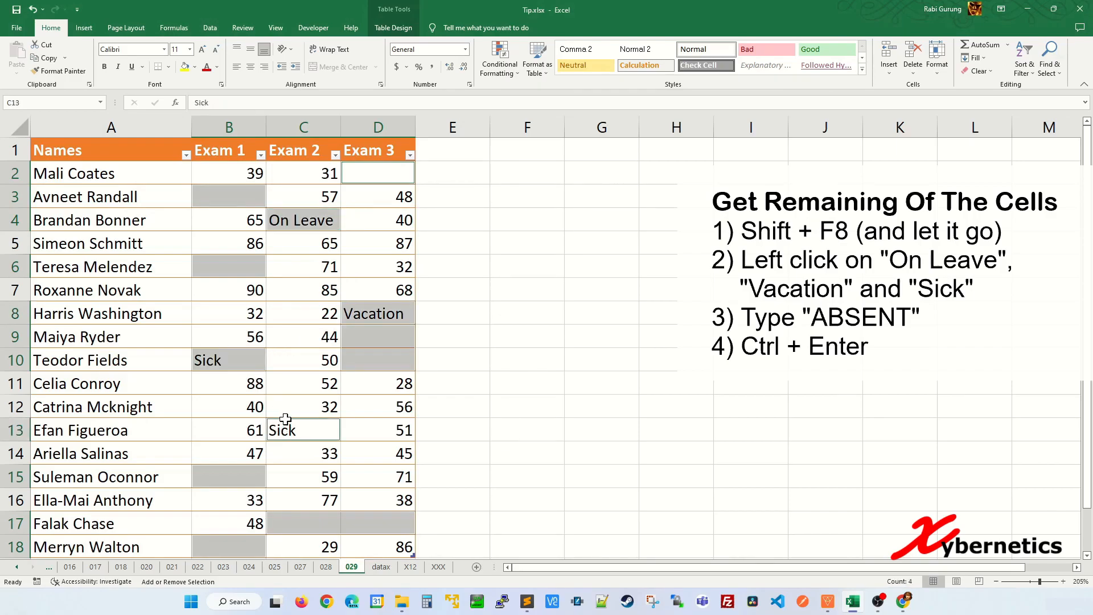
type("A")
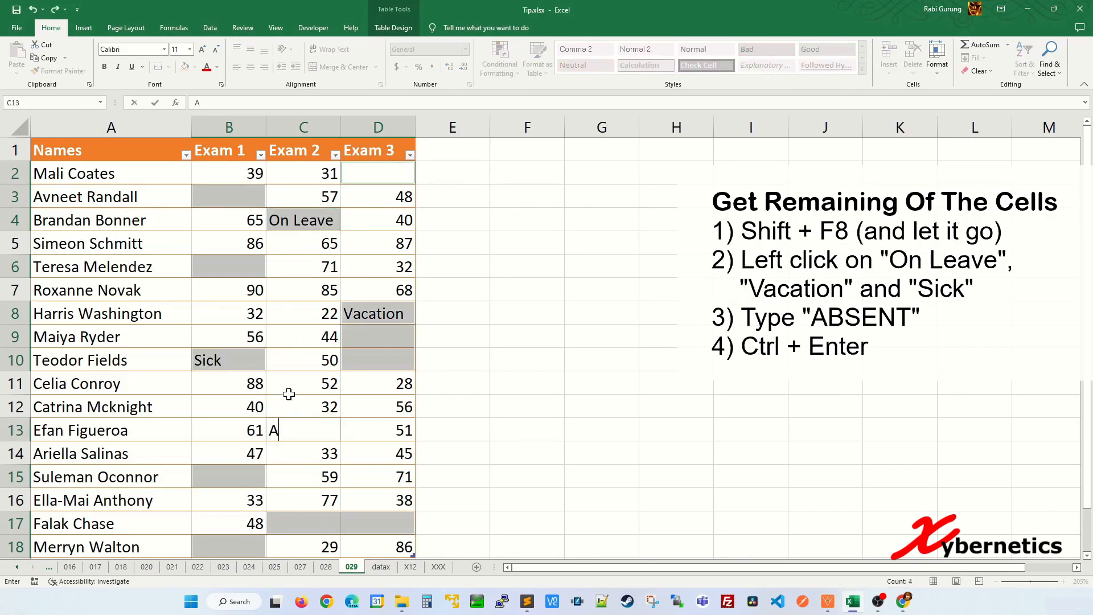
type("BSENT")
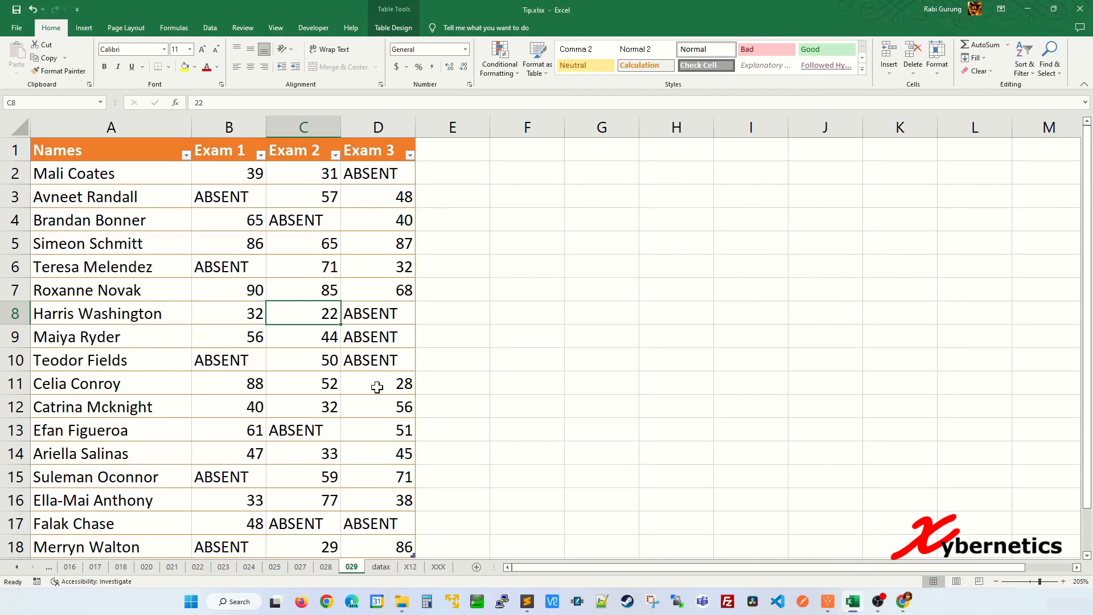
left_click(69, 566)
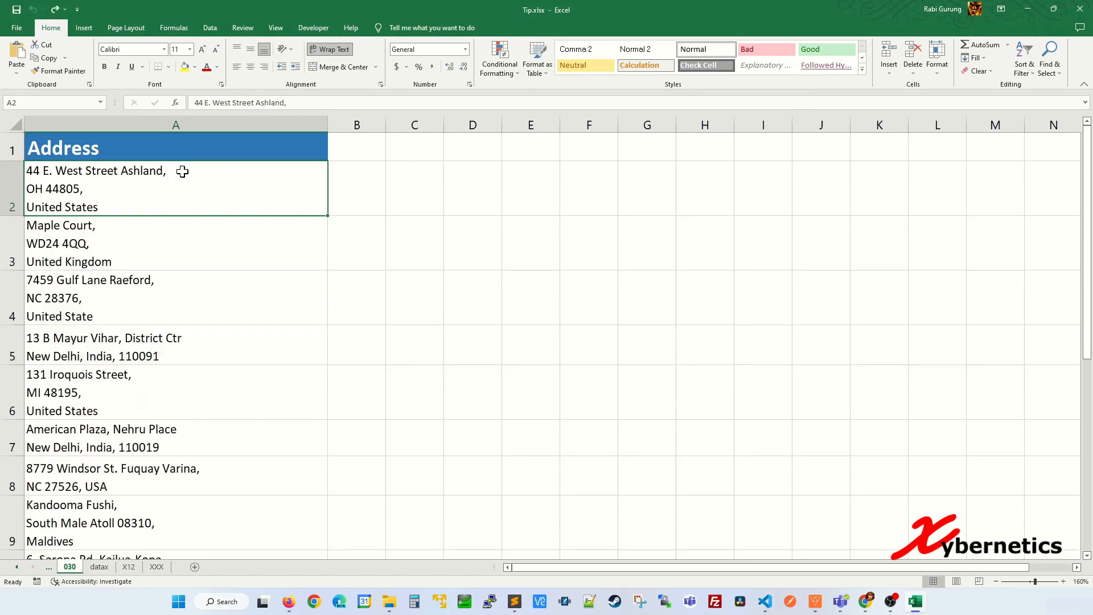
Open Find and Replace with Ctrl+H on the Address sheet
key("ctrl+h")
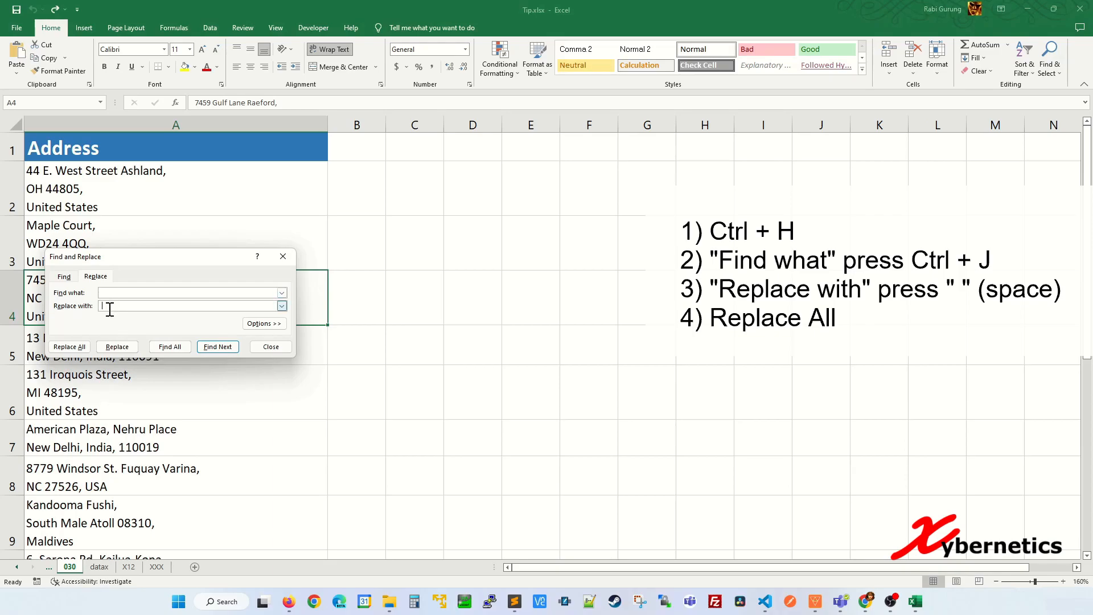
Replace all line breaks with spaces, dismiss the 24-replacements message, and close the dialog
left_click(69, 347)
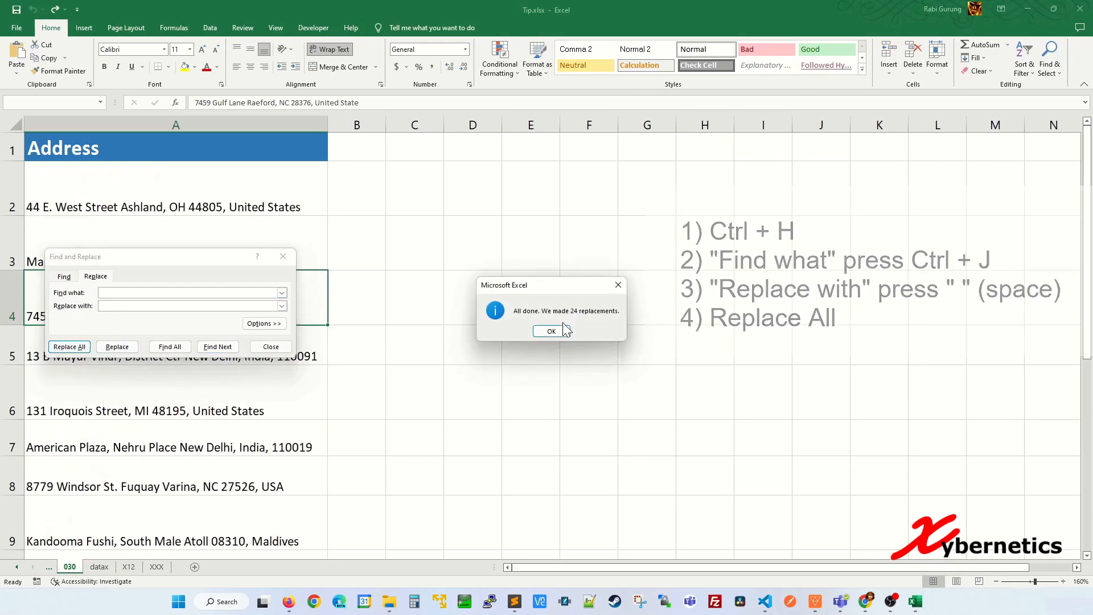
left_click(552, 330)
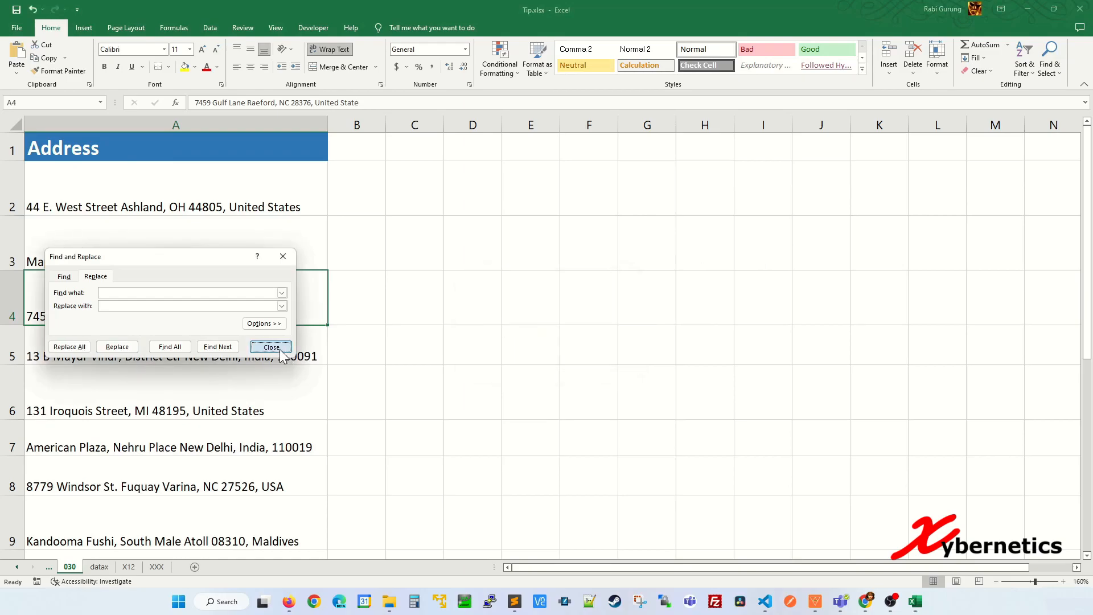
left_click(270, 347)
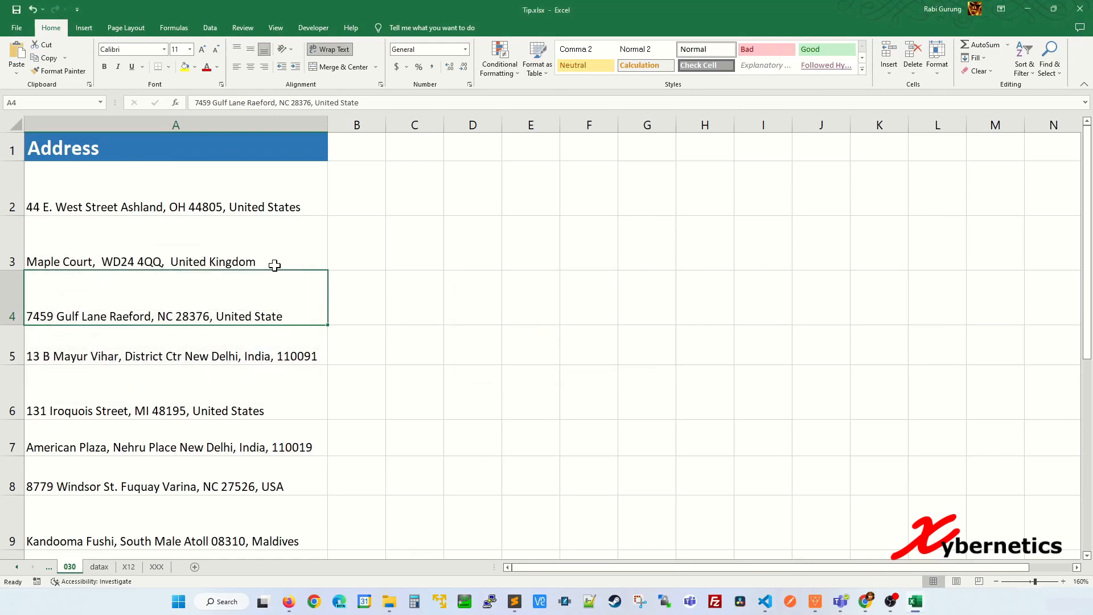
scroll("down", 3)
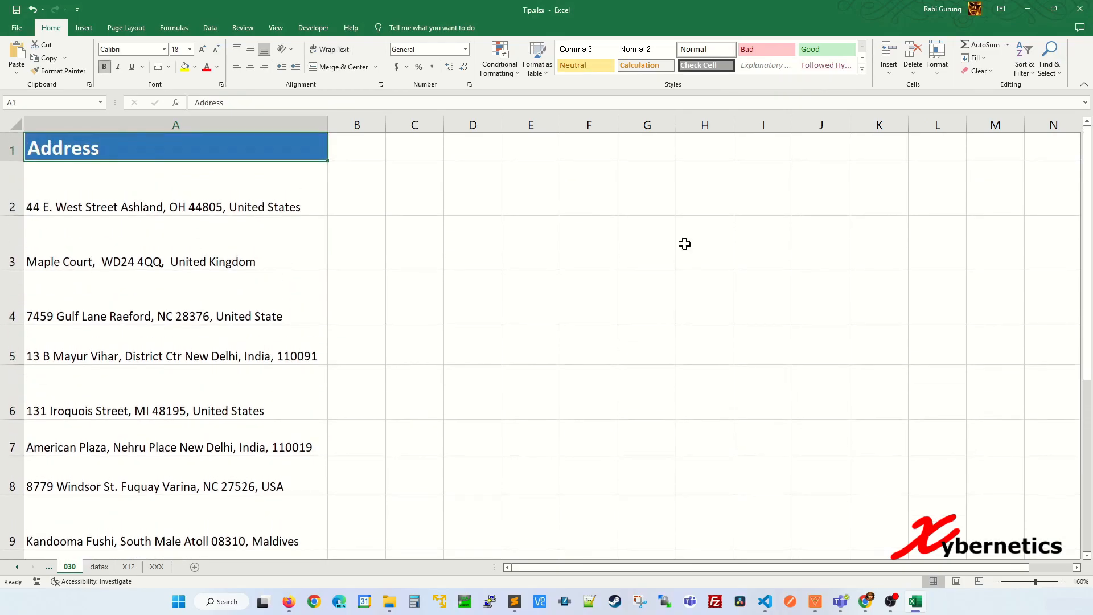
left_click(146, 565)
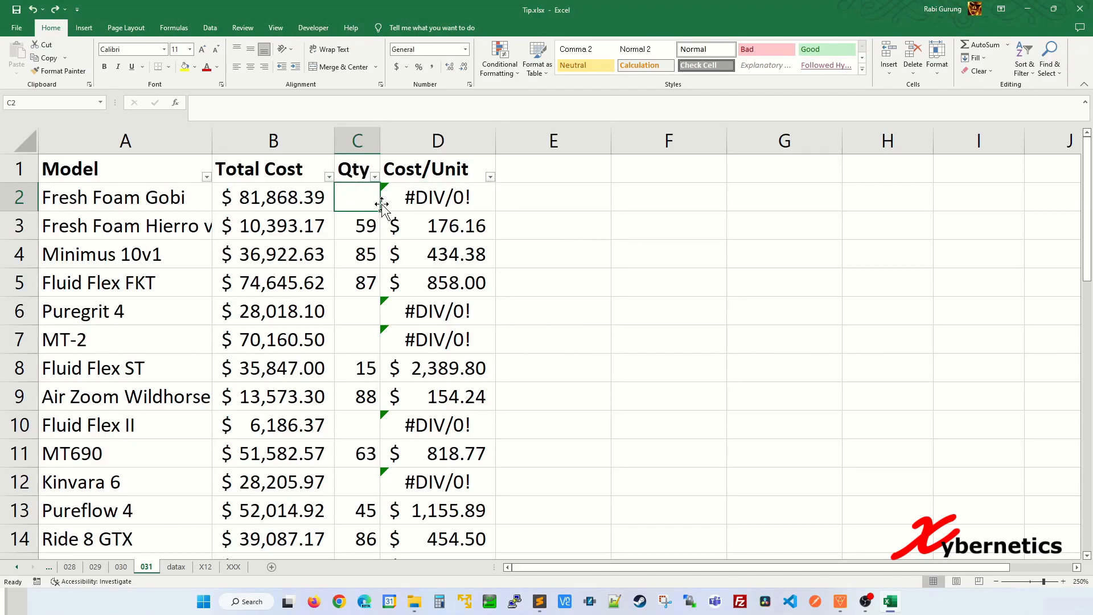
Use Go To Special > Formulas with only Errors checked to select every #DIV/0! cell
left_click(437, 198)
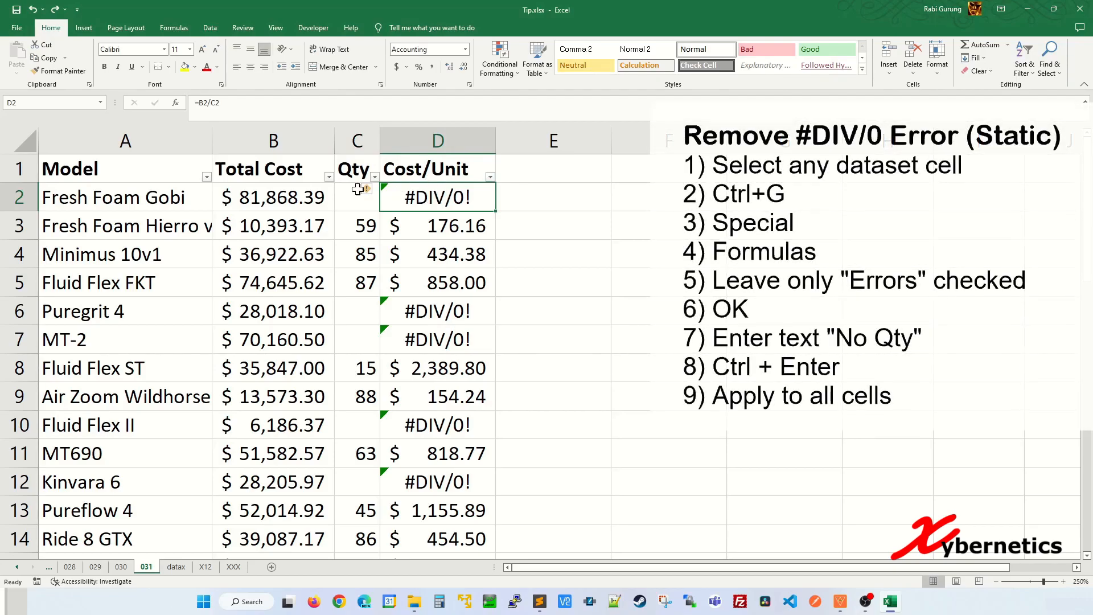
left_click(272, 254)
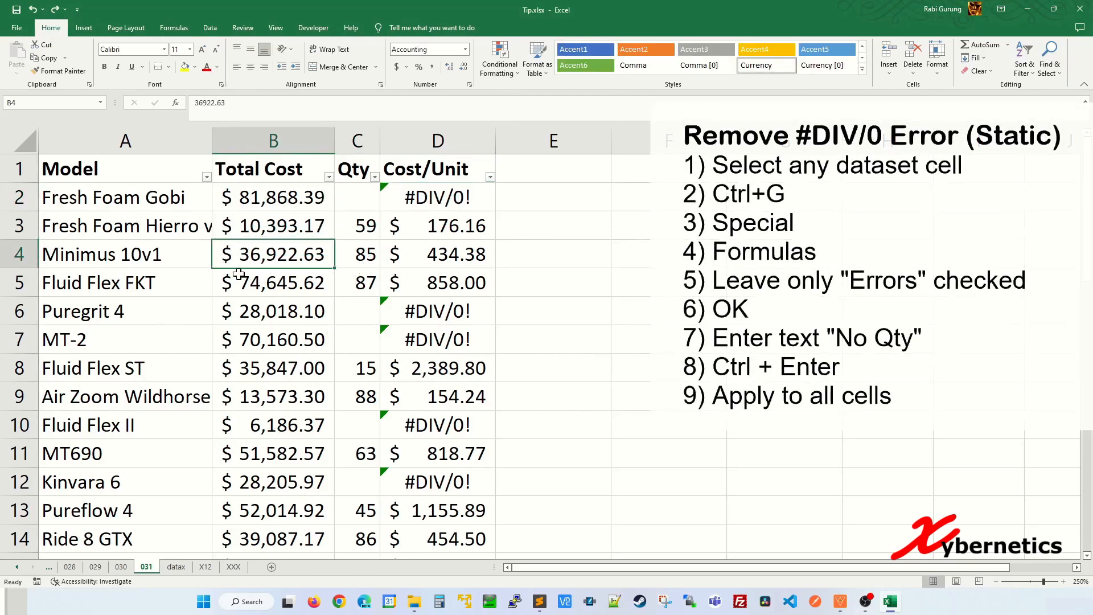
key("ctrl+g")
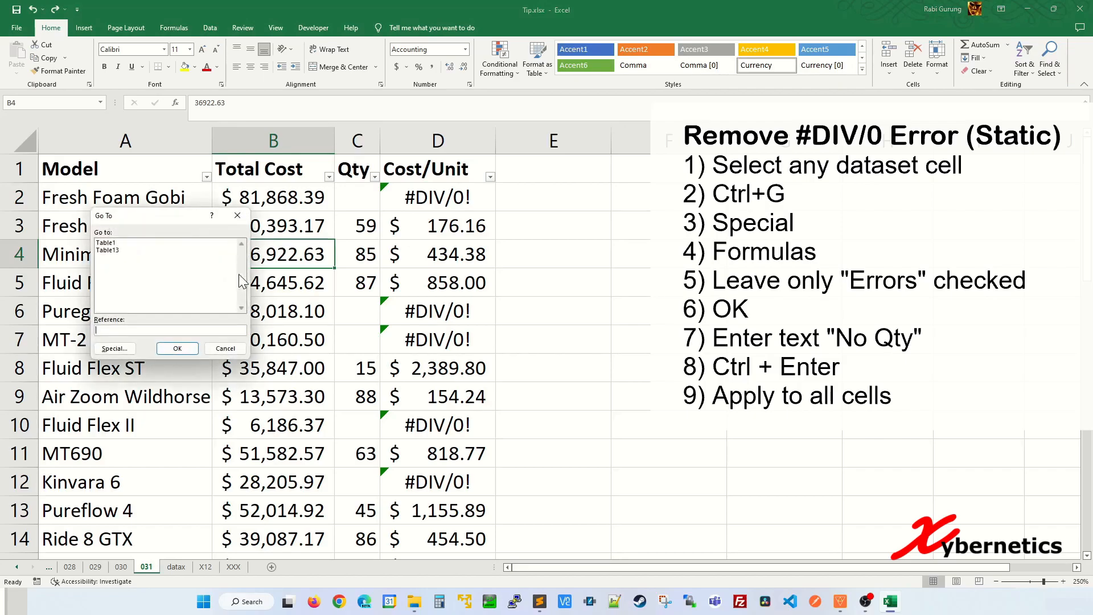
left_click(114, 348)
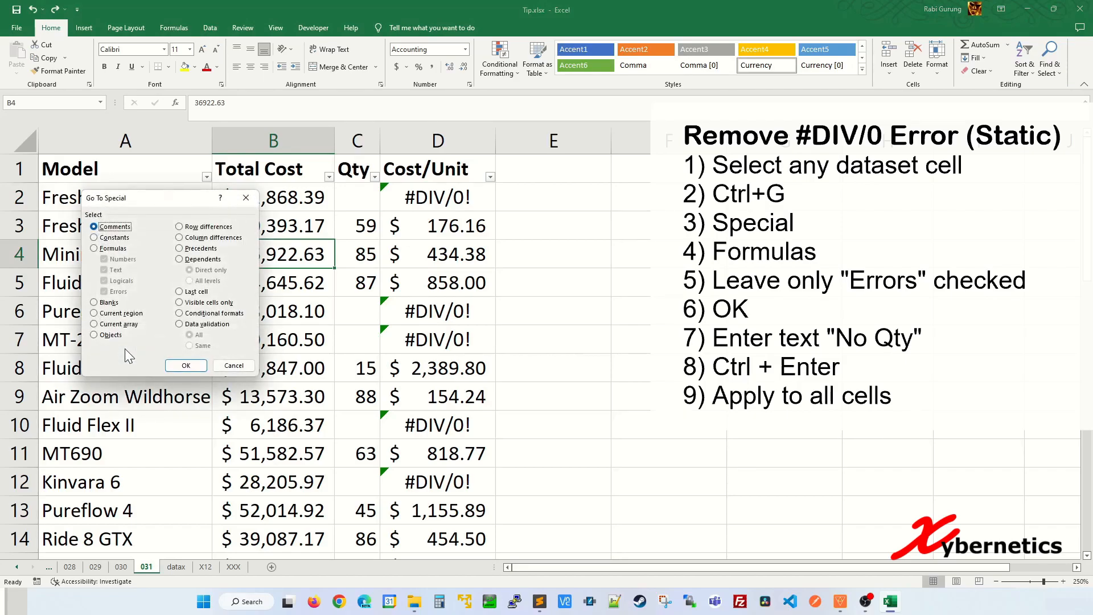
left_click(94, 248)
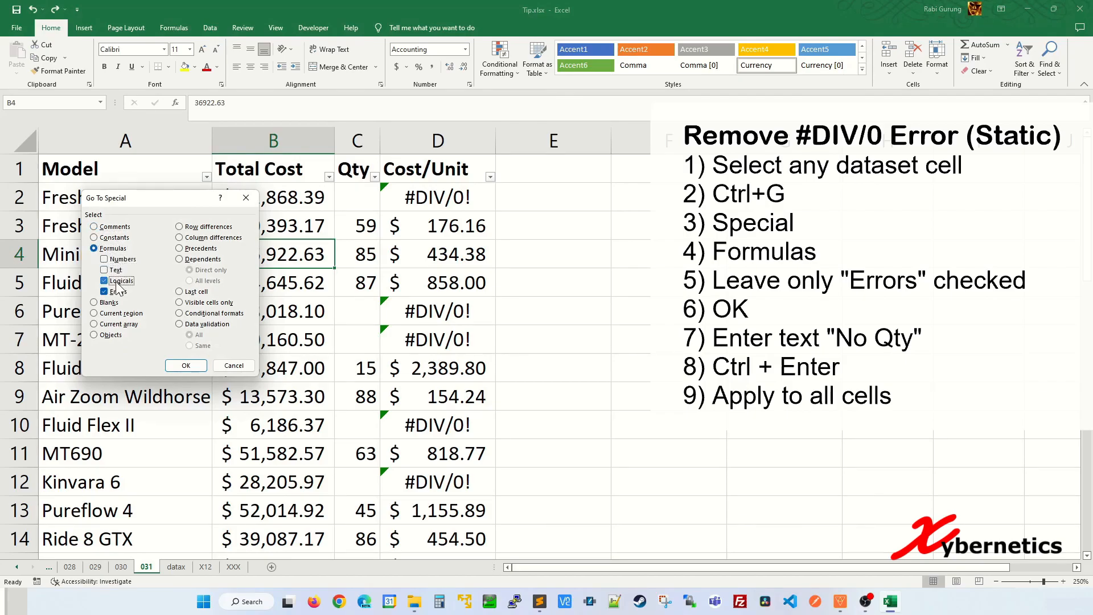
left_click(105, 291)
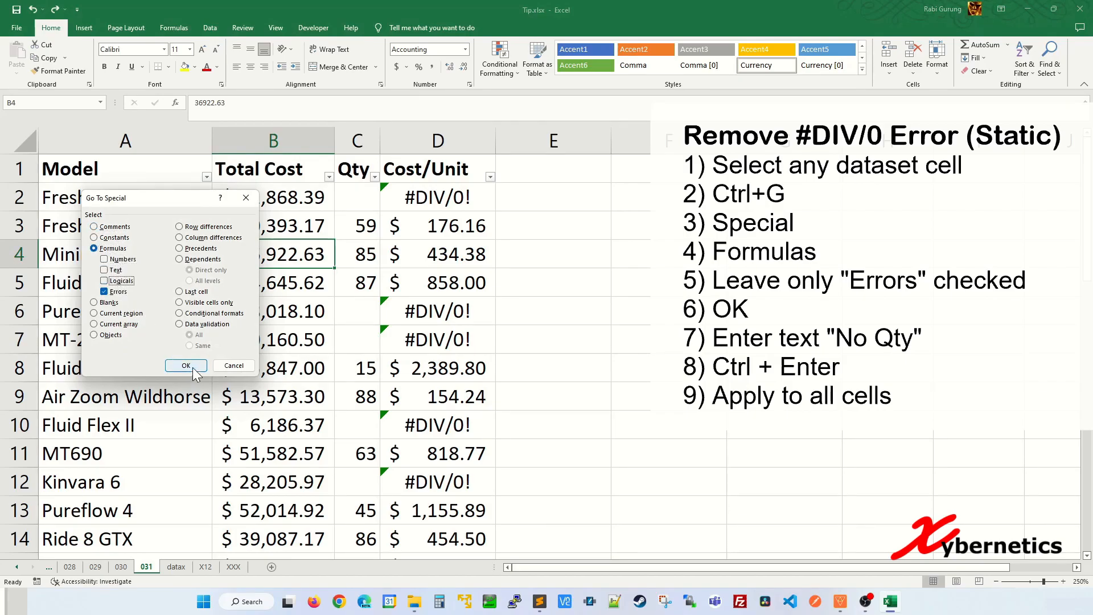
left_click(186, 366)
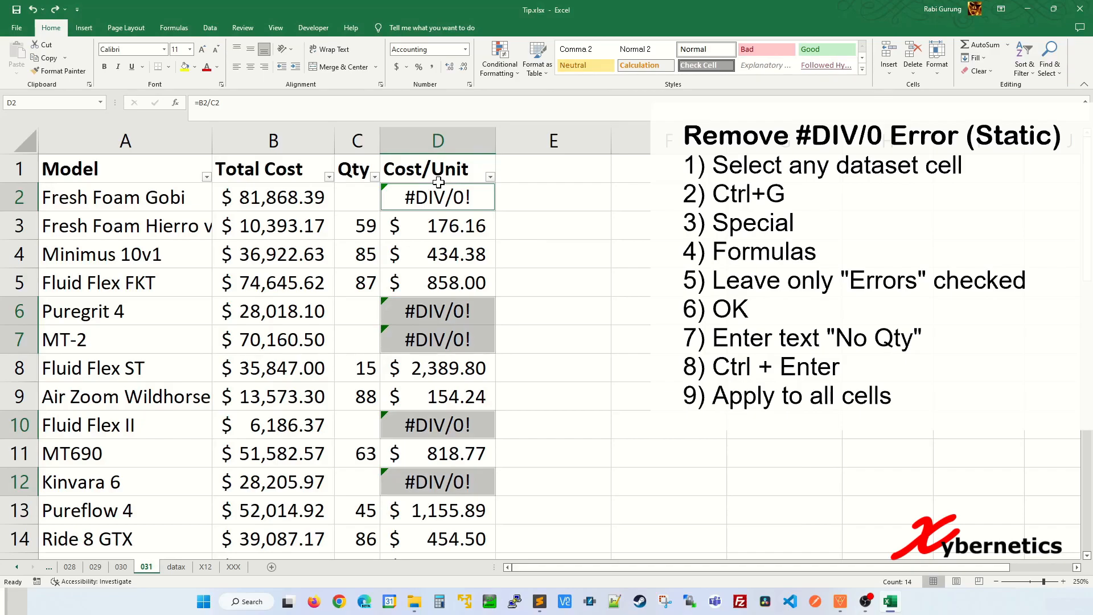
type("No Qty")
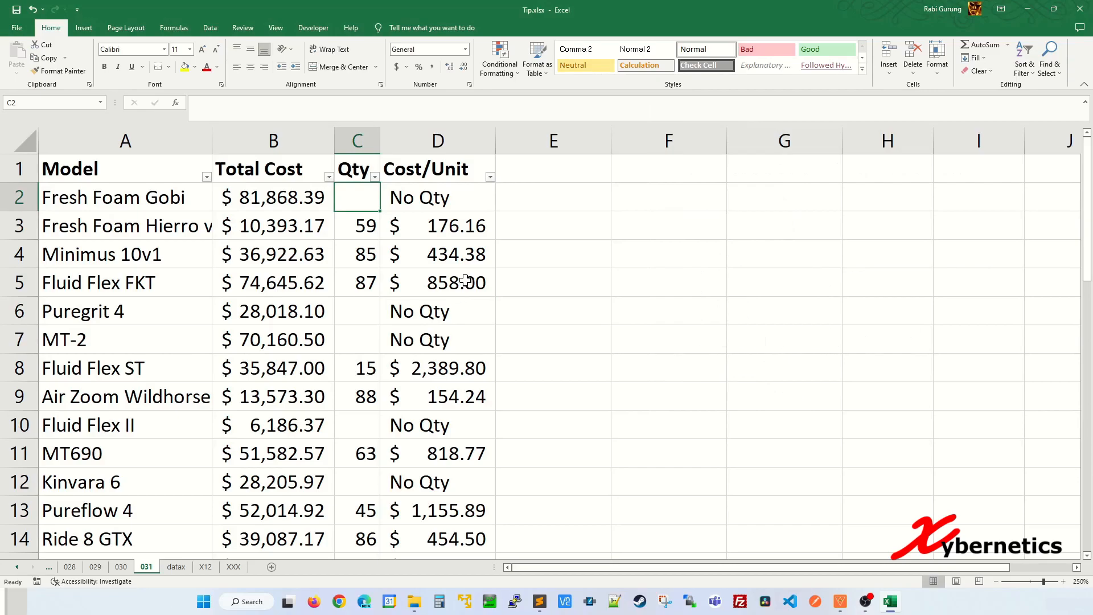
type("23")
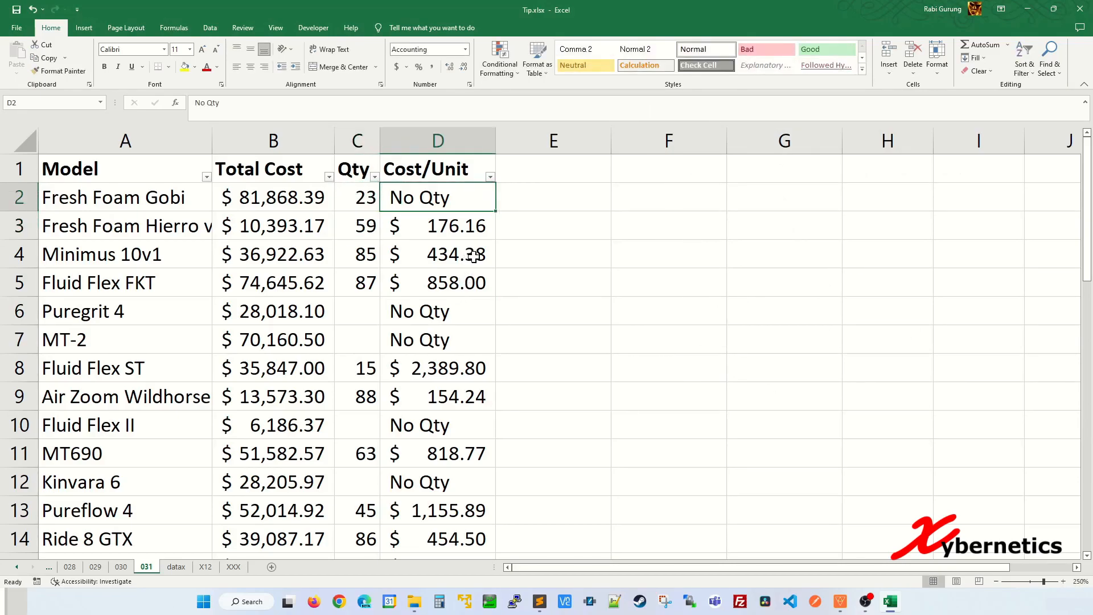
type("4")
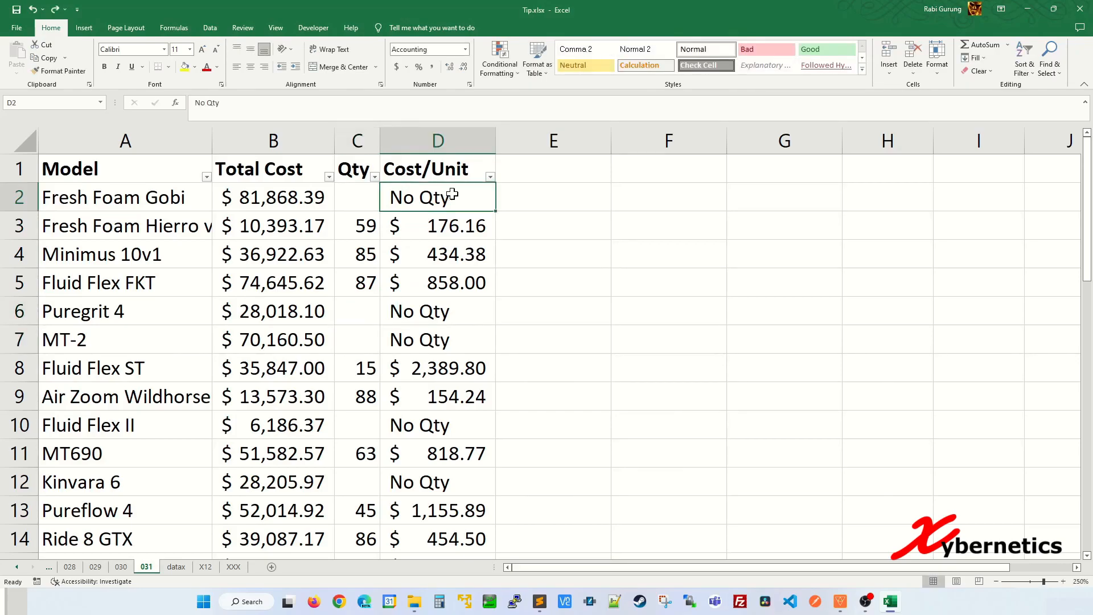
mouse_move(470, 191)
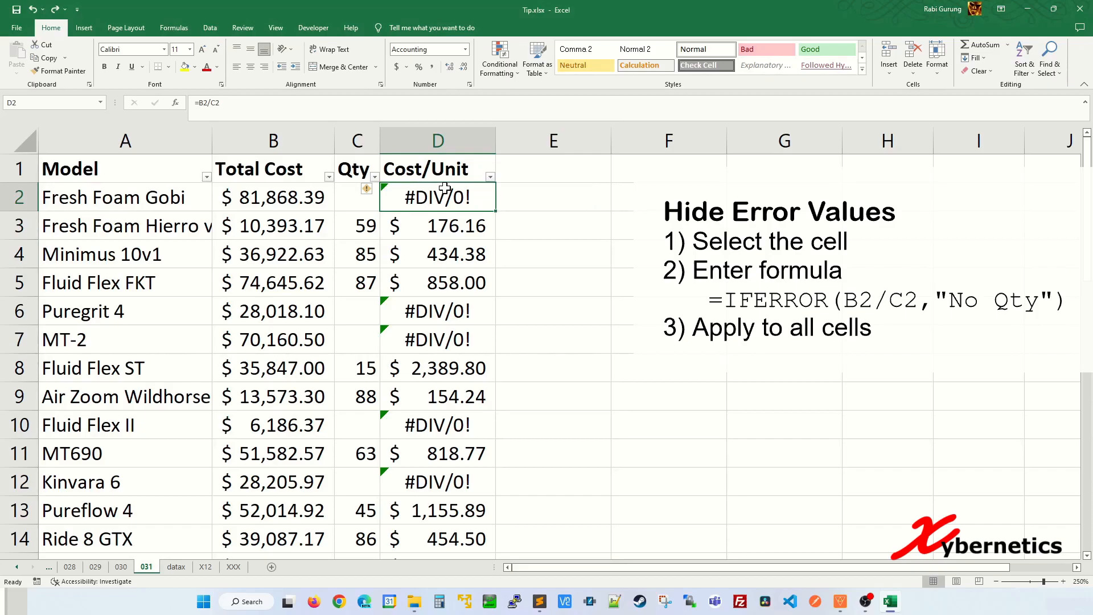
Rewrite the D2 formula as =IFERROR(B2/C2,"No Qty")
double_click(437, 196)
type("IFERROR(")
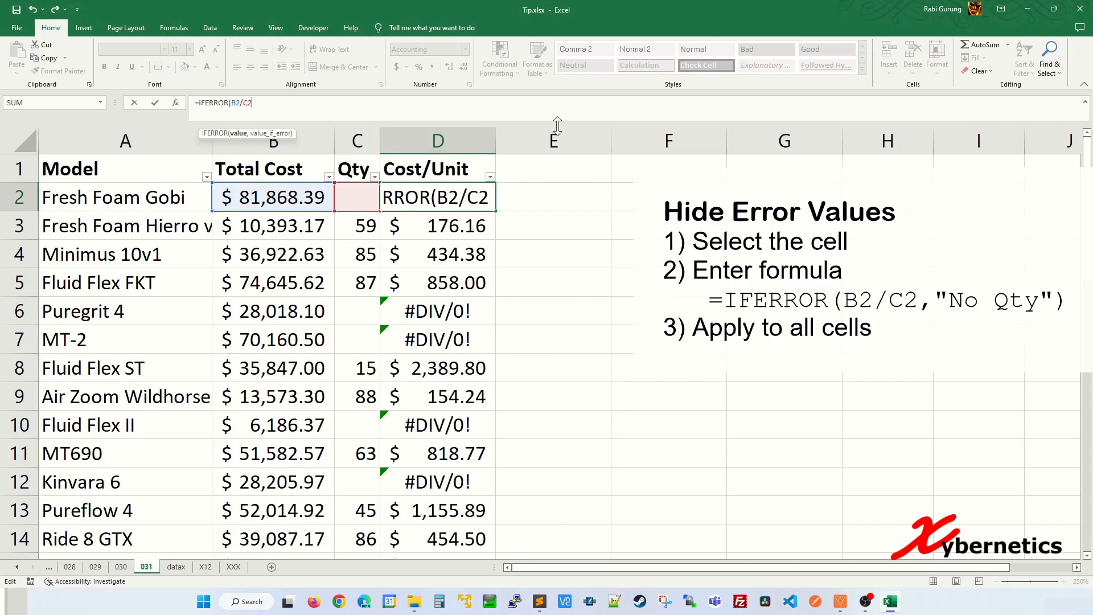
type(",")
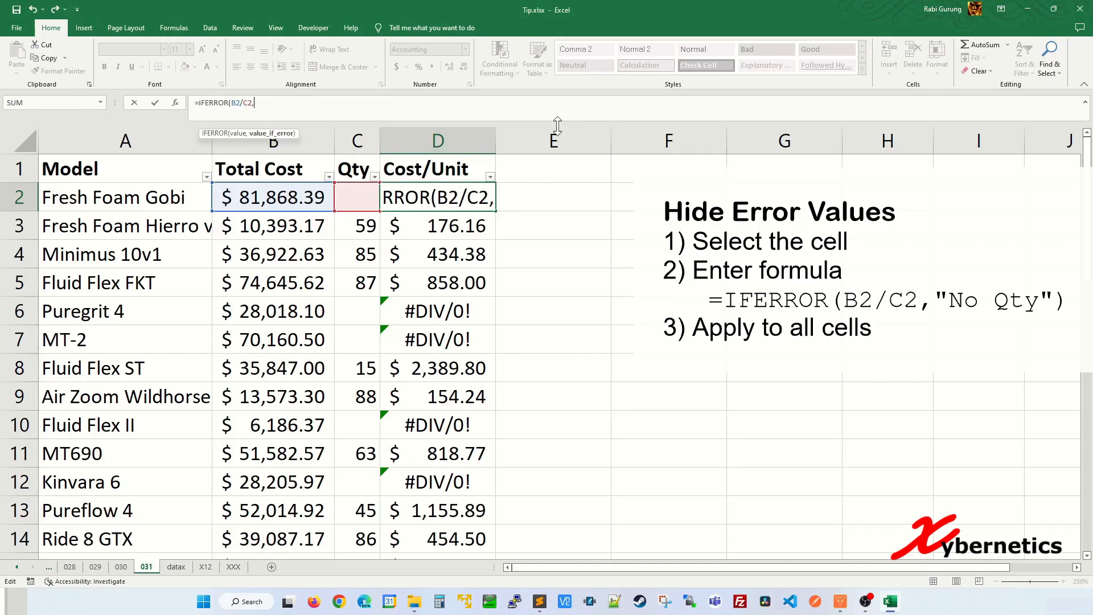
type("\"N")
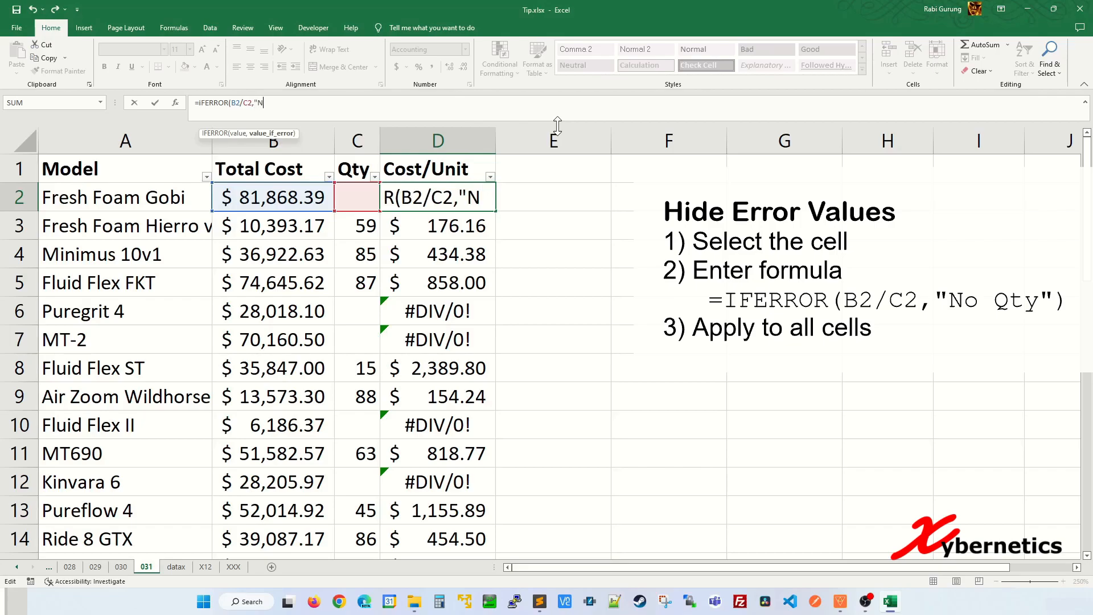
type("o Qty")
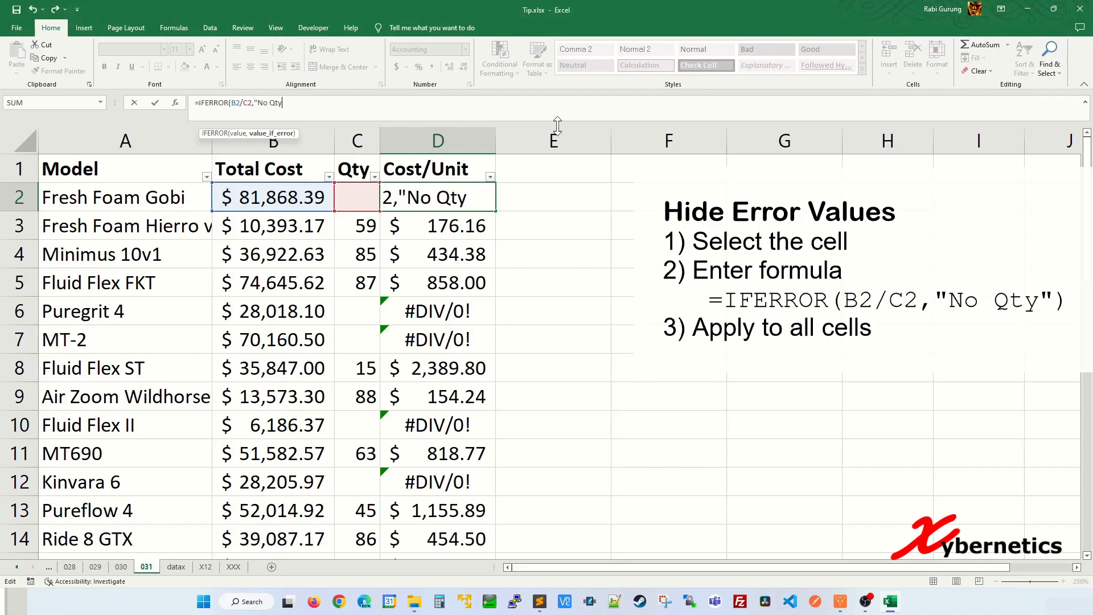
type(")")
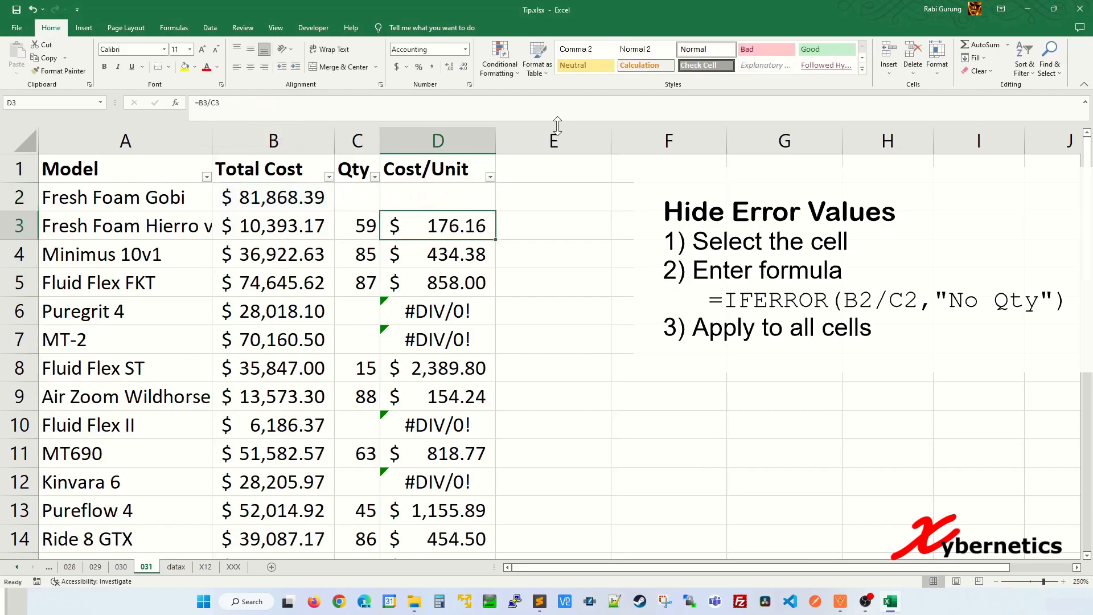
Test the IFERROR formula with quantity 234 in C2, then clear the test value
left_click(357, 197)
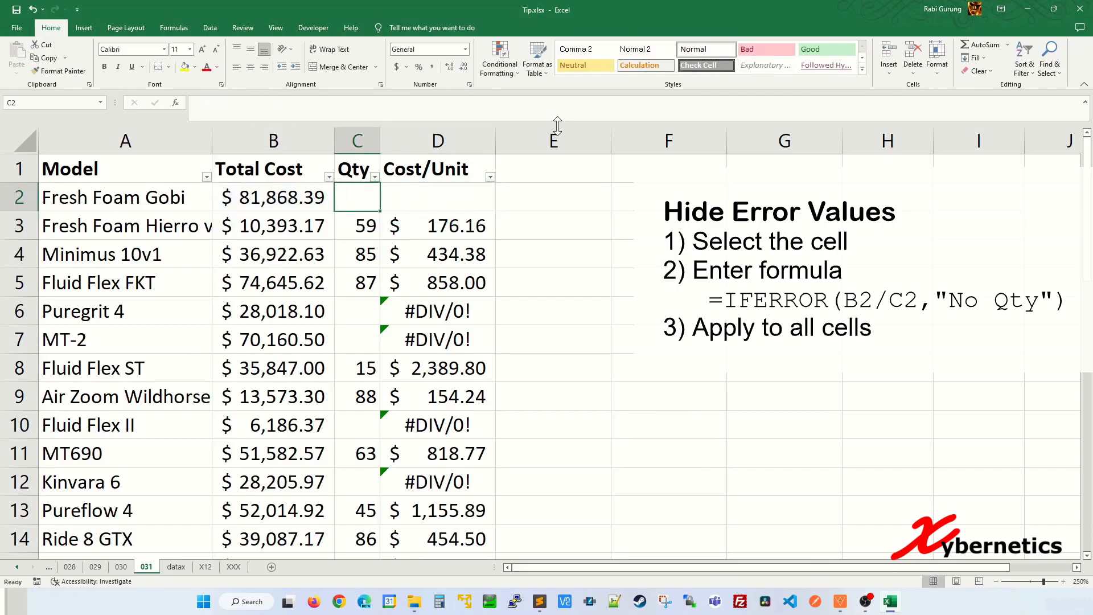
type("234")
left_click(438, 196)
type("=IFERROR(B2/C2,\"no\"")
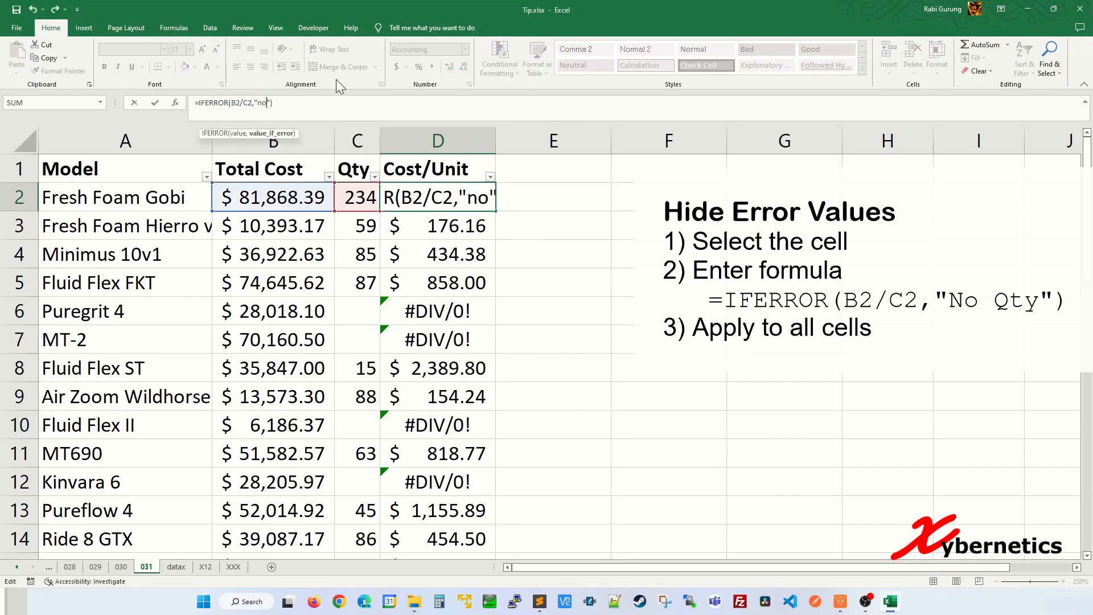
key("Enter")
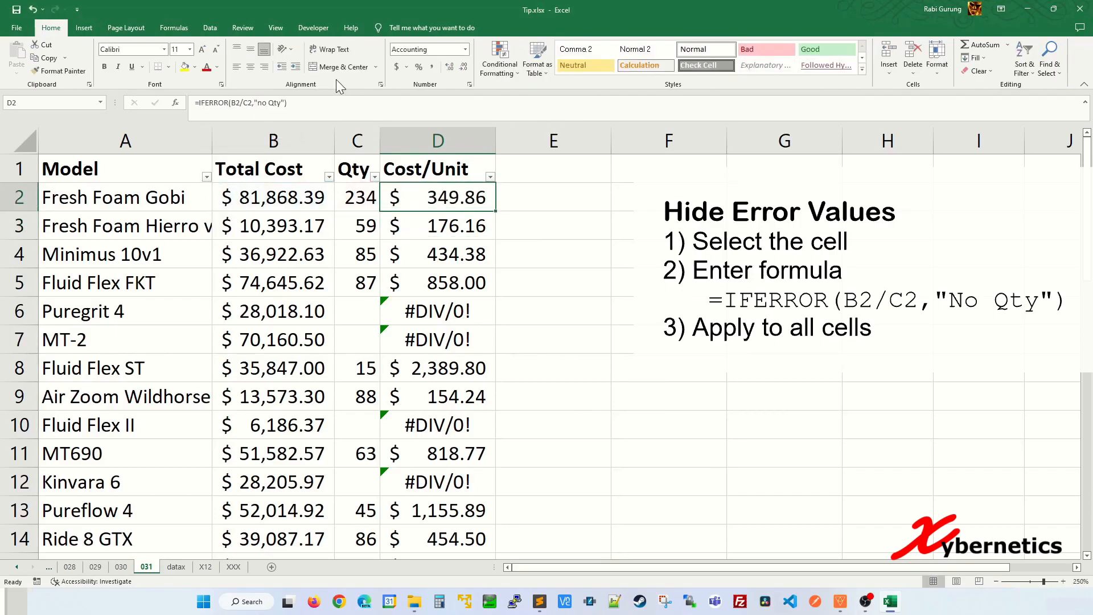
left_click(356, 196)
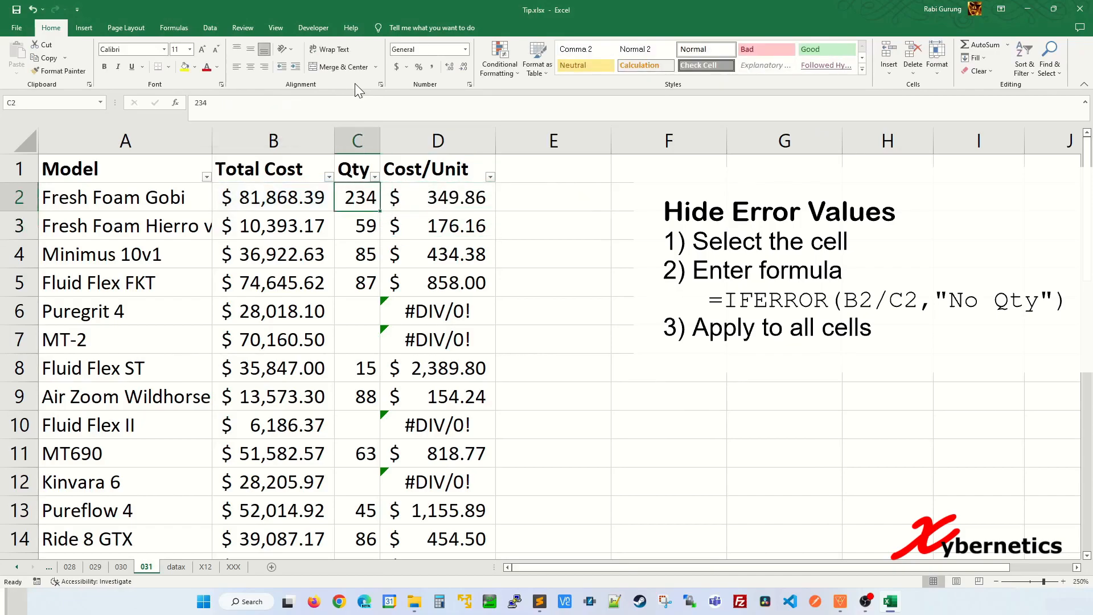
key("Delete")
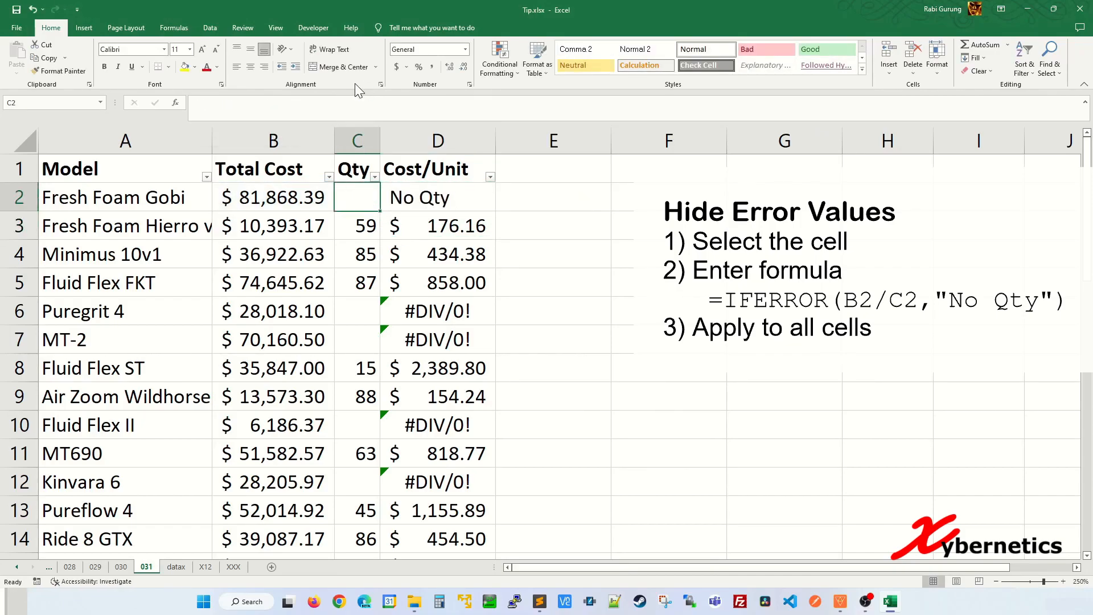
left_click(437, 197)
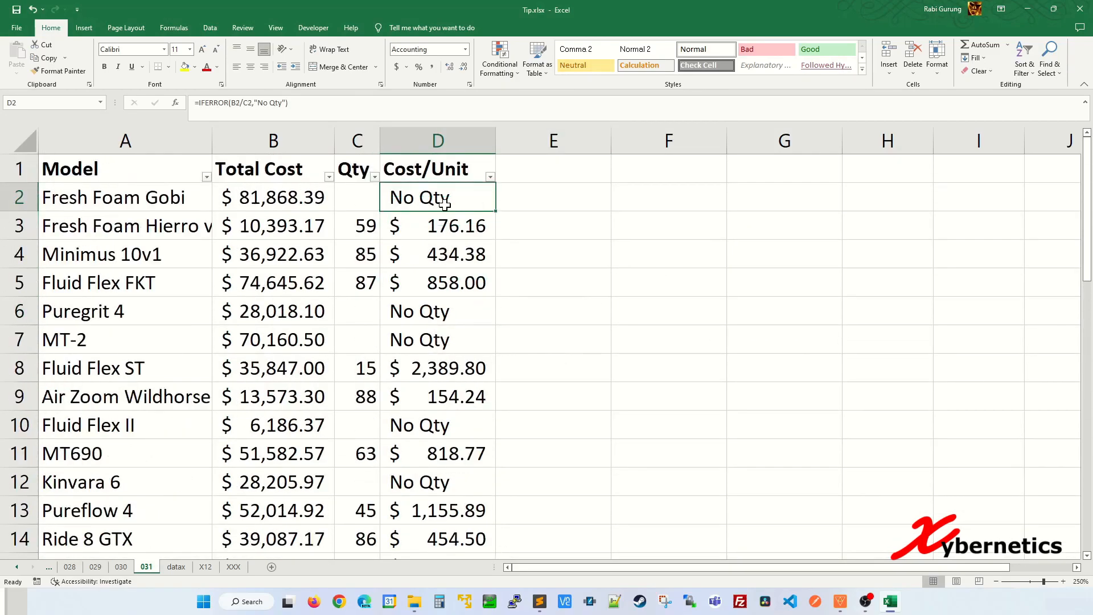
mouse_move(449, 229)
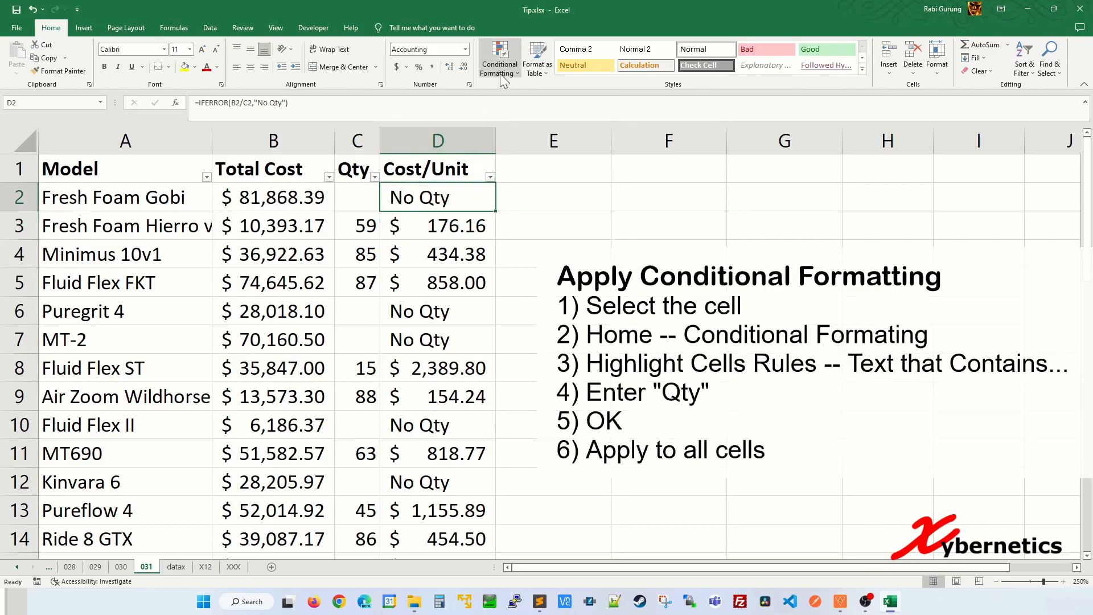
Highlight cells containing 'Qty' with Yellow Fill and Dark Yellow Text, then enter quantity 23
left_click(498, 58)
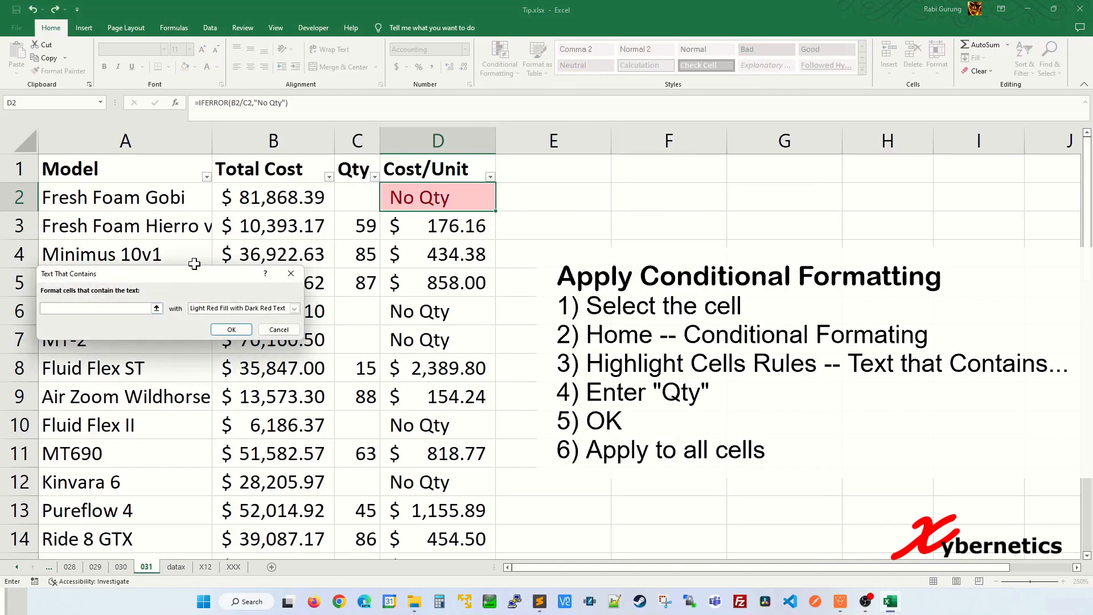
type("Qty")
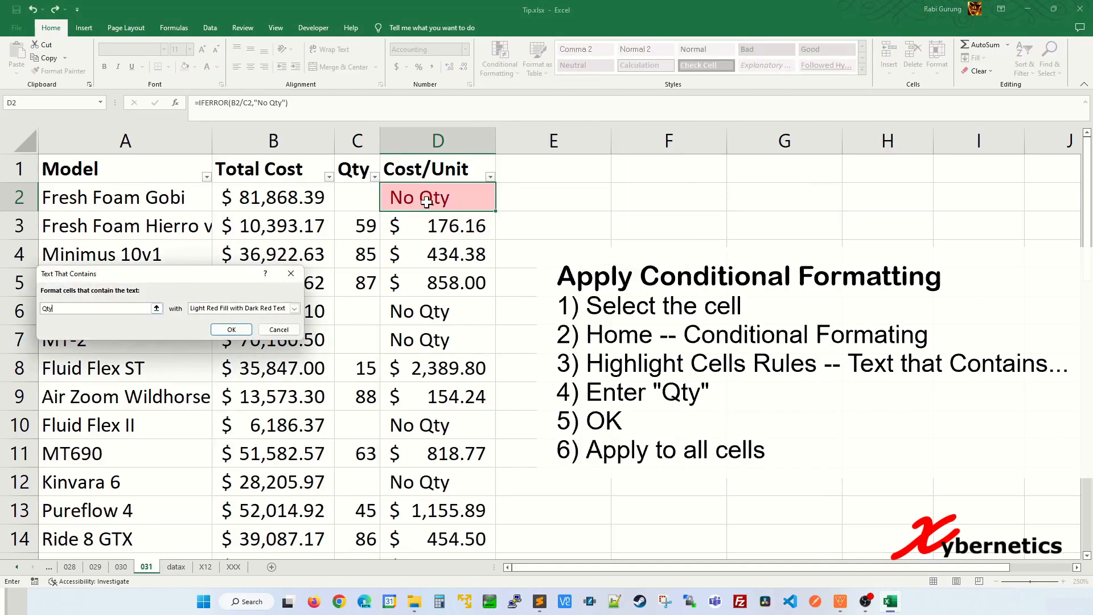
left_click(293, 308)
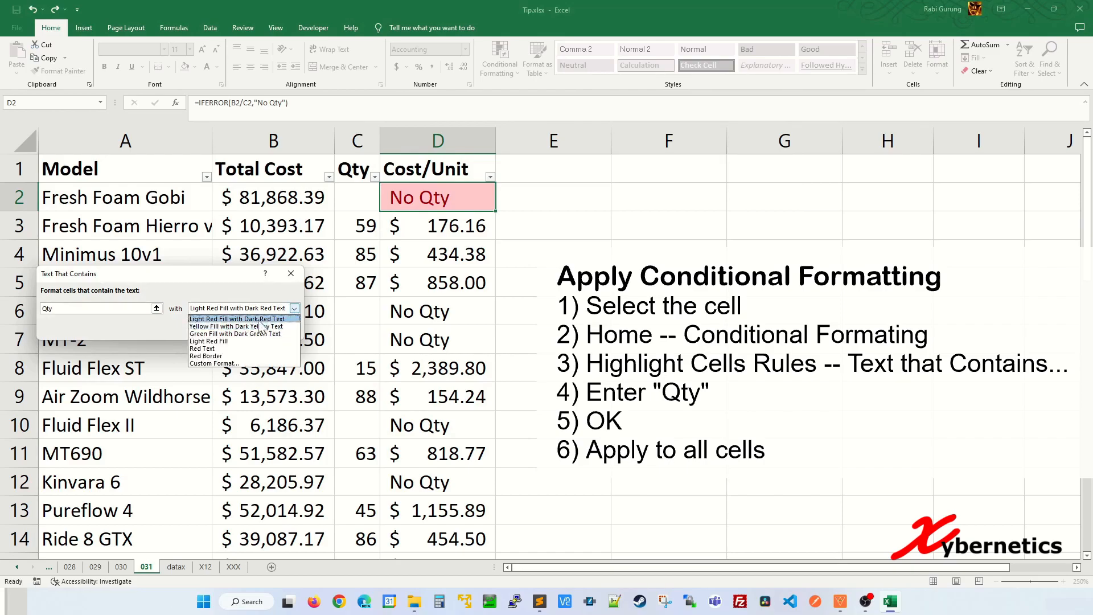
left_click(237, 325)
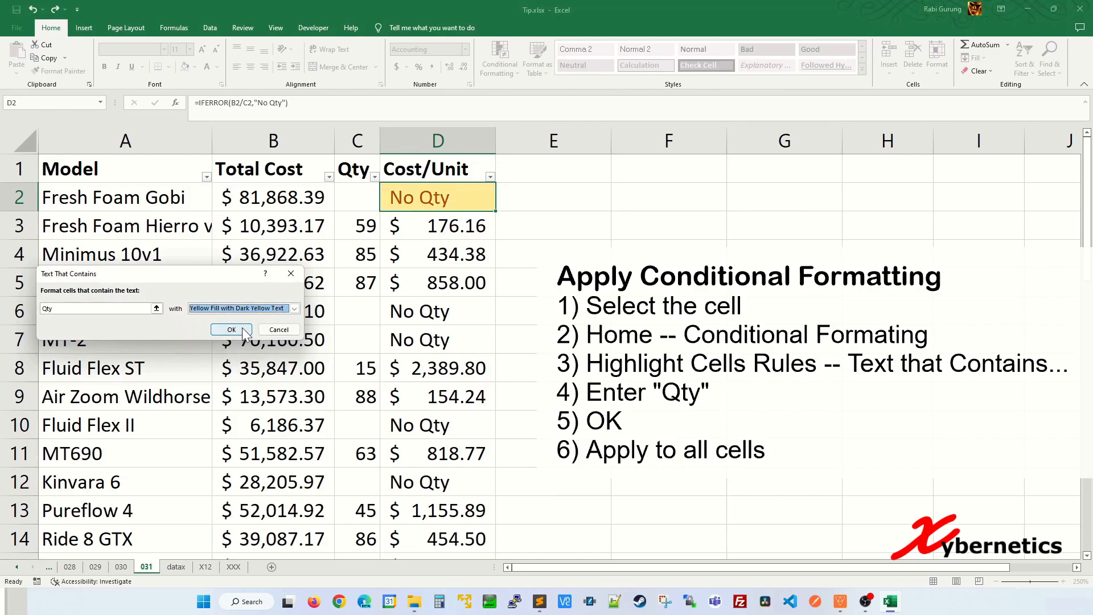
left_click(230, 329)
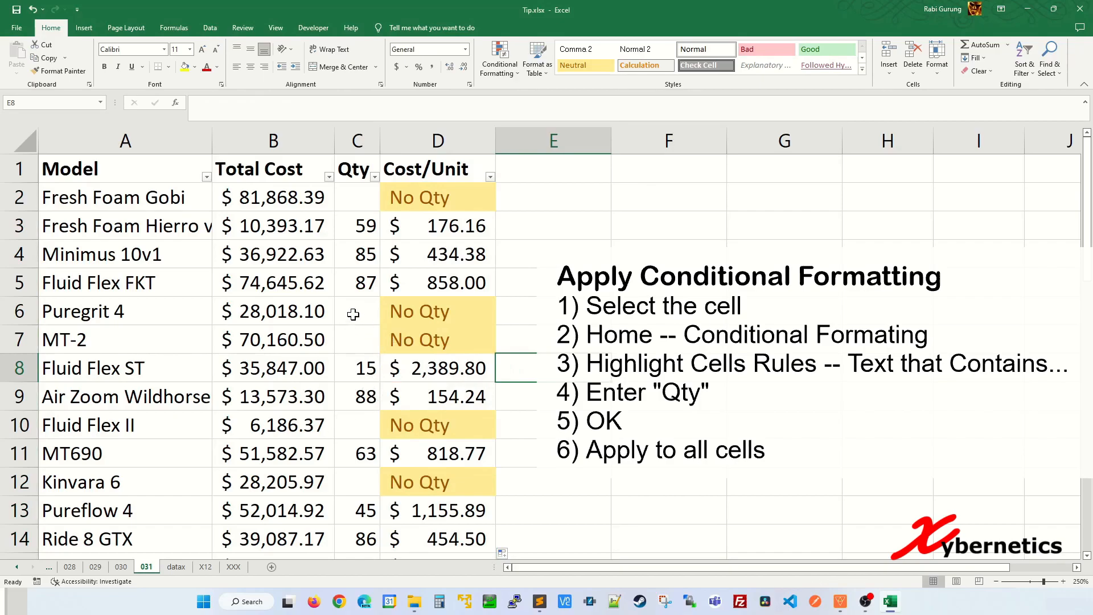
type("23")
left_click(357, 339)
type("12")
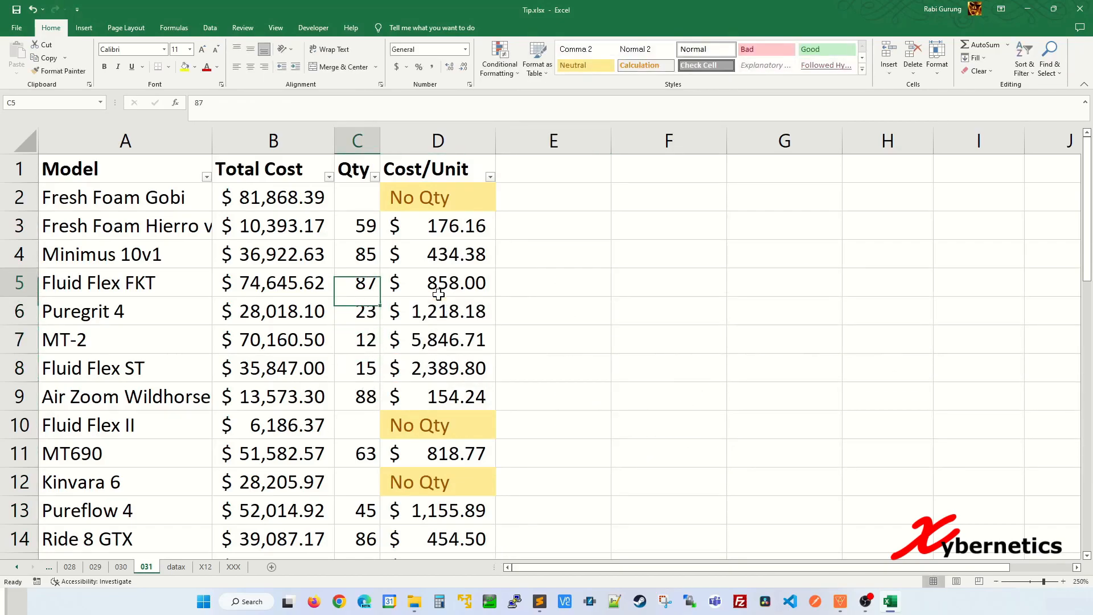
left_click(356, 254)
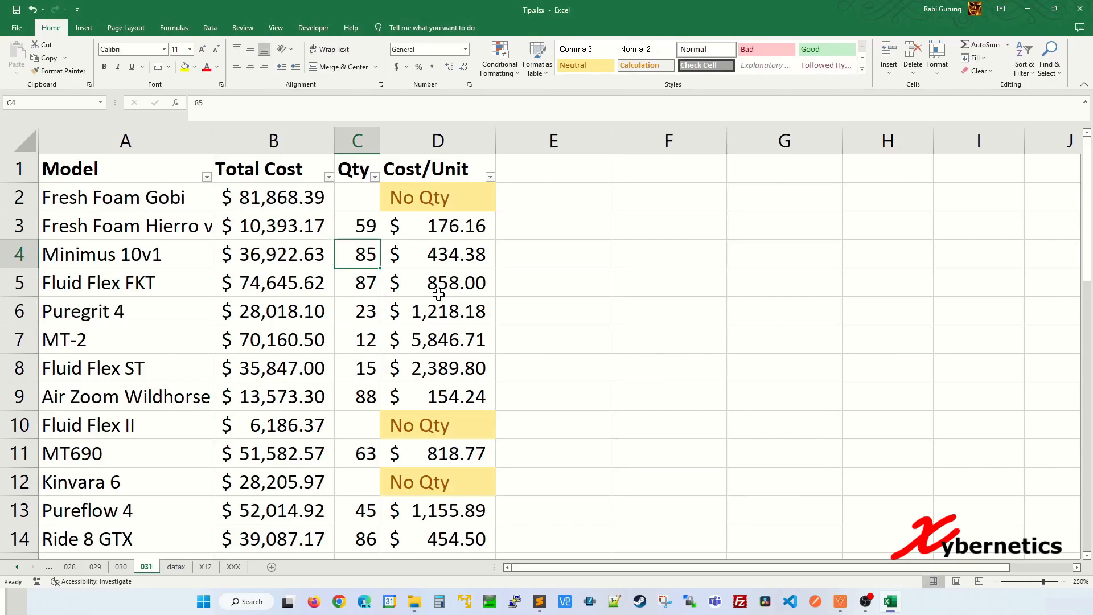